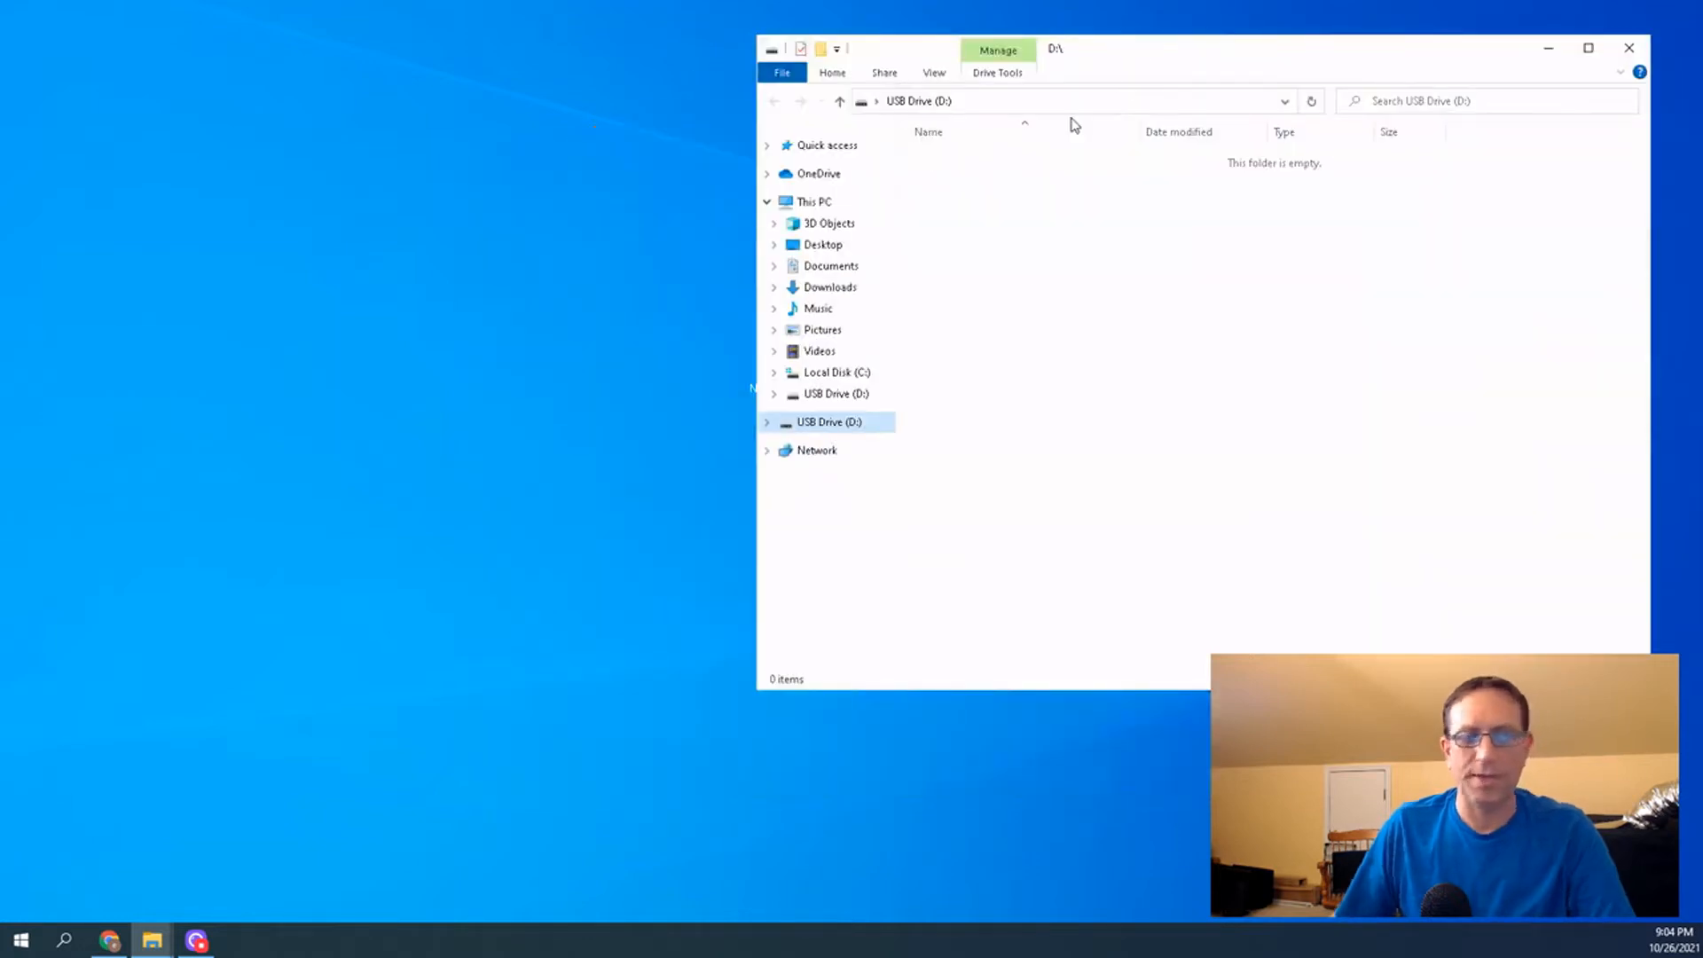
pyautogui.moveTo(982, 298)
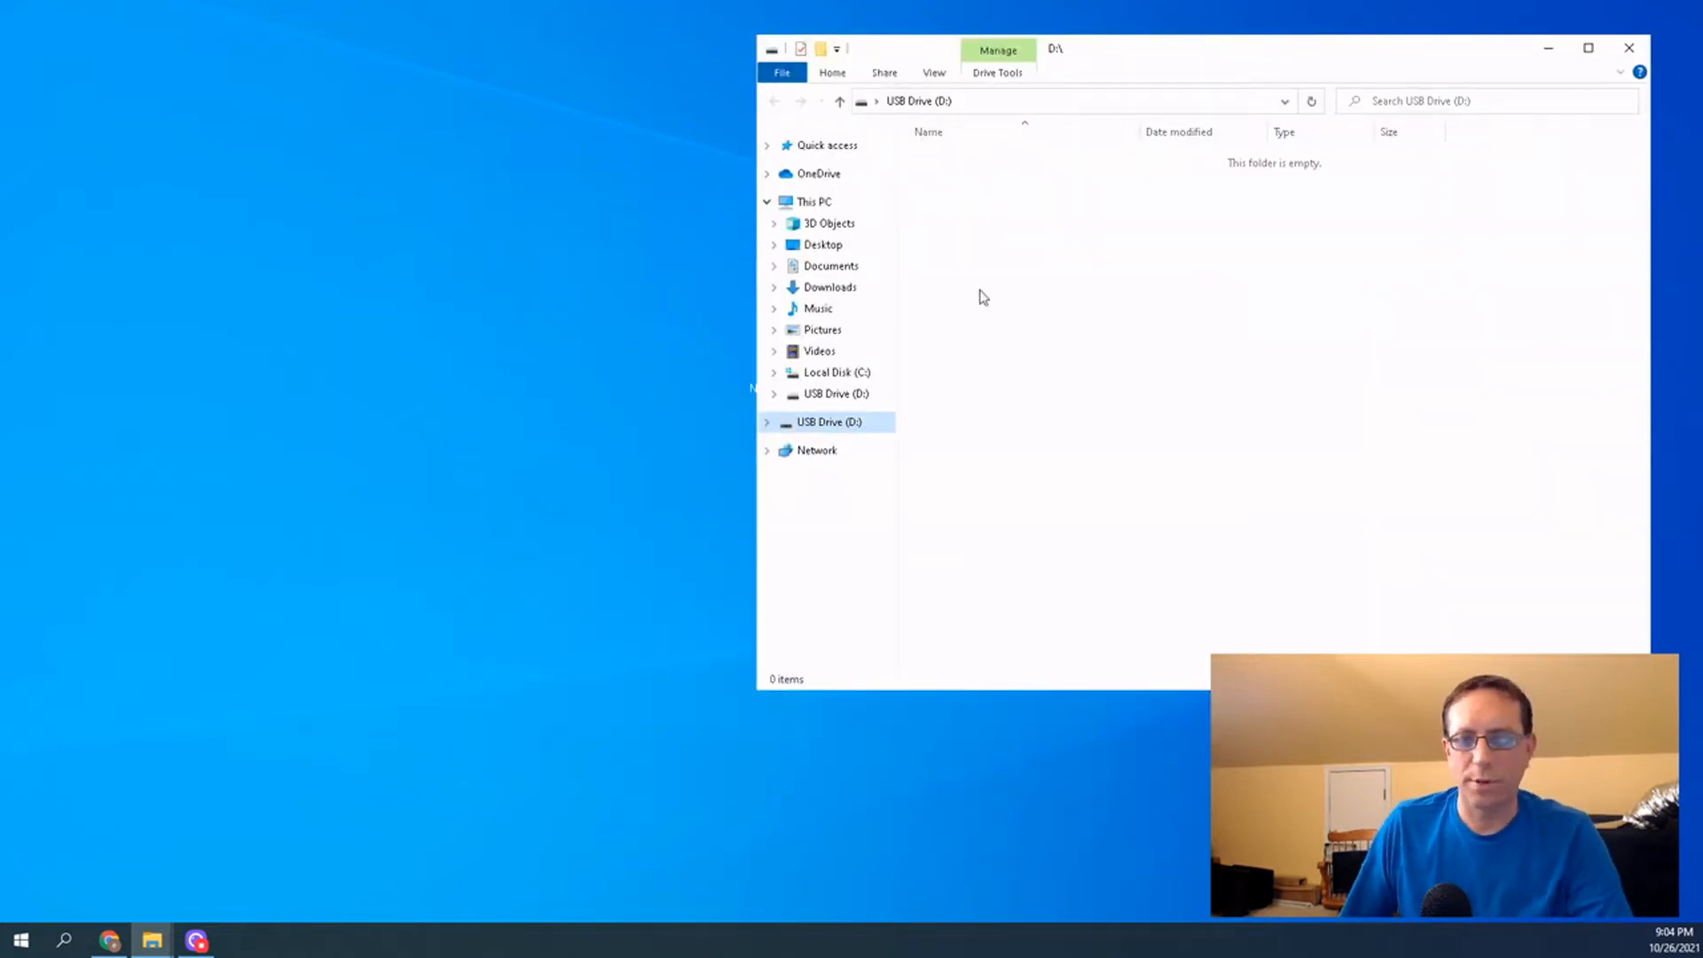
# Download the T17 SD Card firmware zip from the T17 builds on hiveos.farm/asic
pyautogui.click(109, 940)
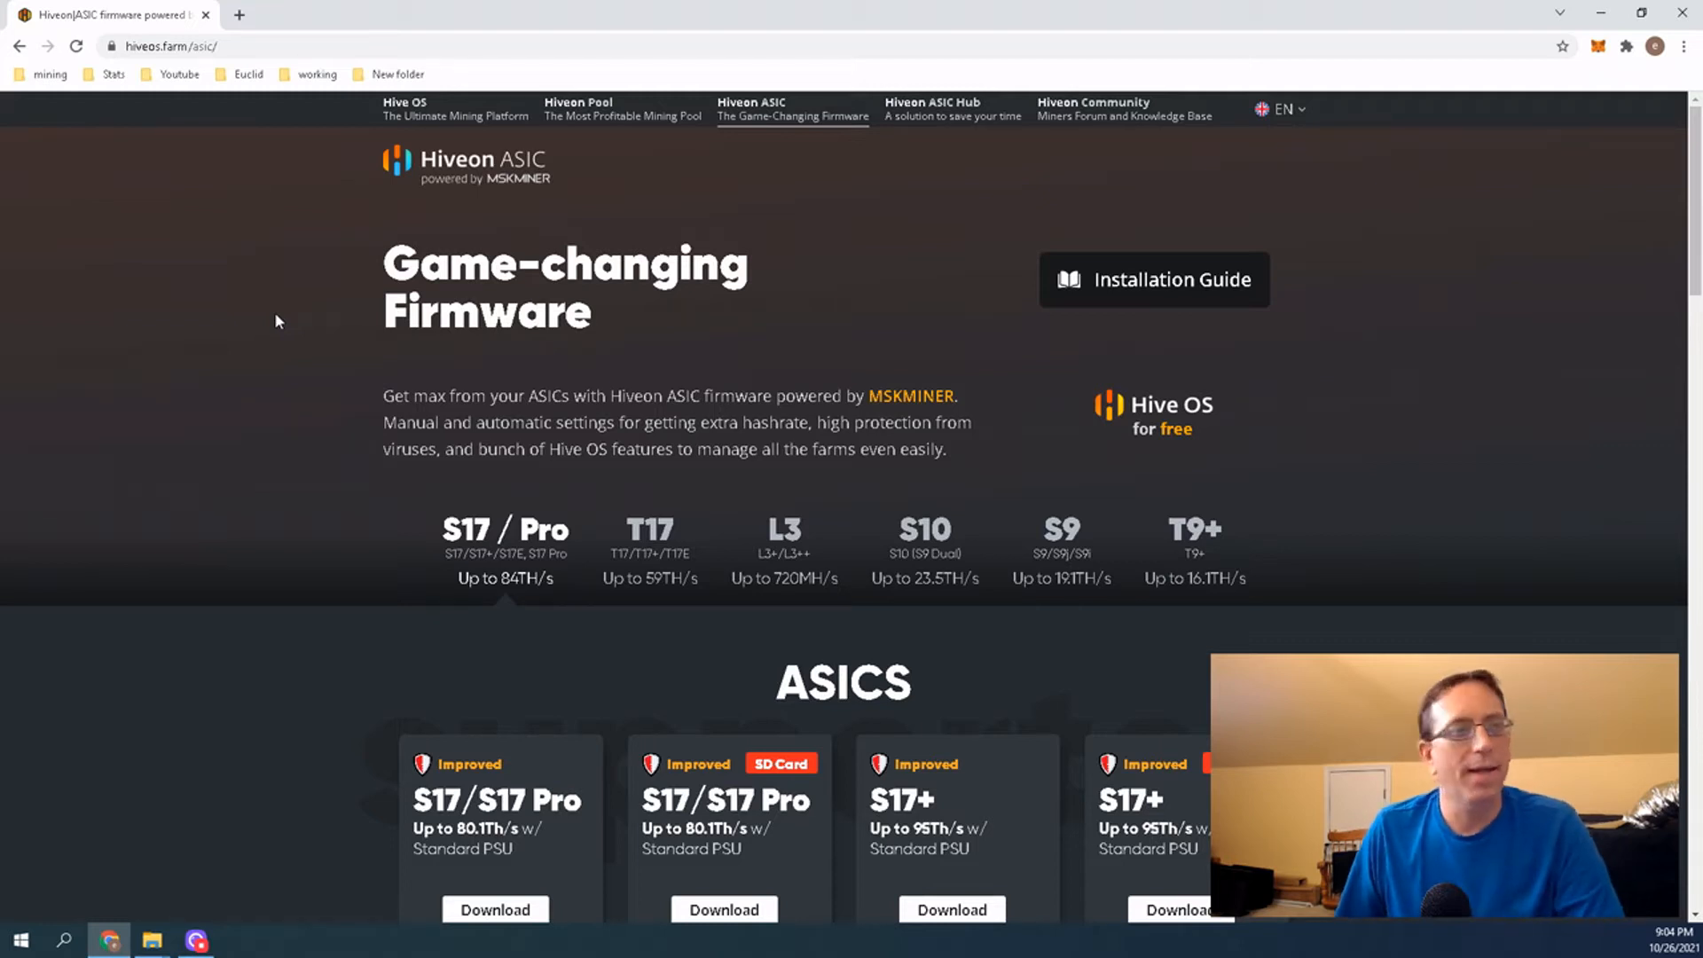
pyautogui.scroll(-3)
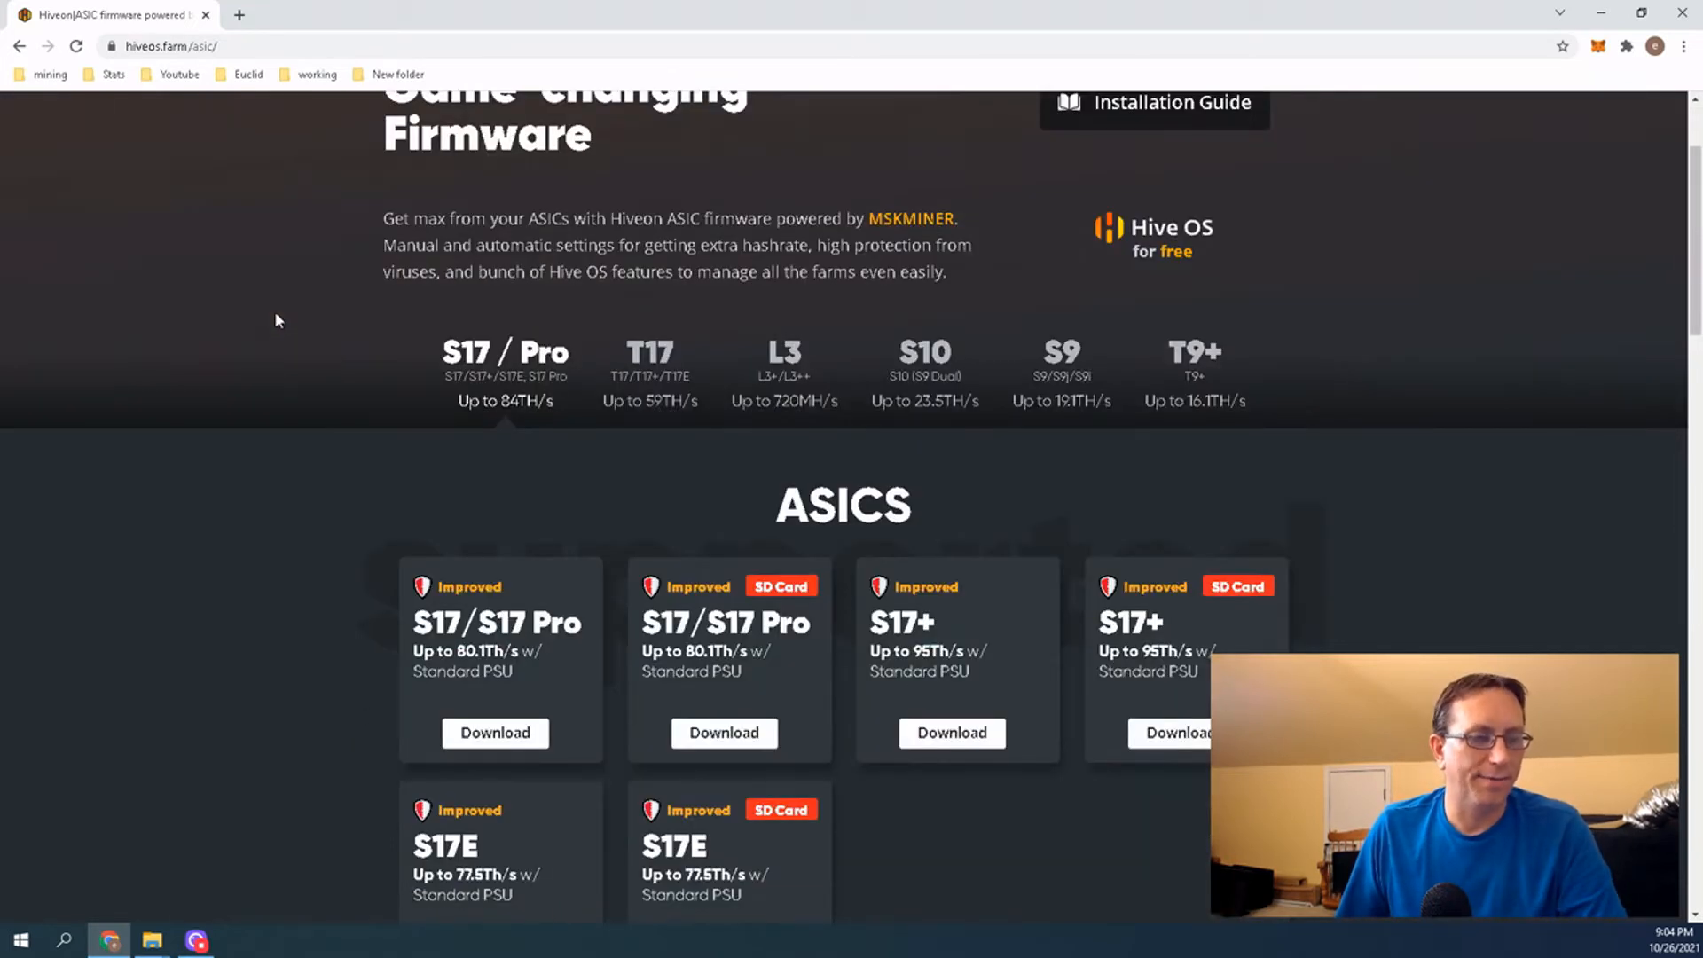
pyautogui.scroll(-3)
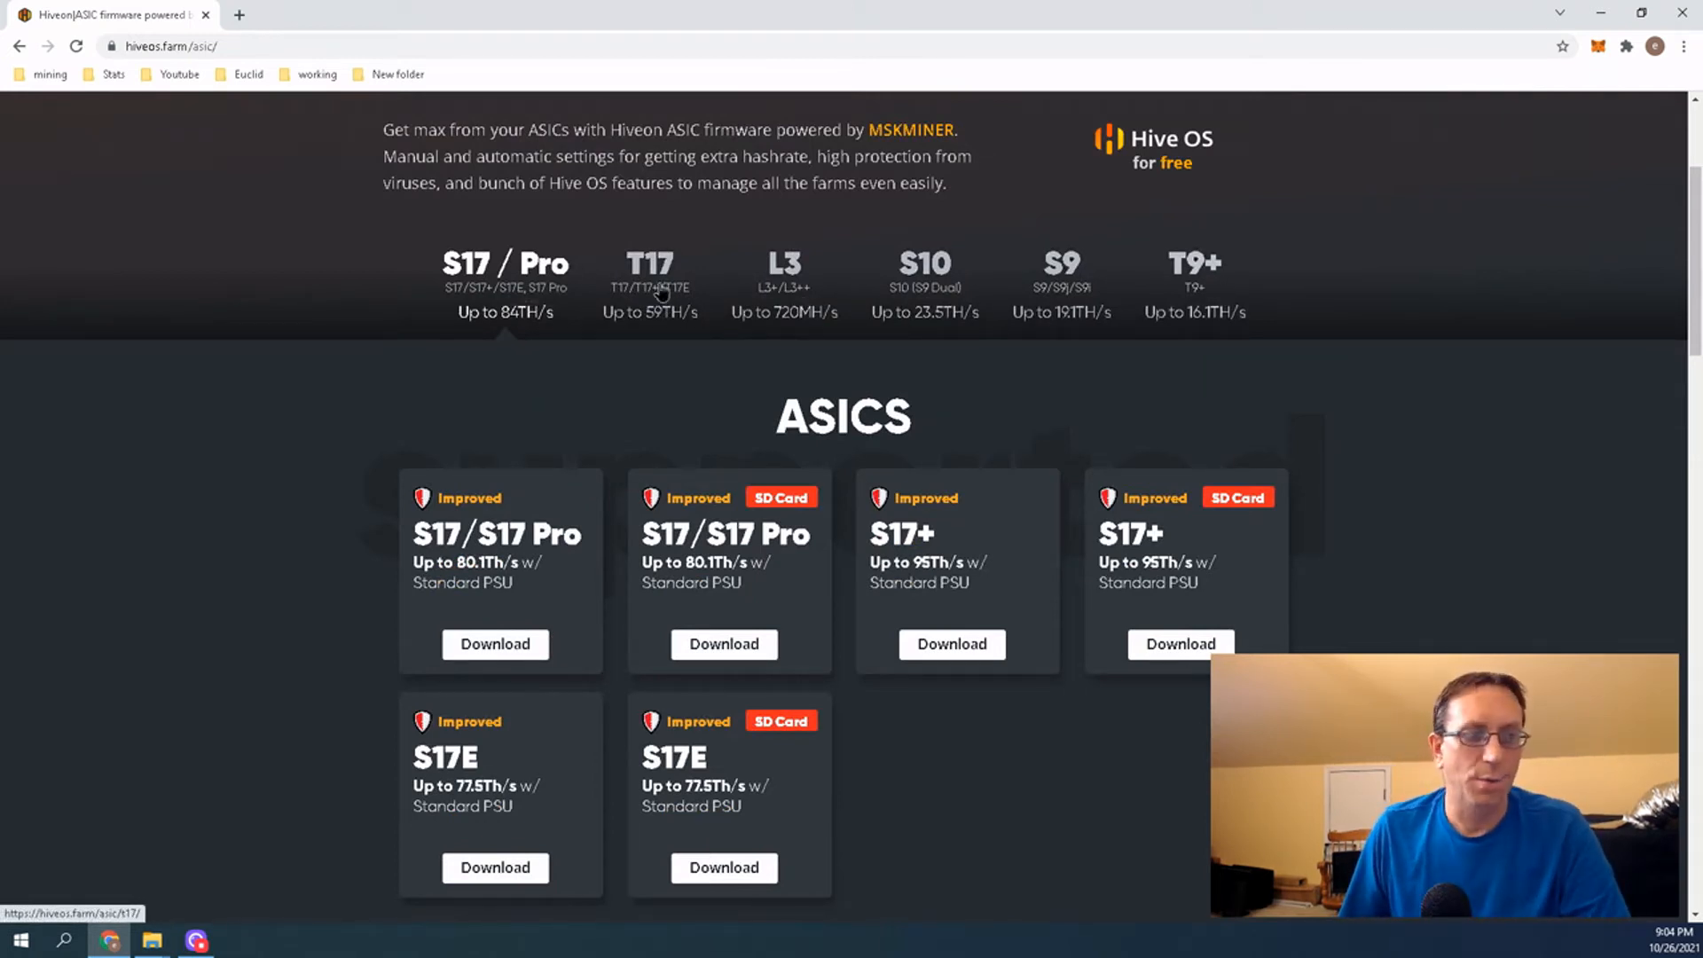
pyautogui.click(649, 277)
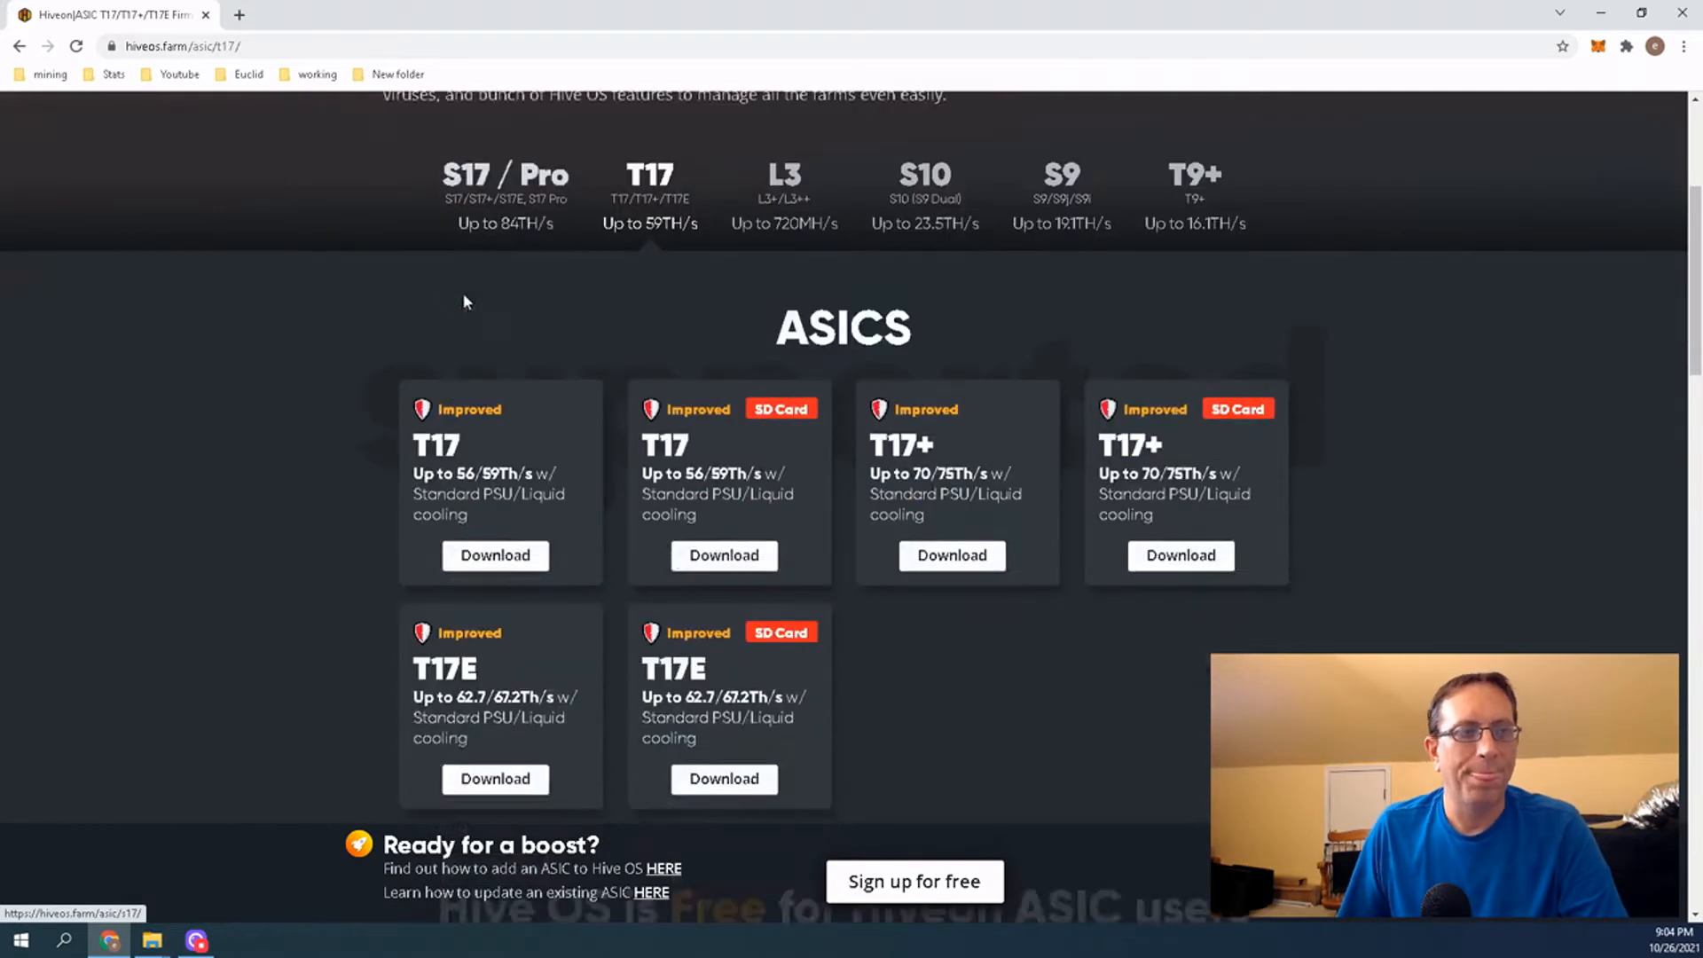
pyautogui.scroll(-3)
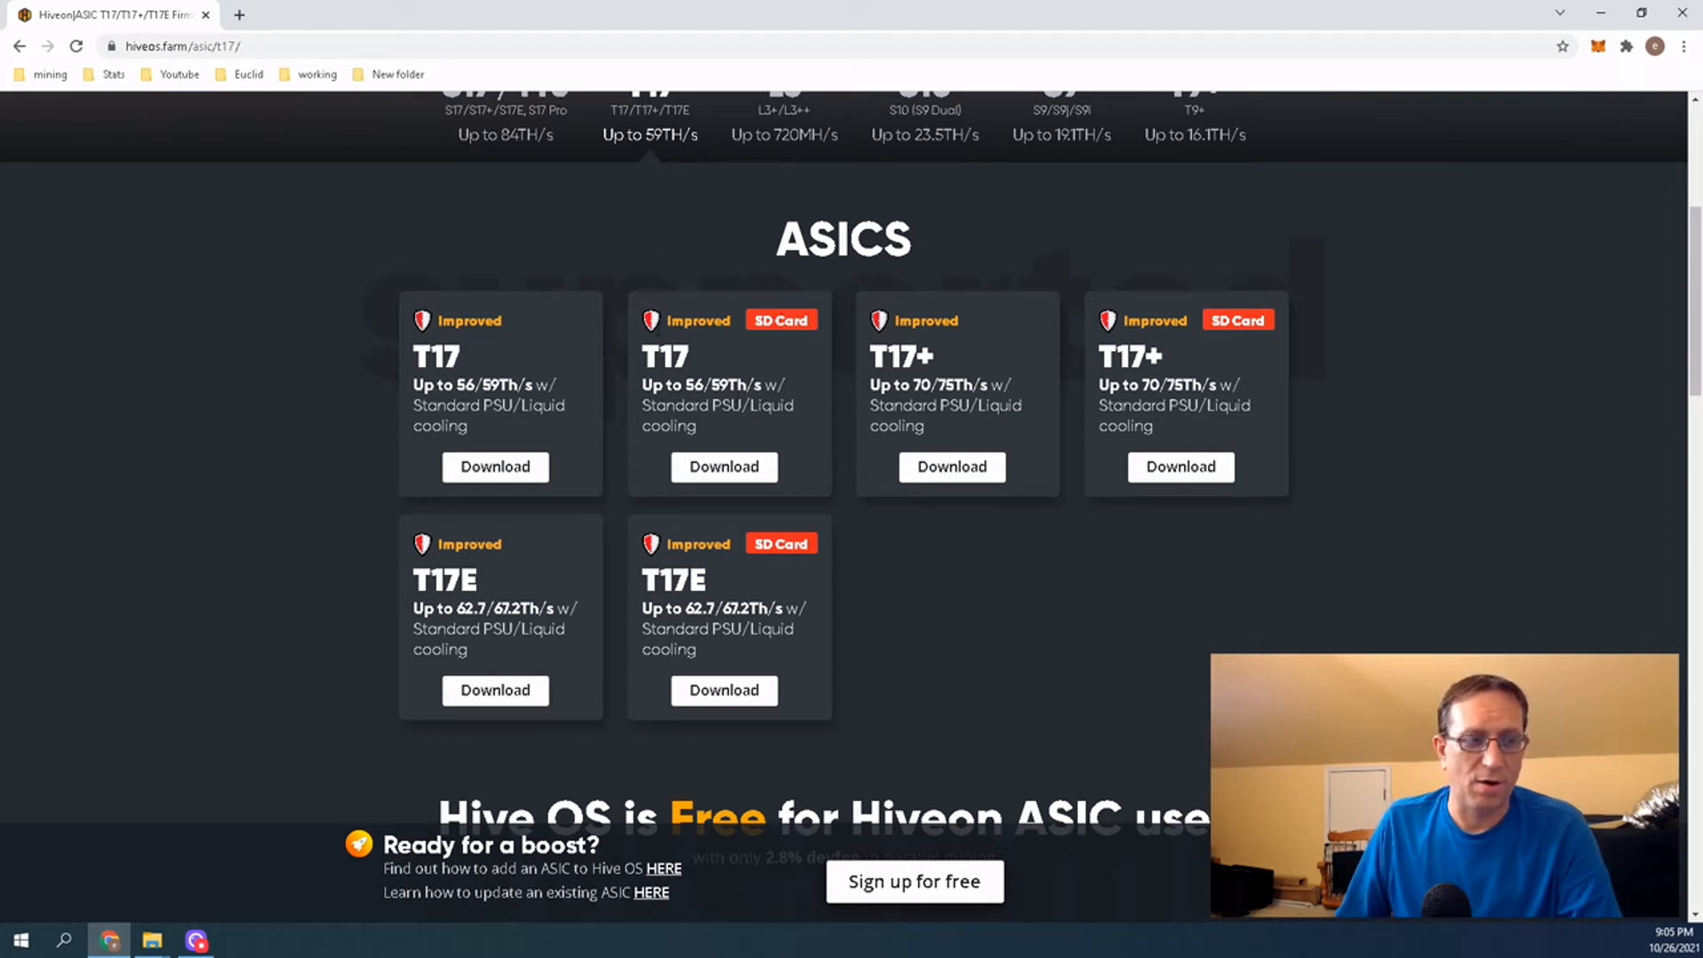
pyautogui.click(724, 466)
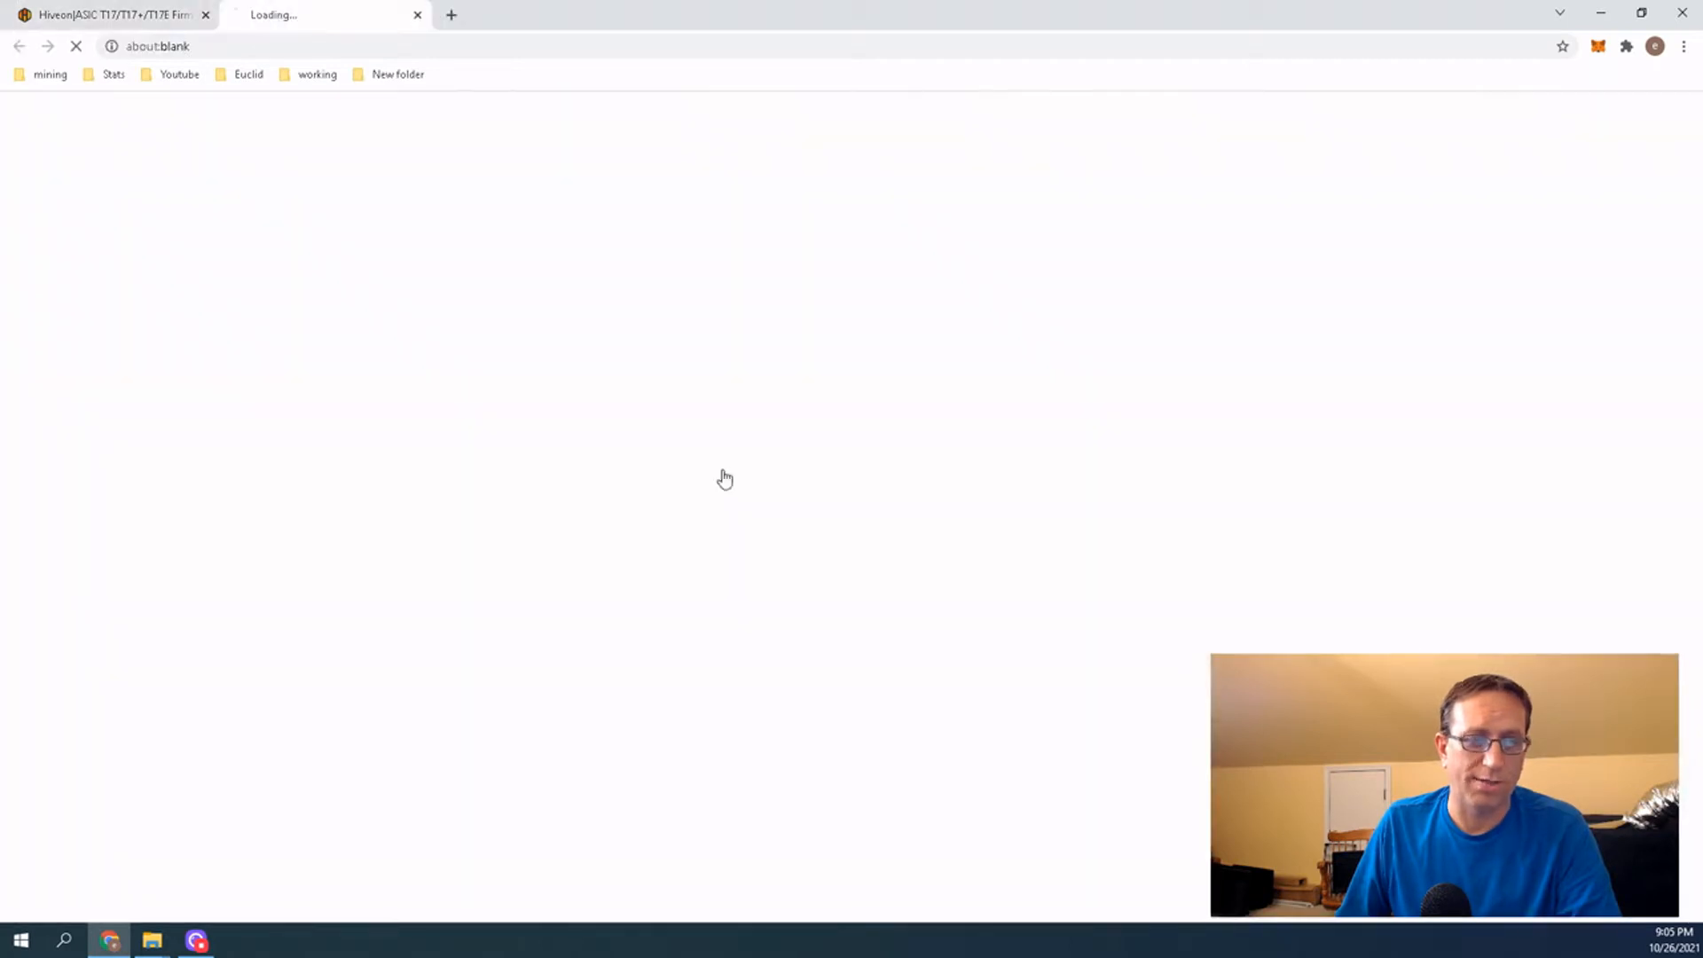
pyautogui.click(724, 467)
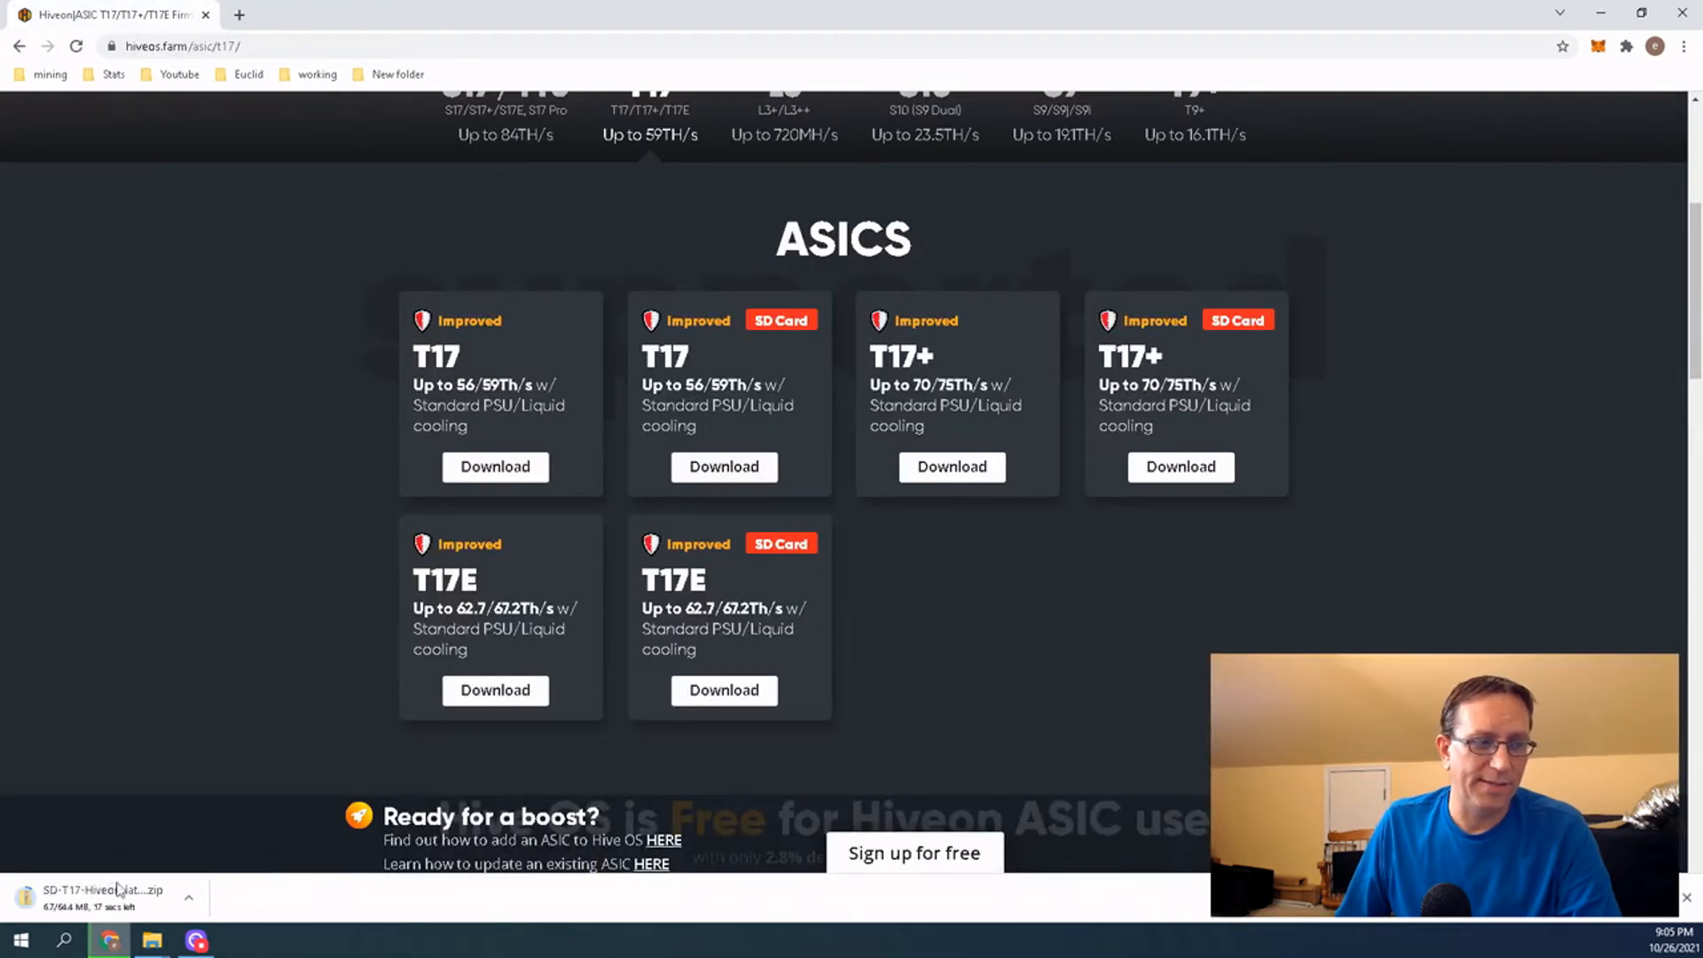
pyautogui.moveTo(1065, 593)
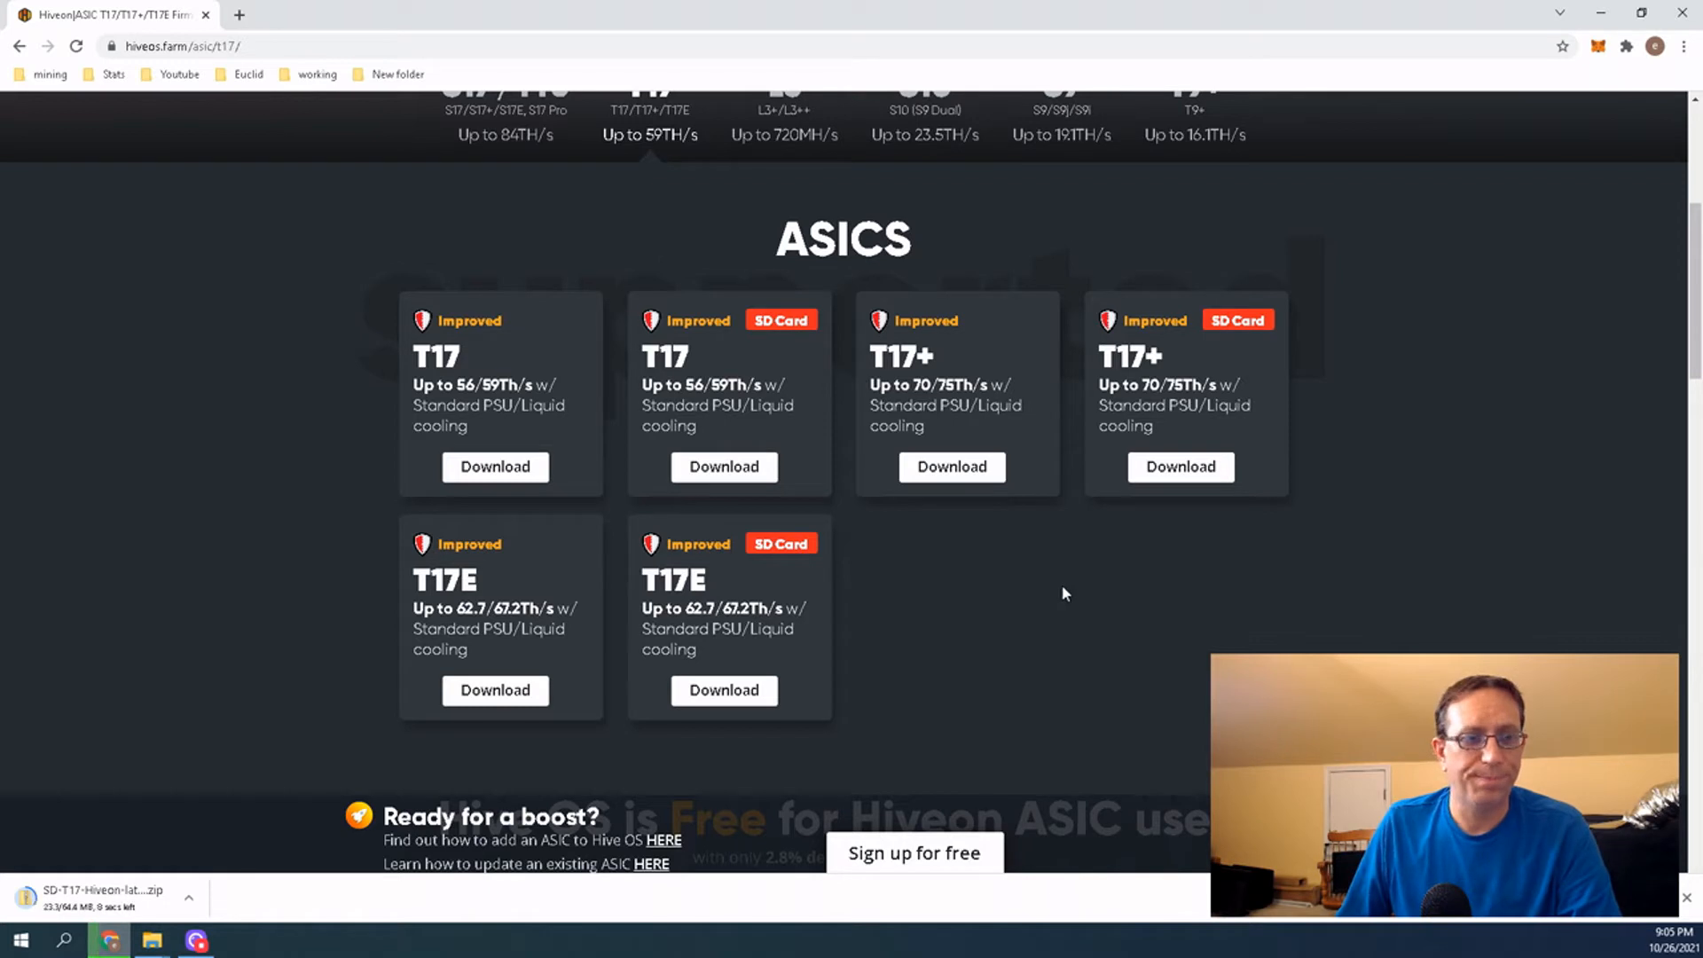
pyautogui.moveTo(771, 353)
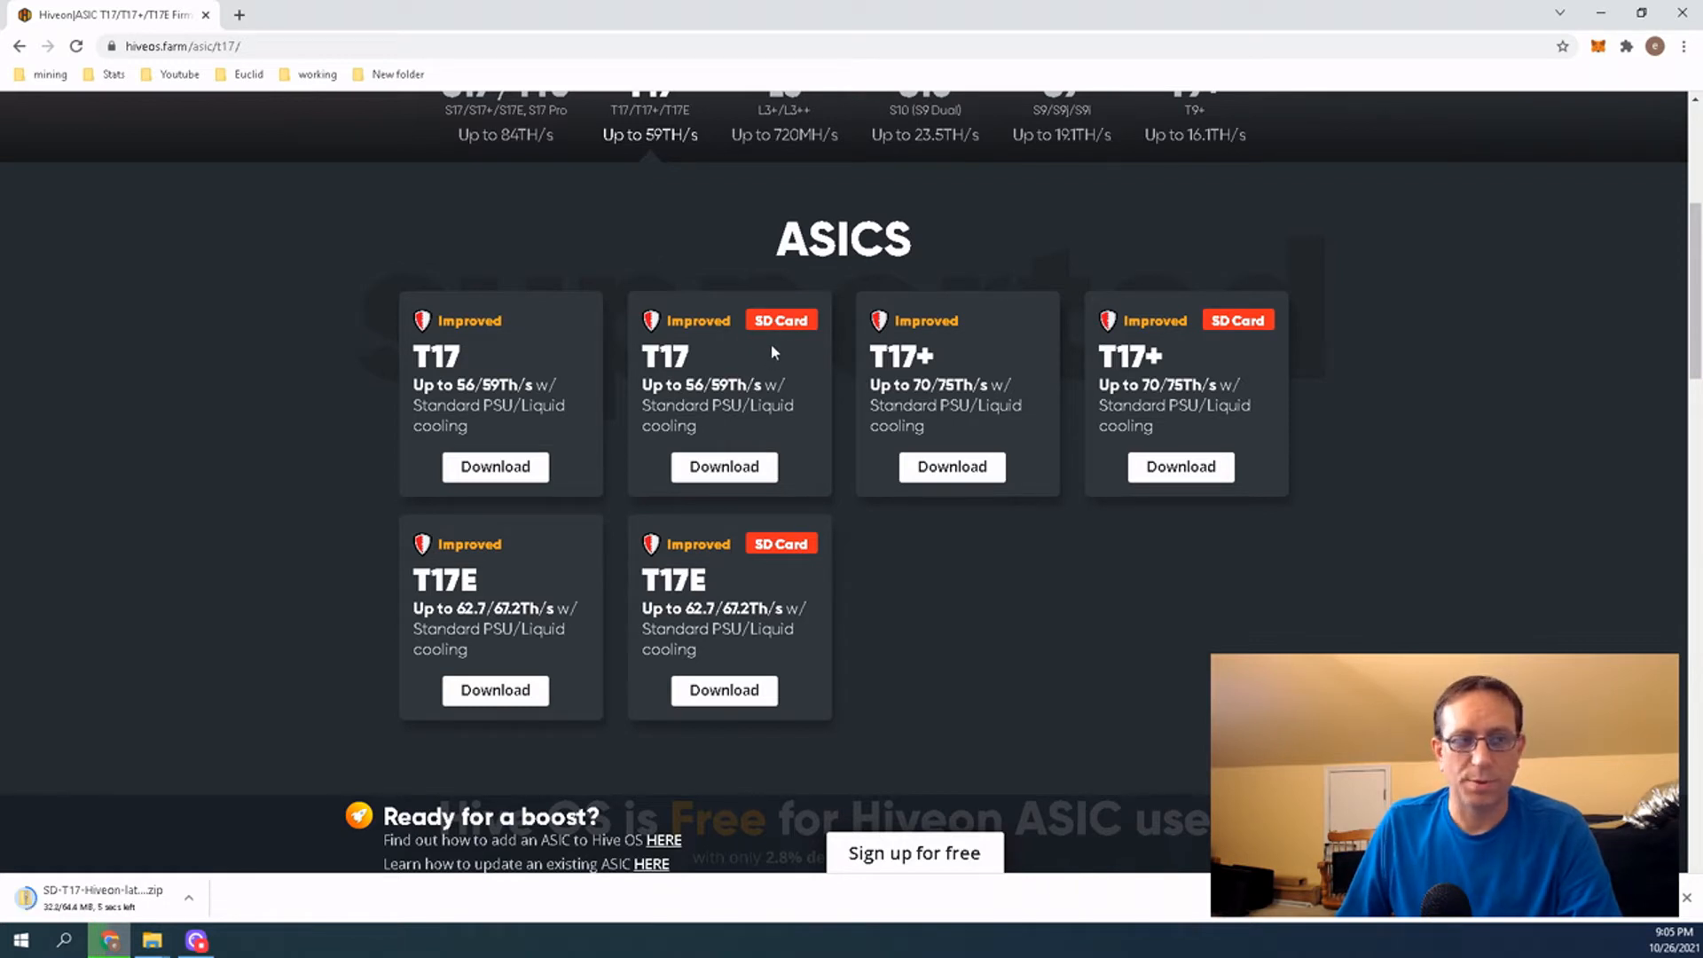
pyautogui.moveTo(965, 367)
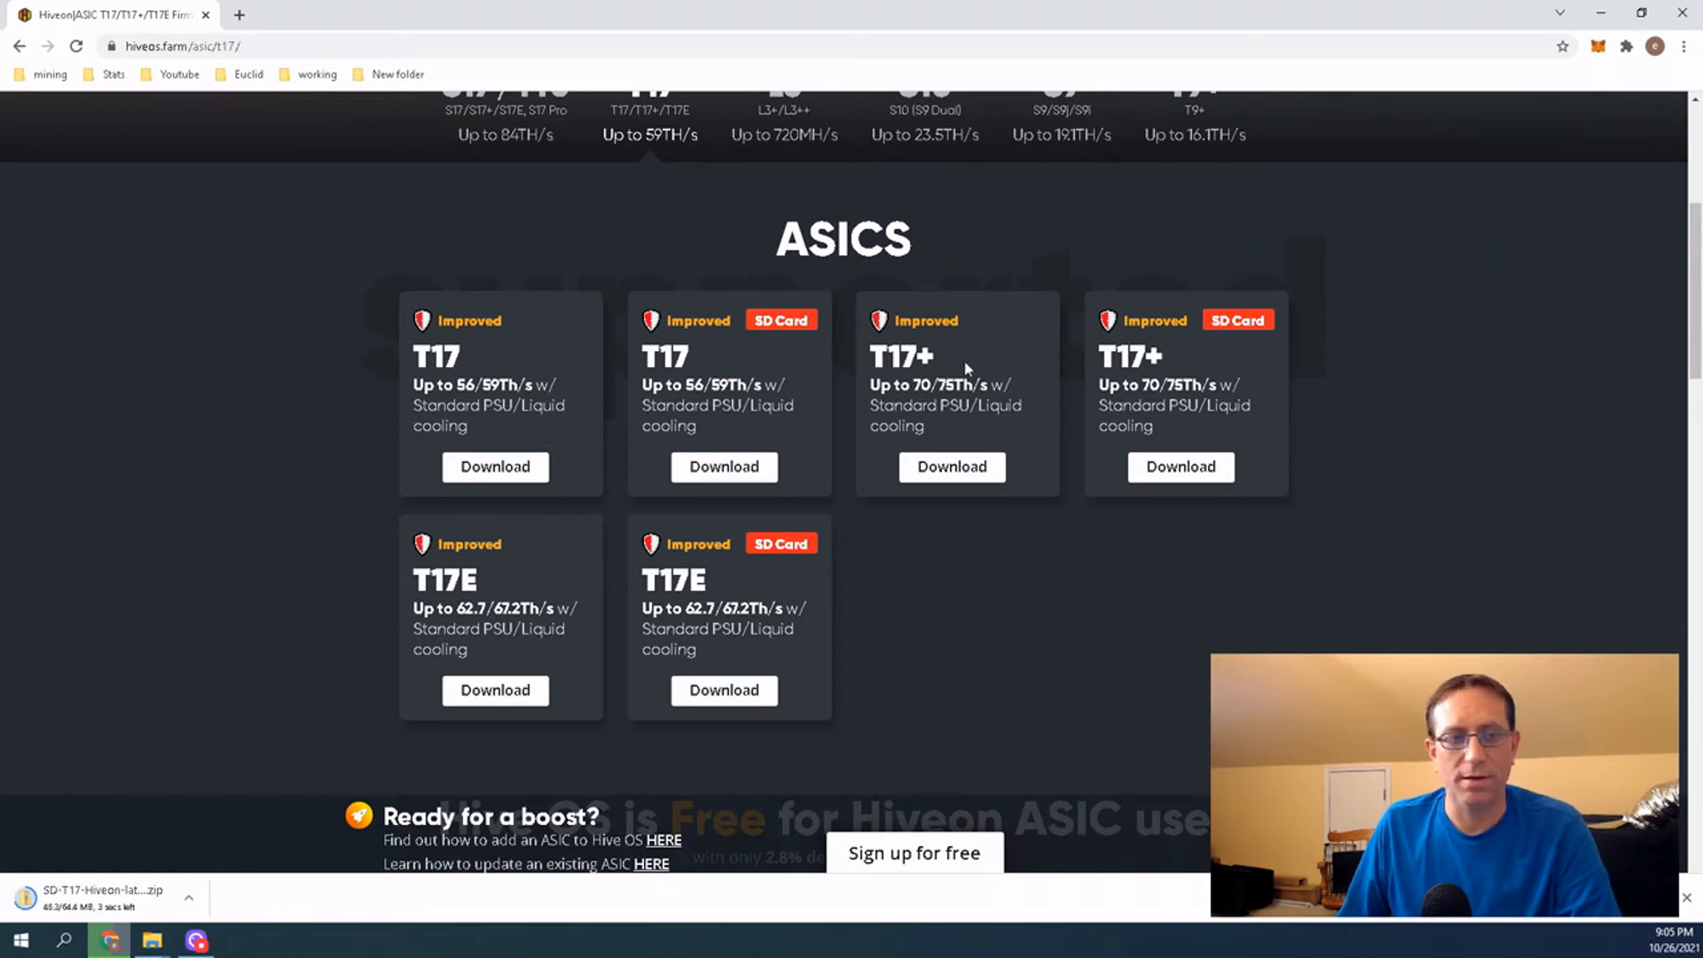
pyautogui.moveTo(660, 520)
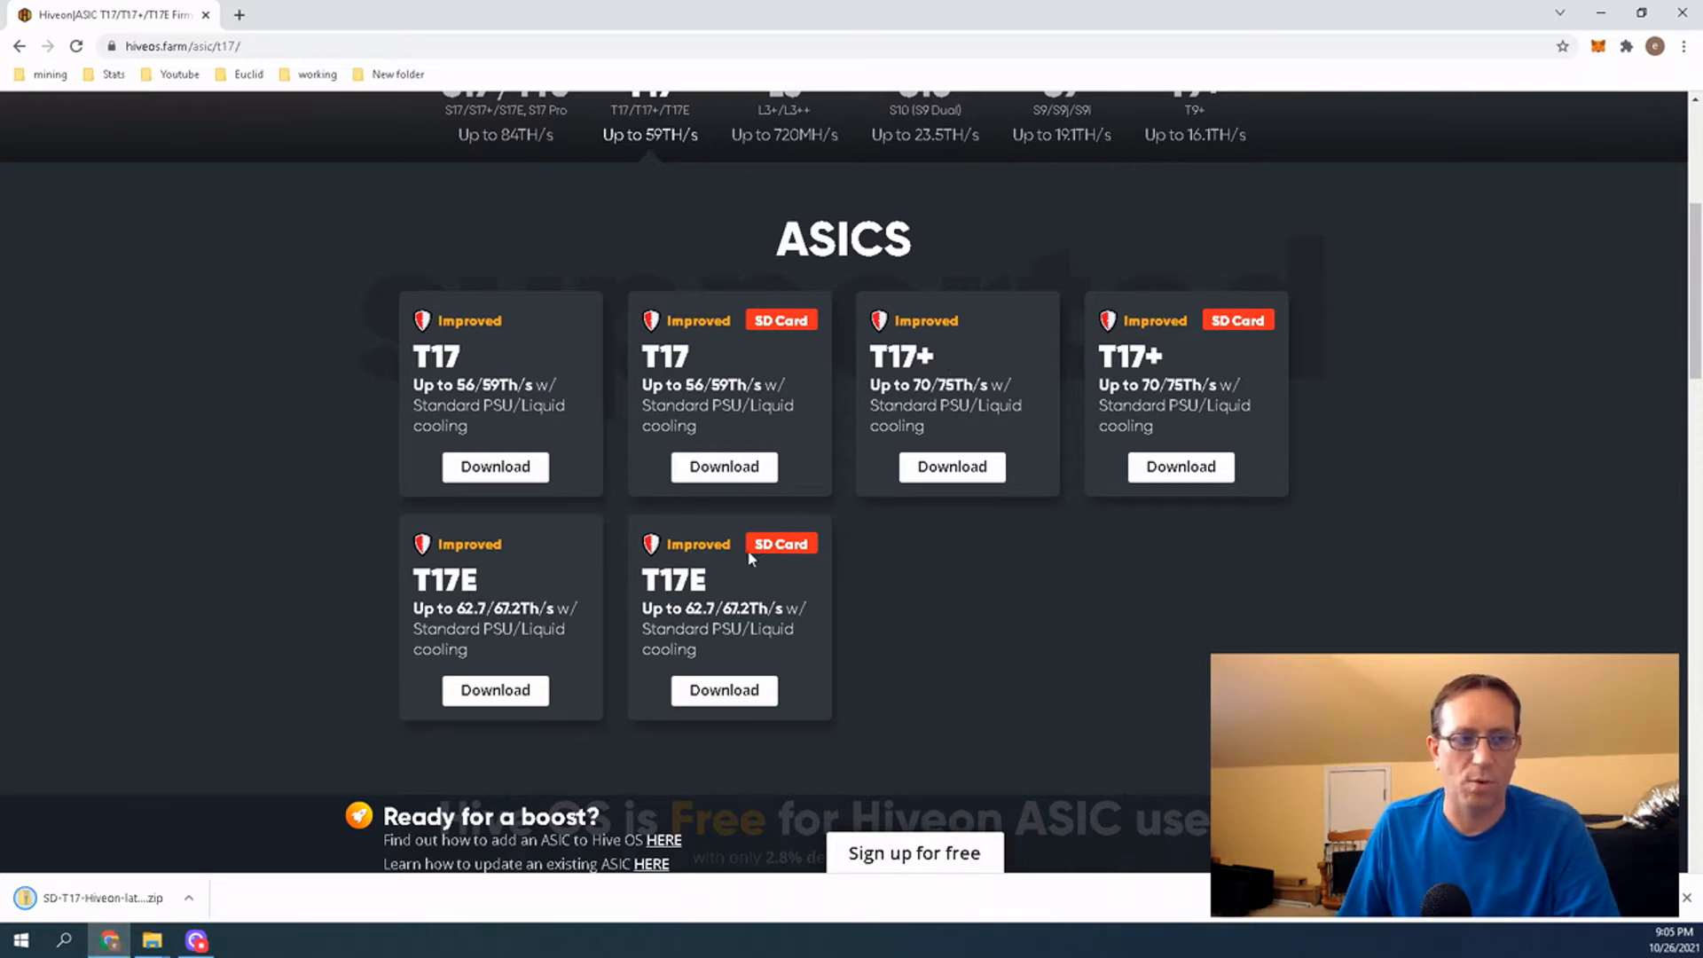
pyautogui.moveTo(823, 562)
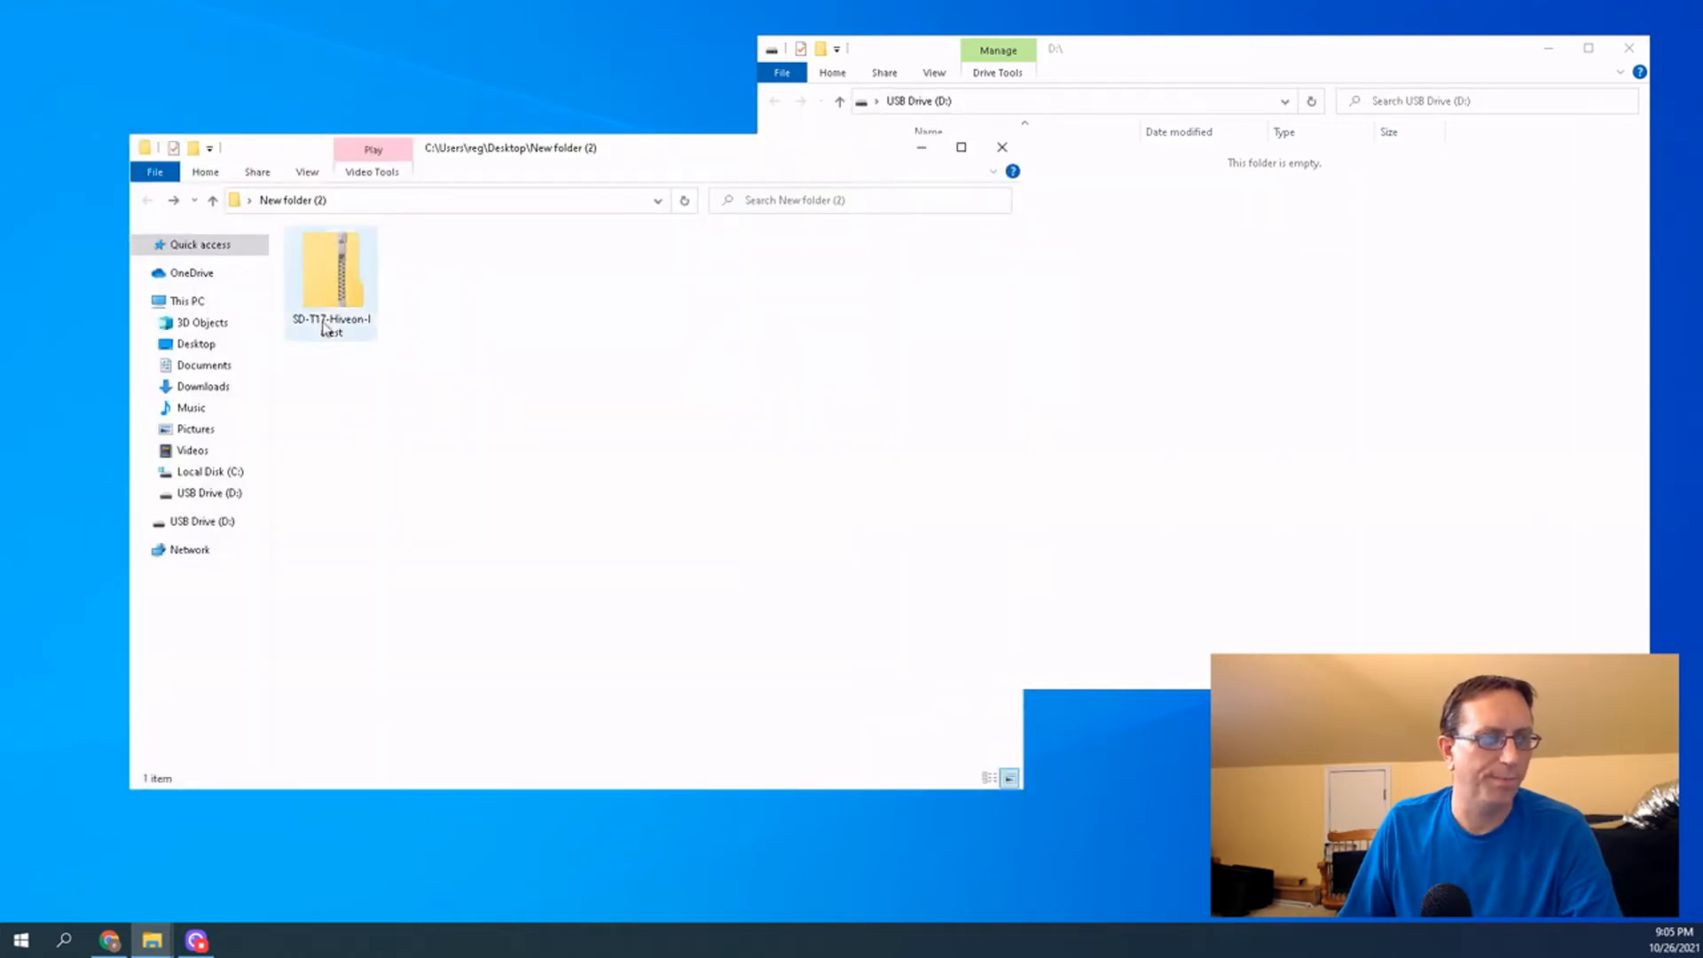
# Extract the T17 firmware zip into the suggested SD-T17-Hiveon-latest folder and view its contents
pyautogui.rightClick(330, 272)
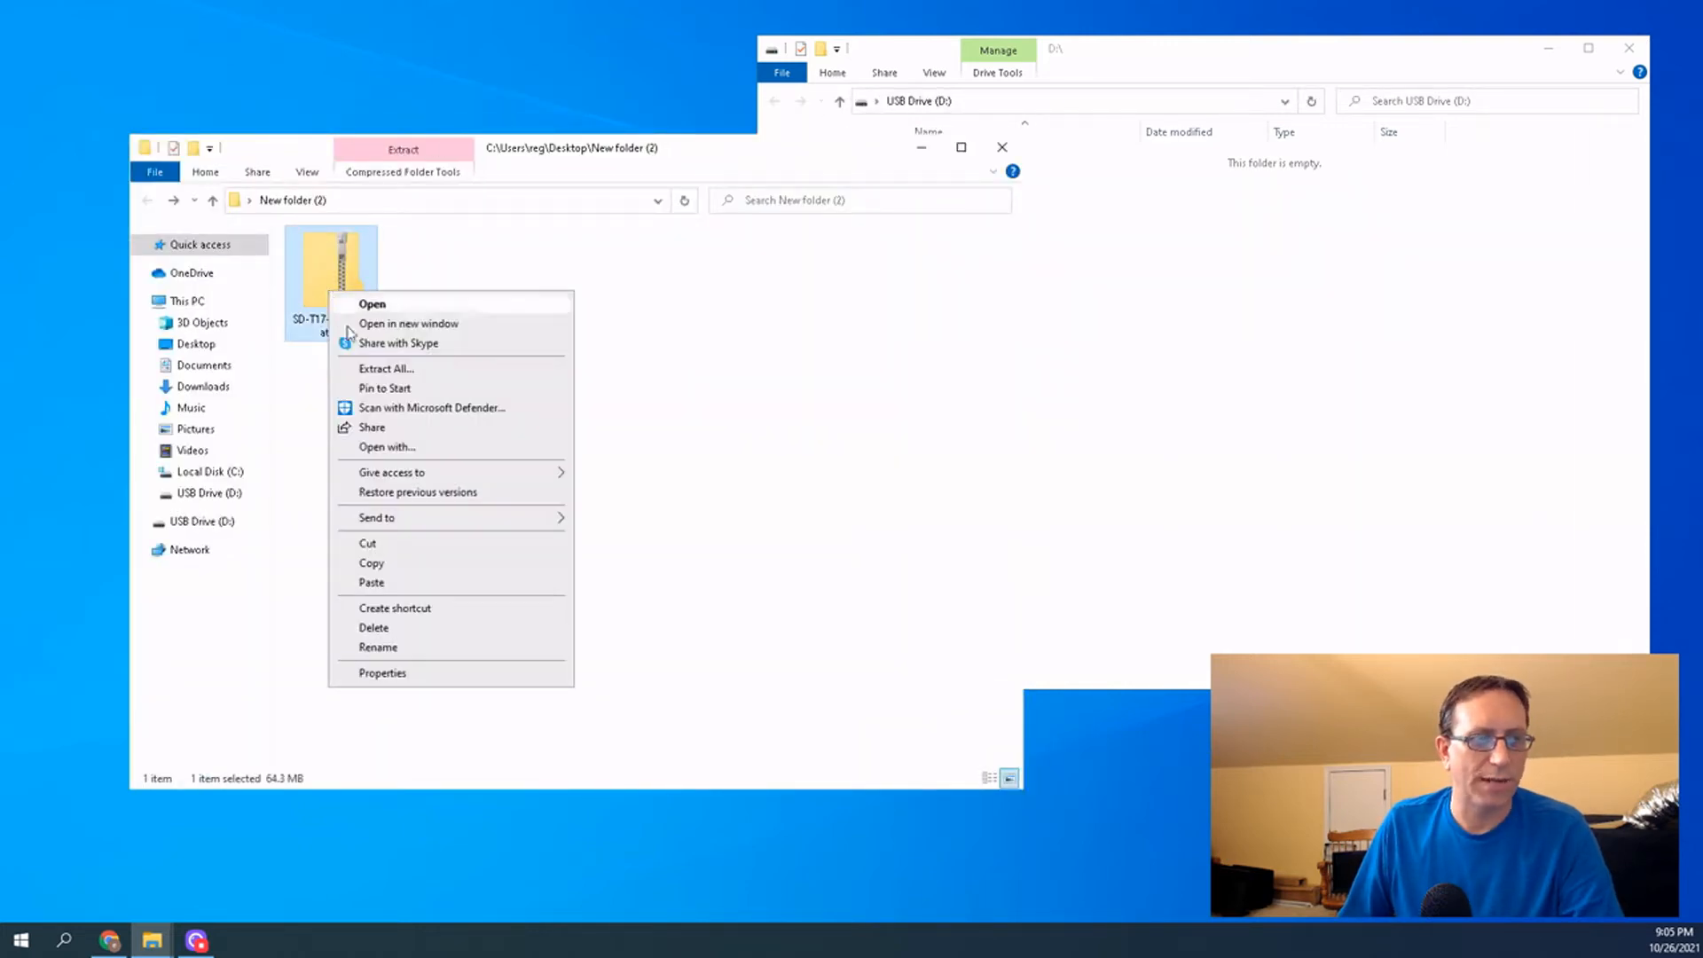
pyautogui.click(365, 376)
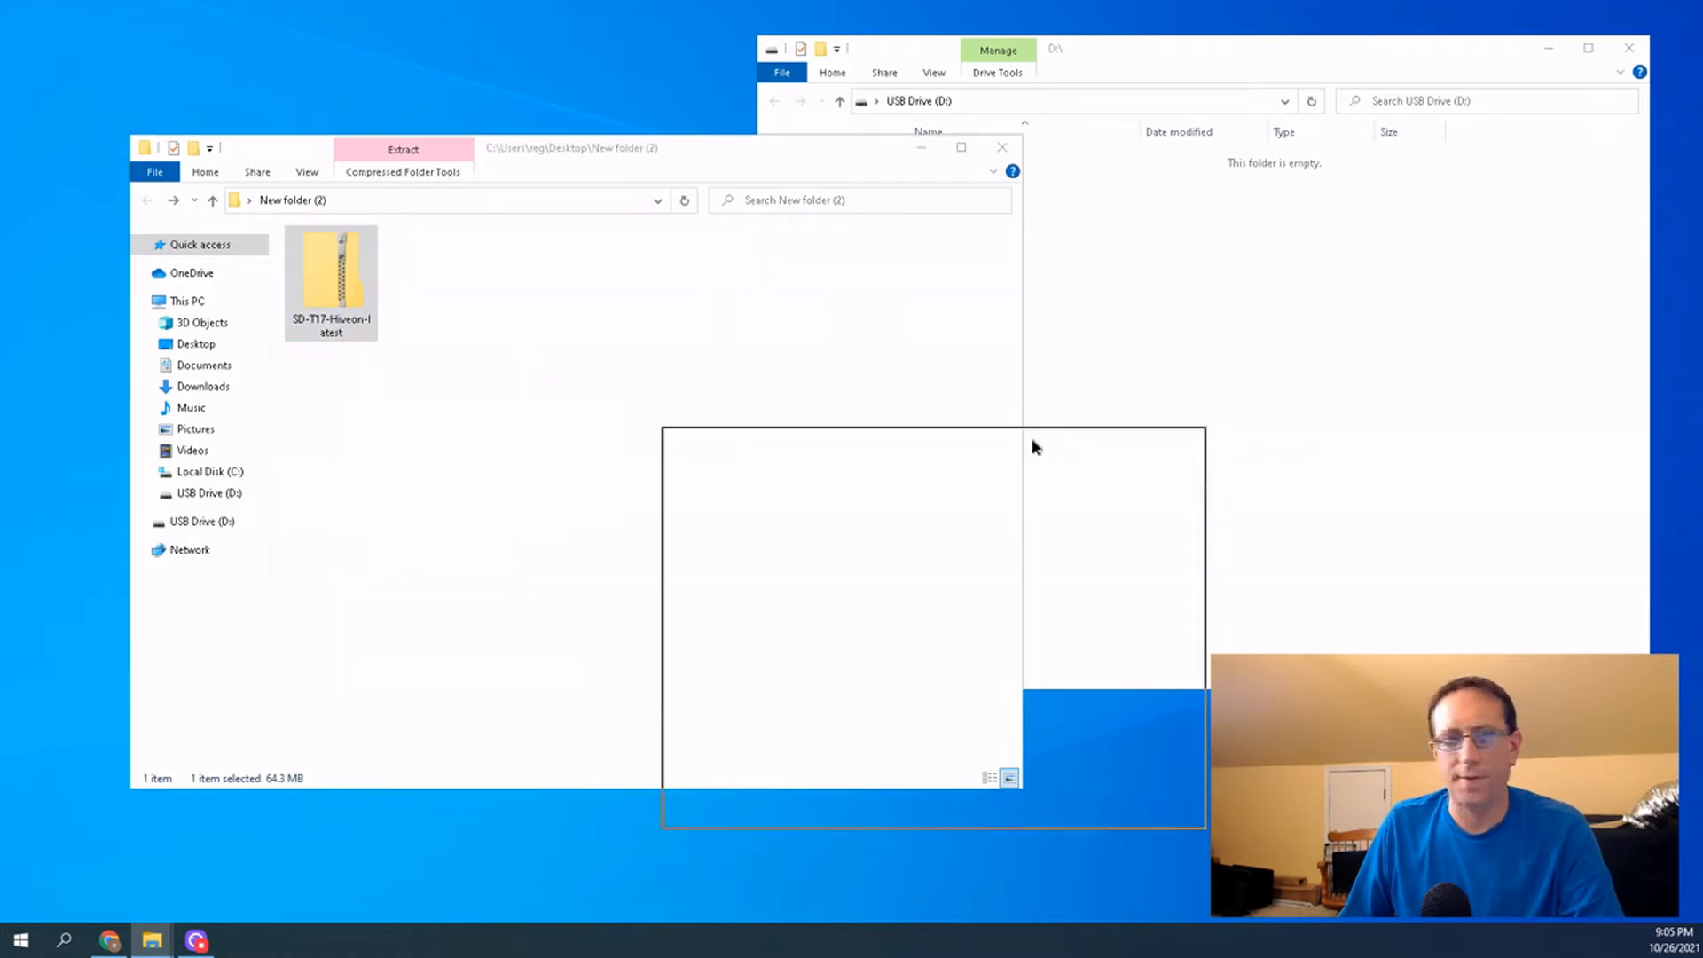
pyautogui.click(403, 149)
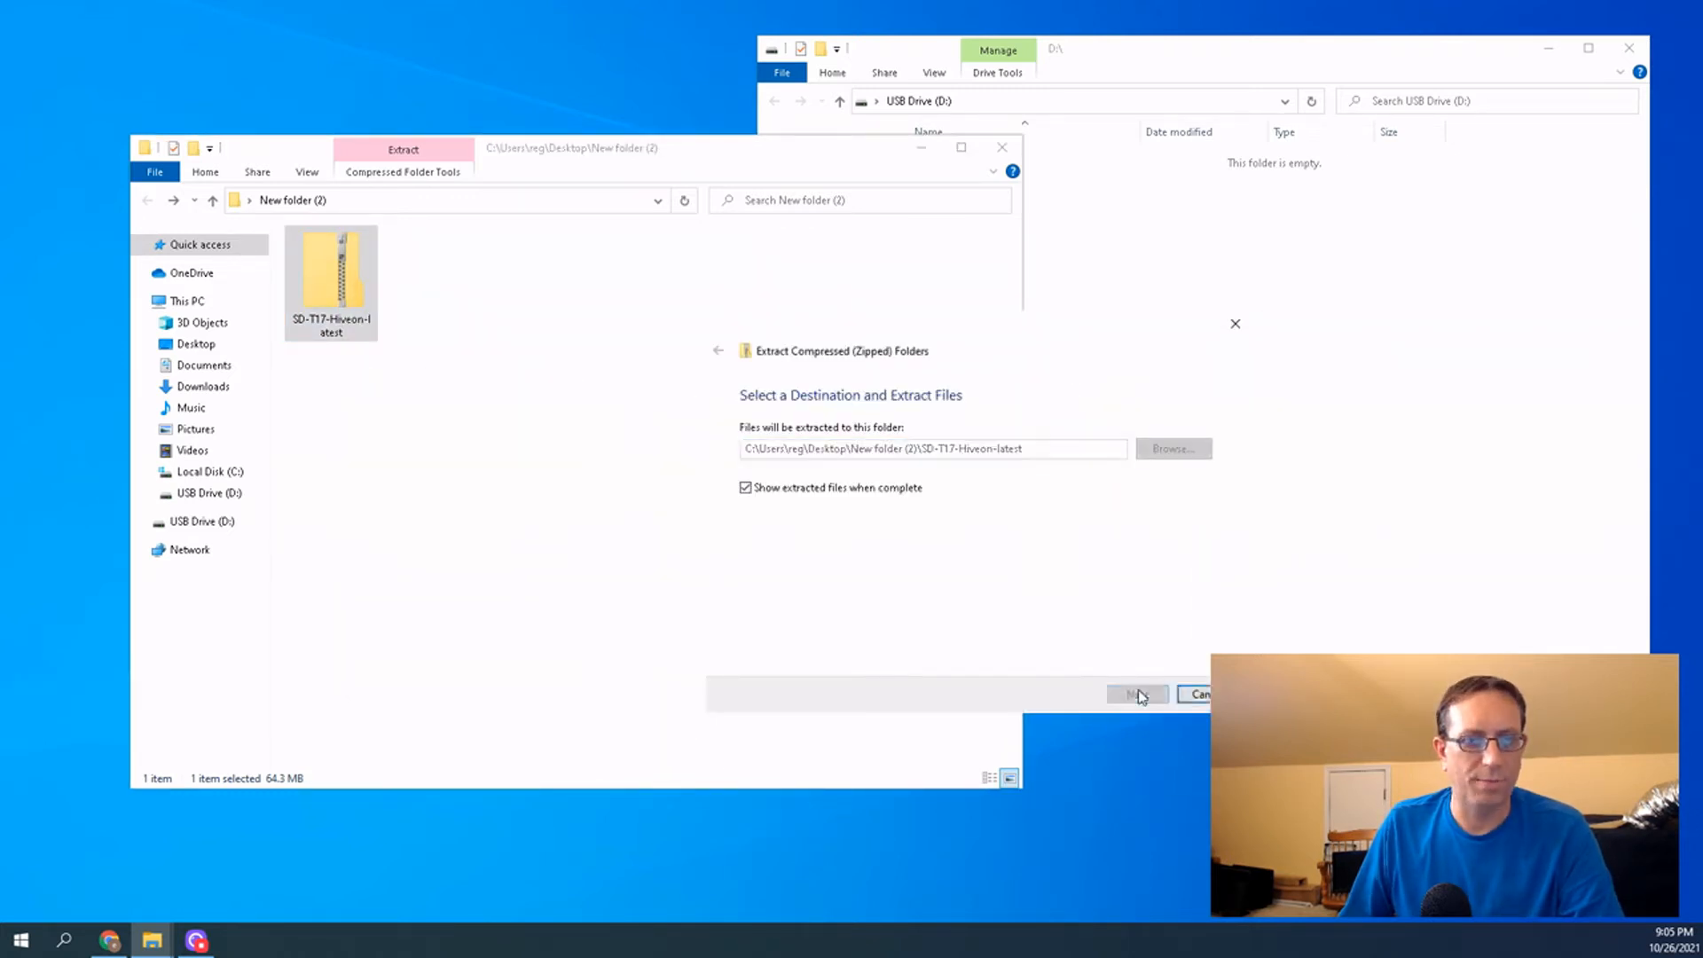
pyautogui.click(1136, 694)
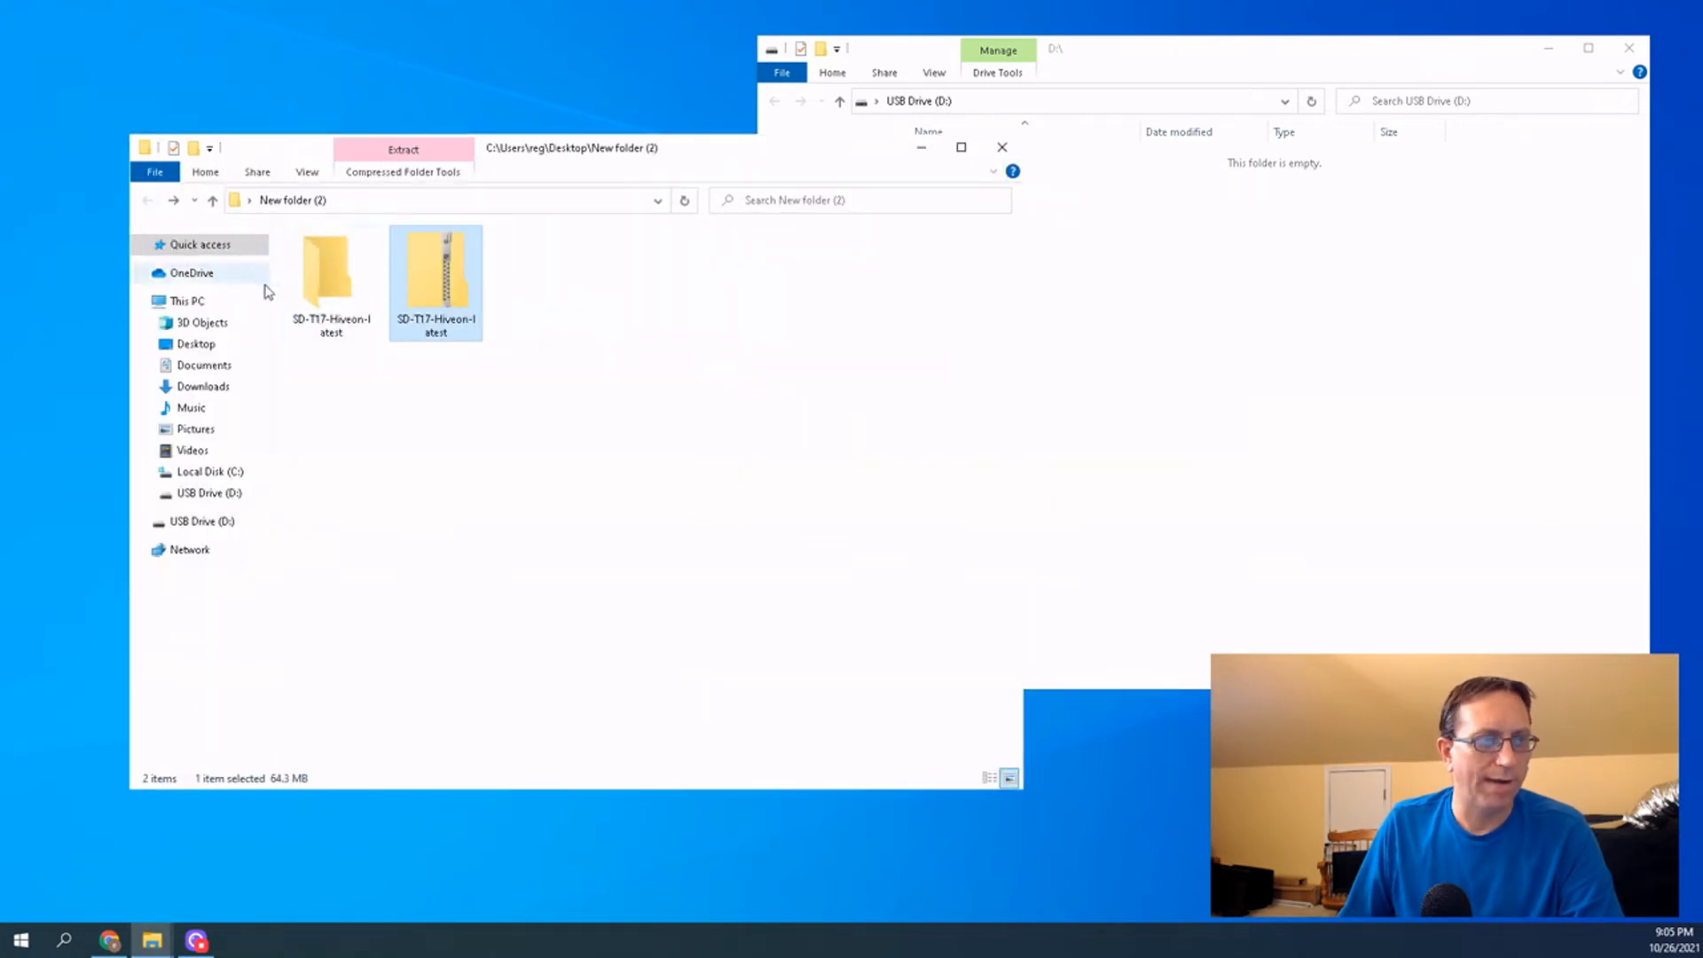
pyautogui.doubleClick(435, 272)
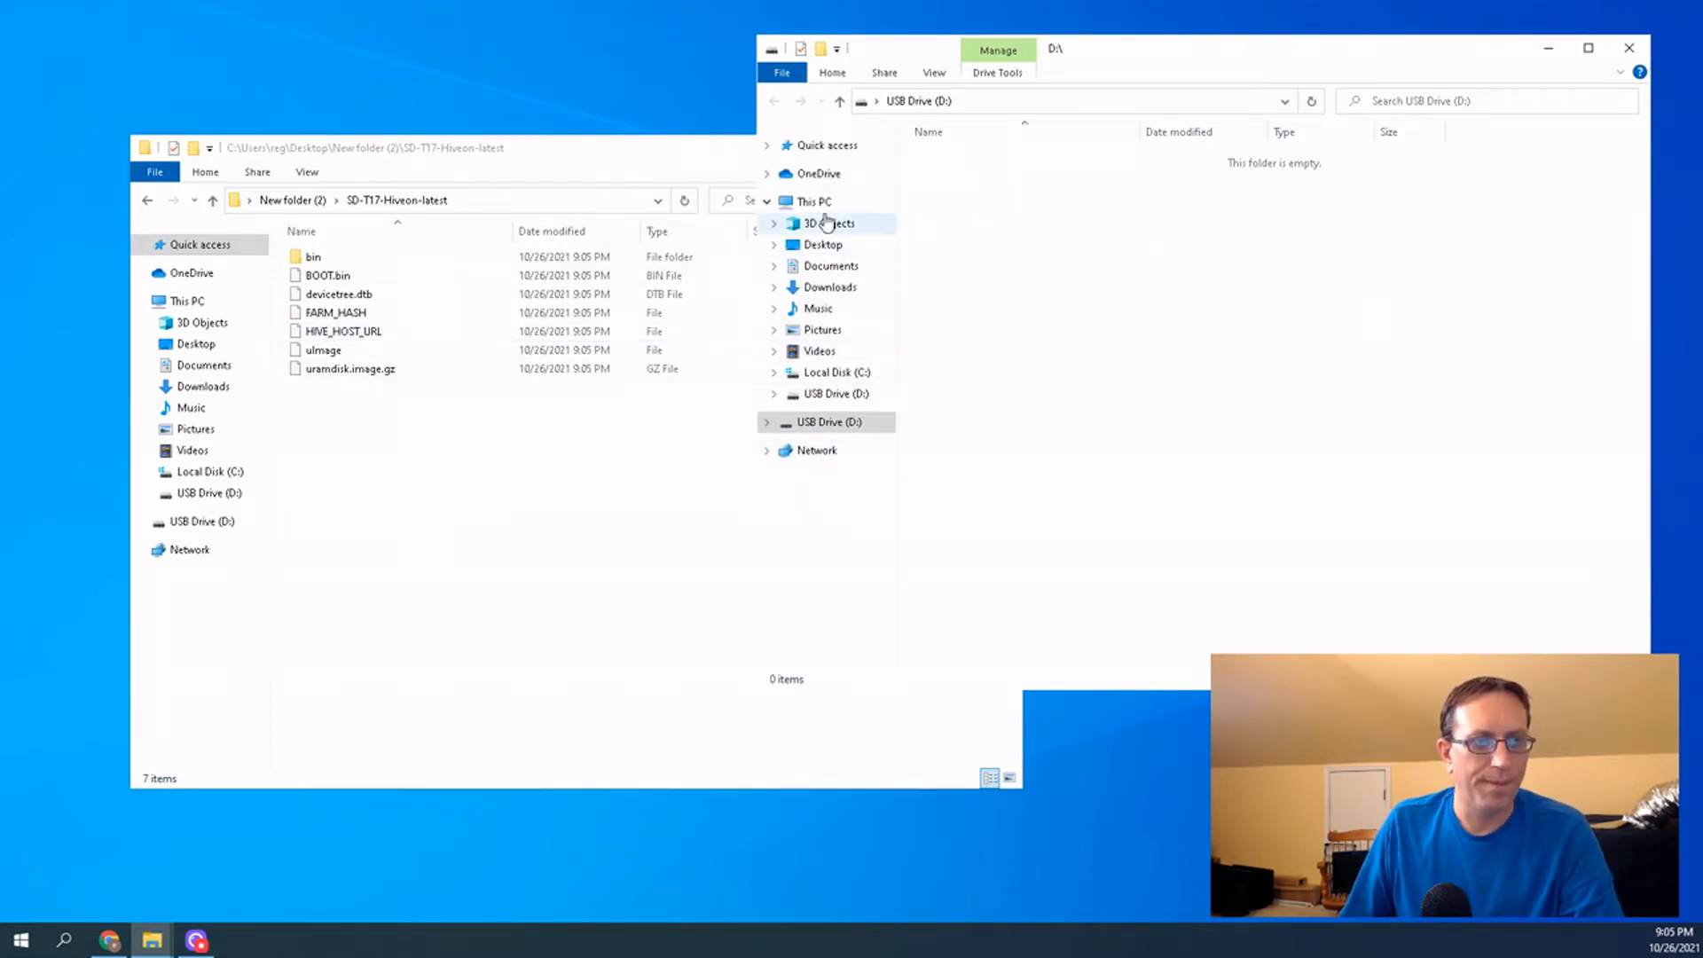
# Quick-format USB Drive (D:) as FAT32 from This PC, confirming the erase and completion
pyautogui.click(811, 200)
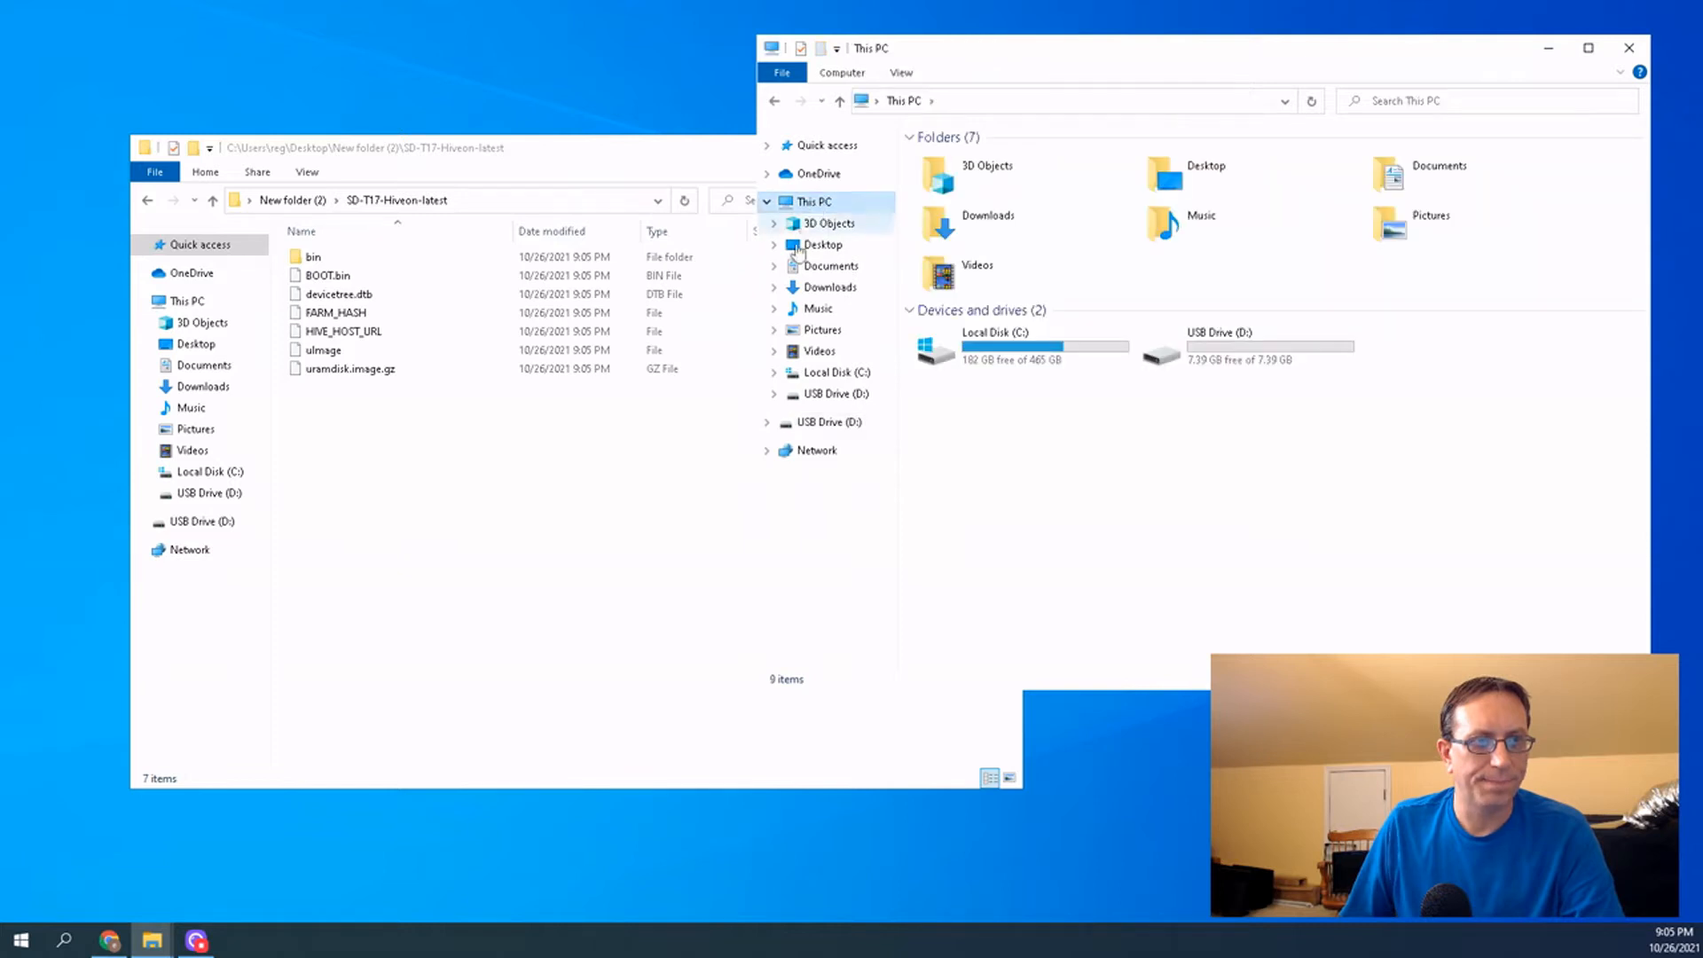
pyautogui.rightClick(1217, 348)
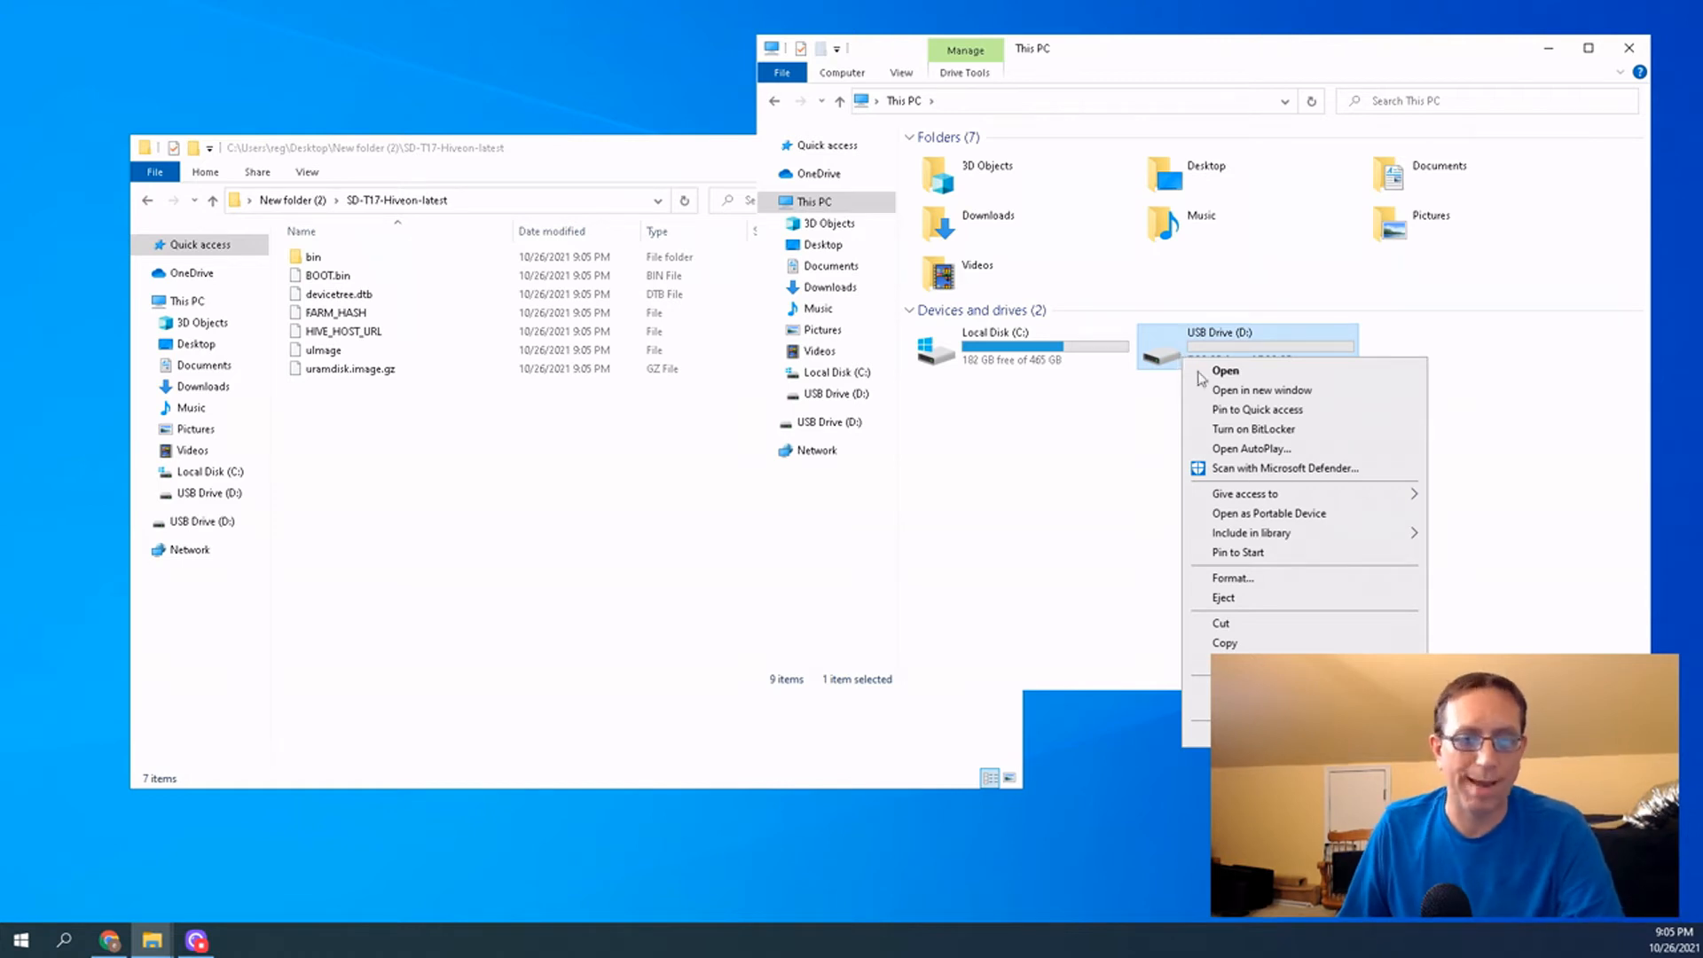
pyautogui.click(1231, 578)
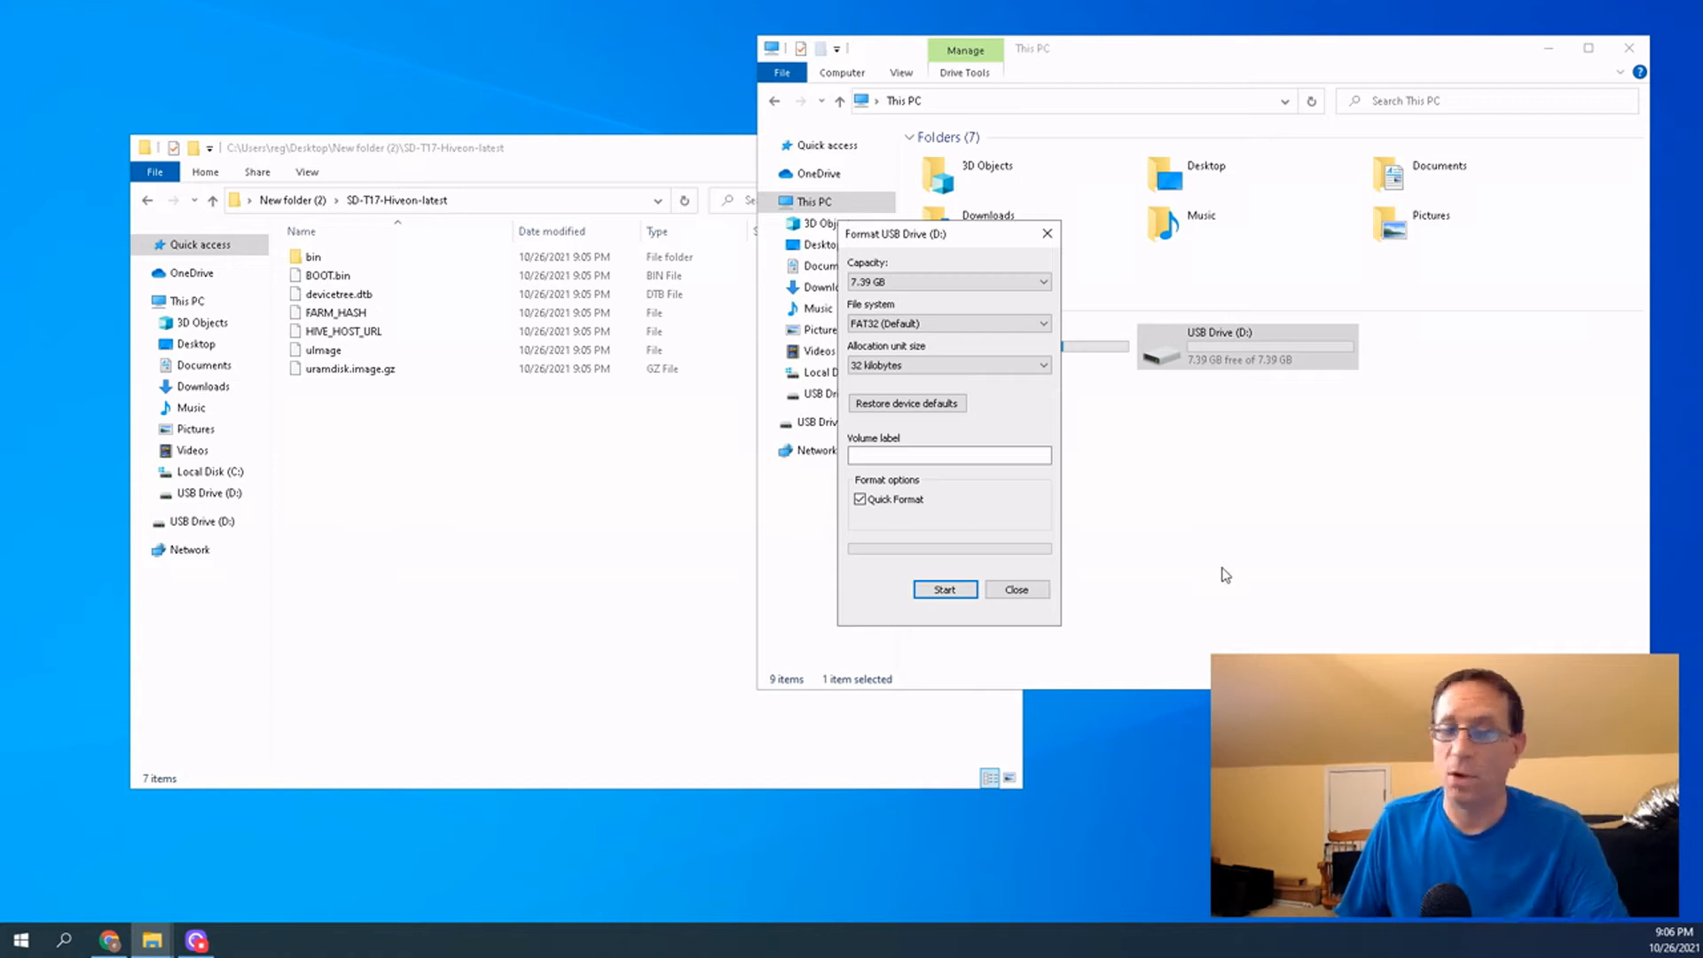
pyautogui.moveTo(1233, 582)
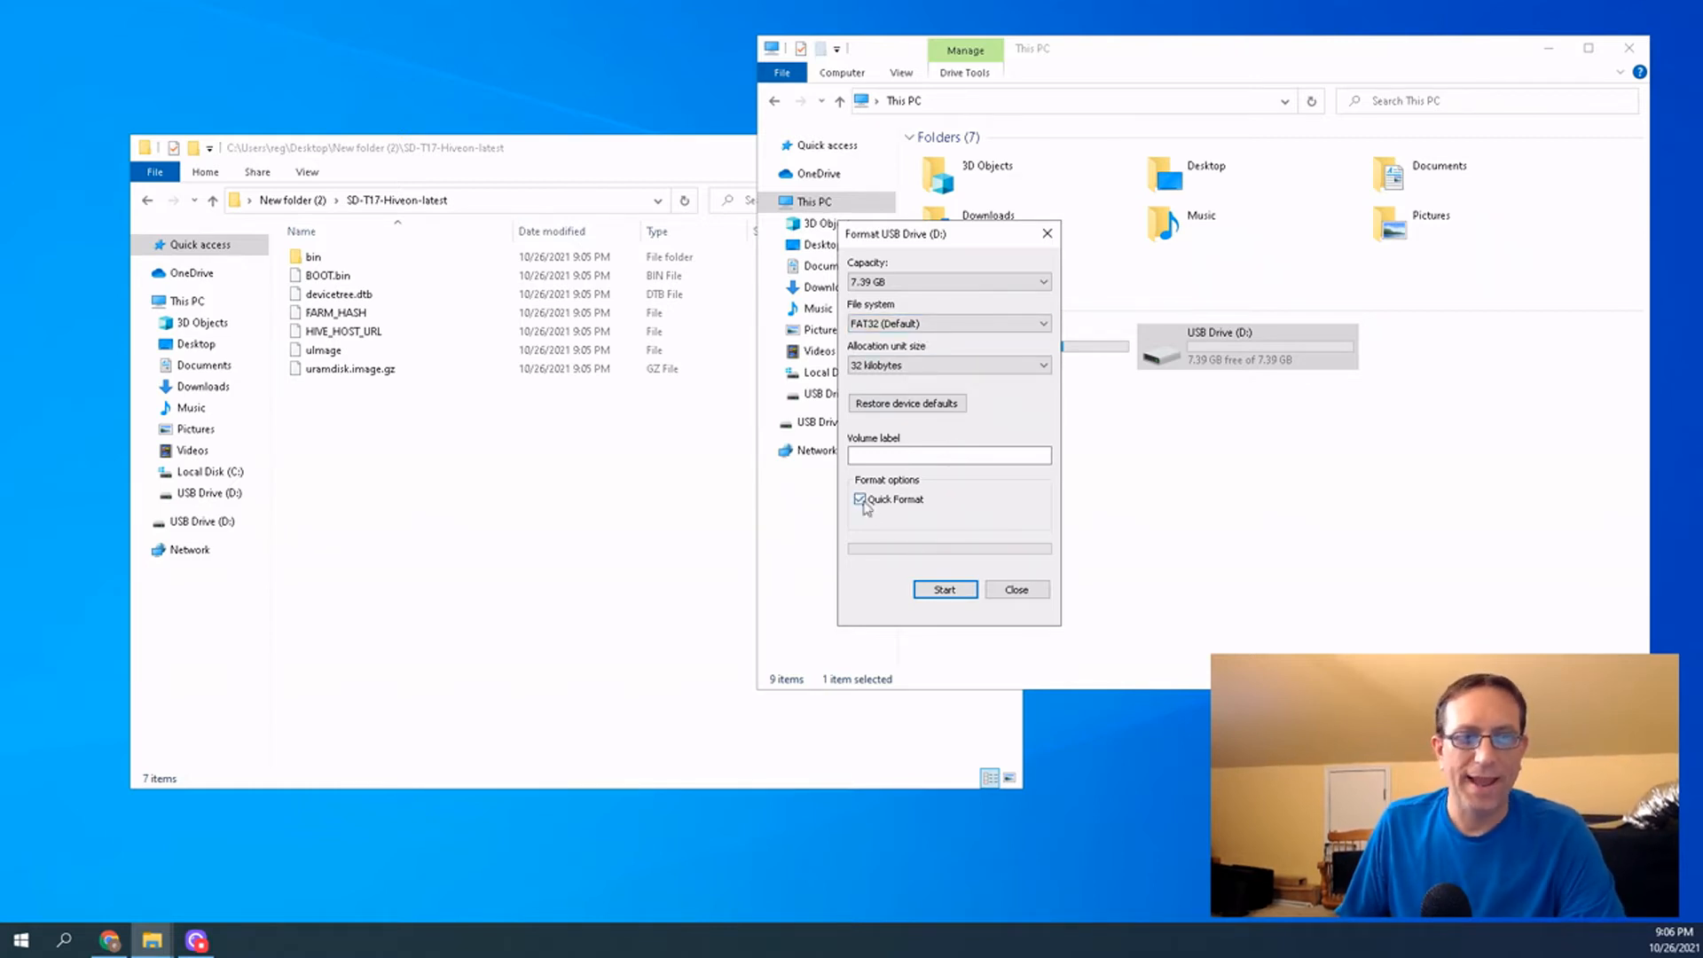
pyautogui.click(942, 589)
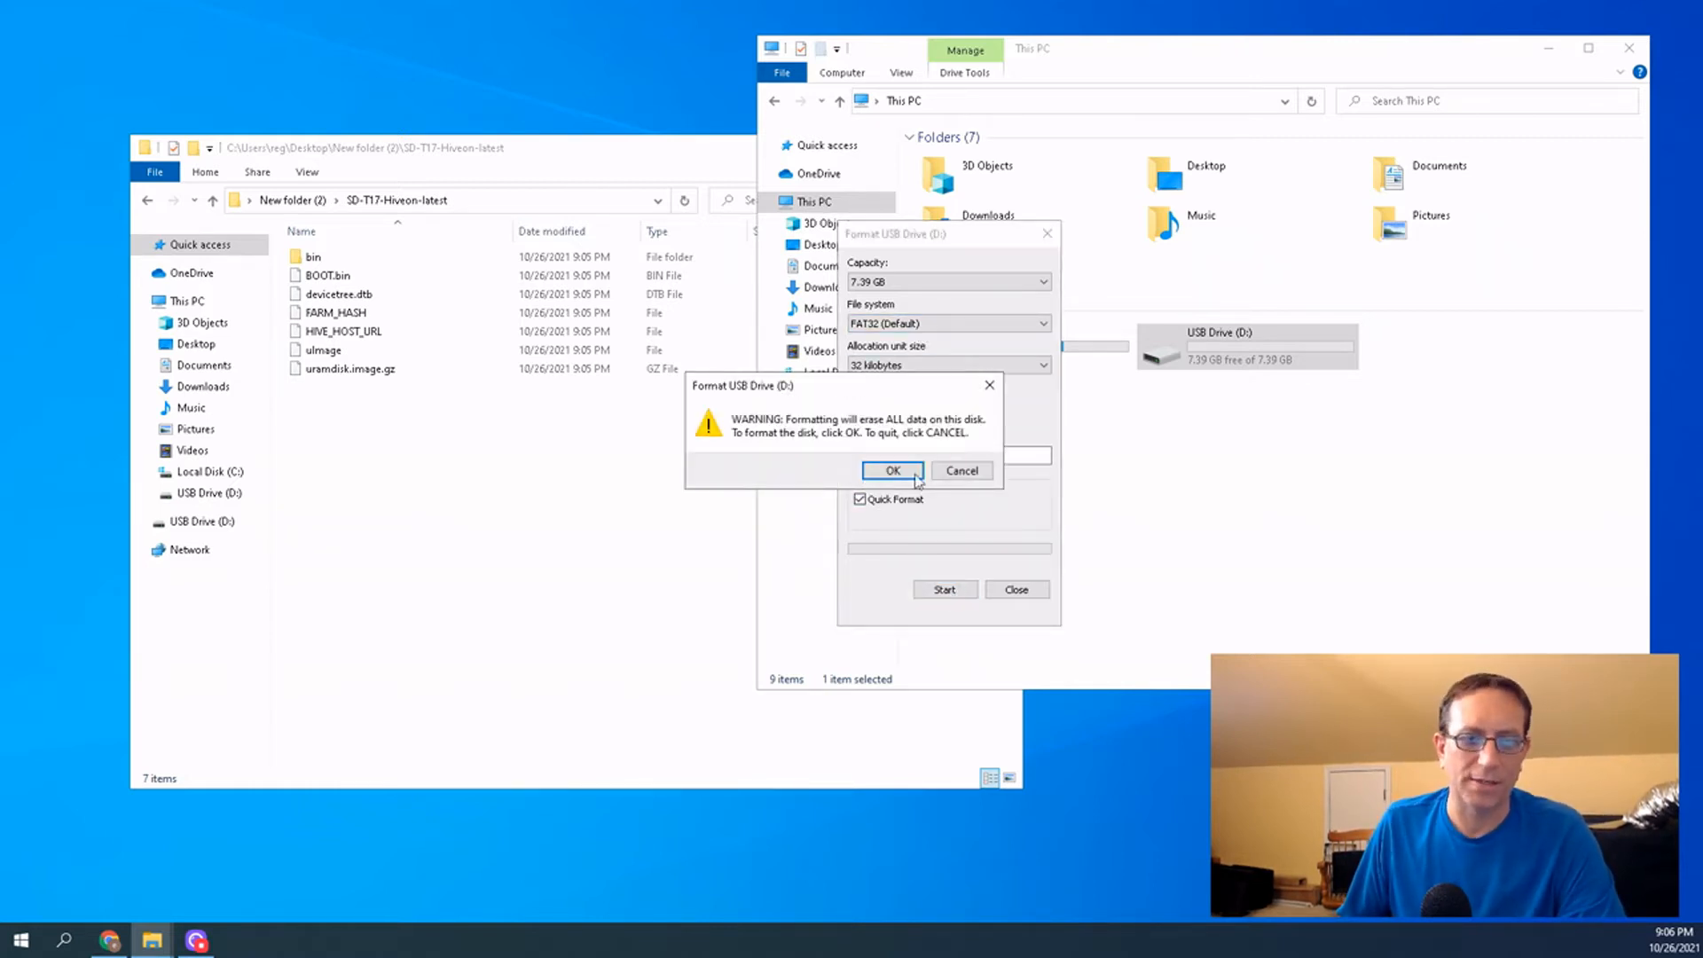
pyautogui.click(892, 468)
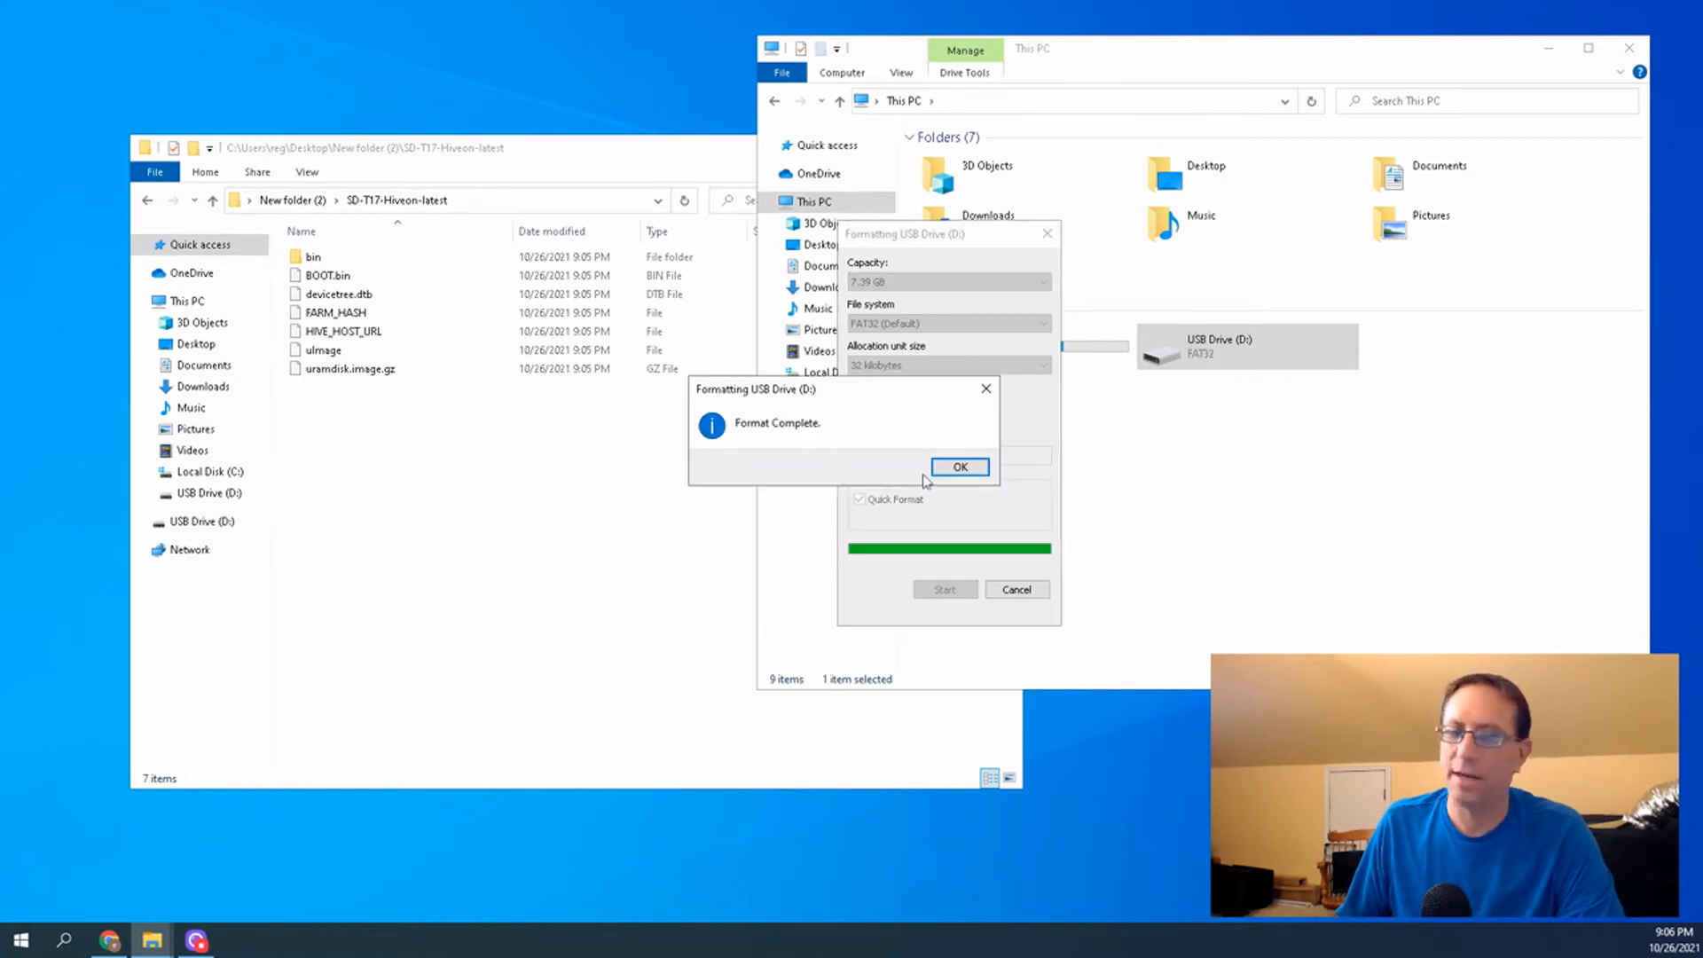
pyautogui.click(958, 467)
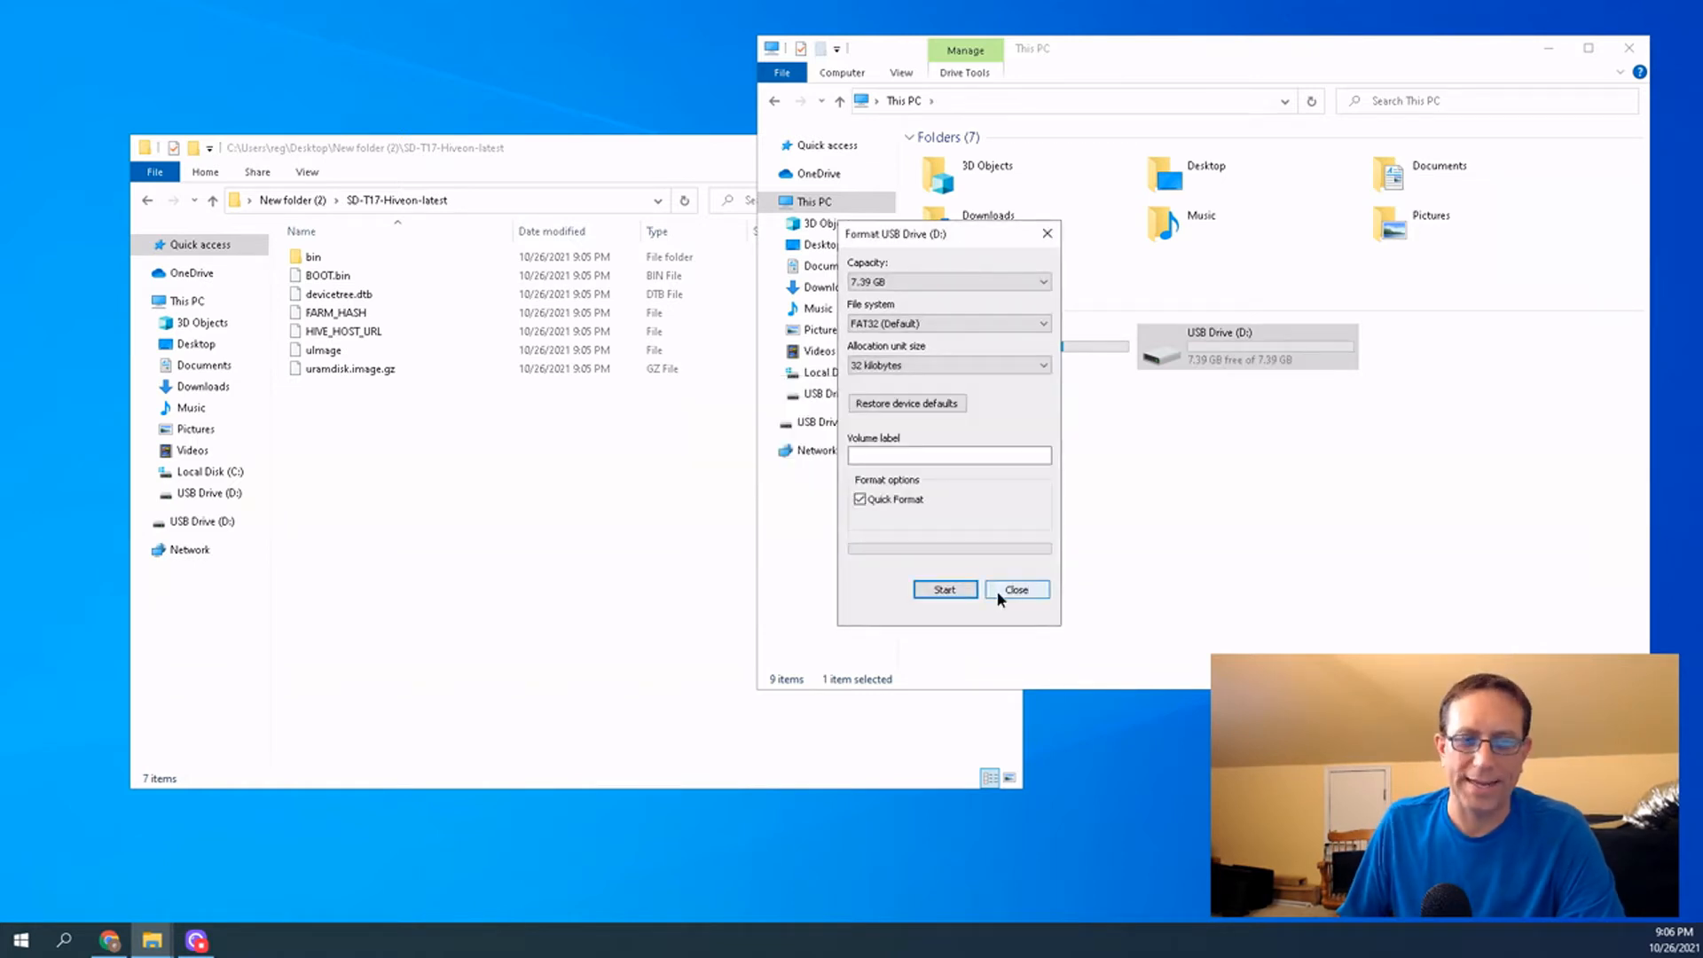
pyautogui.click(1015, 589)
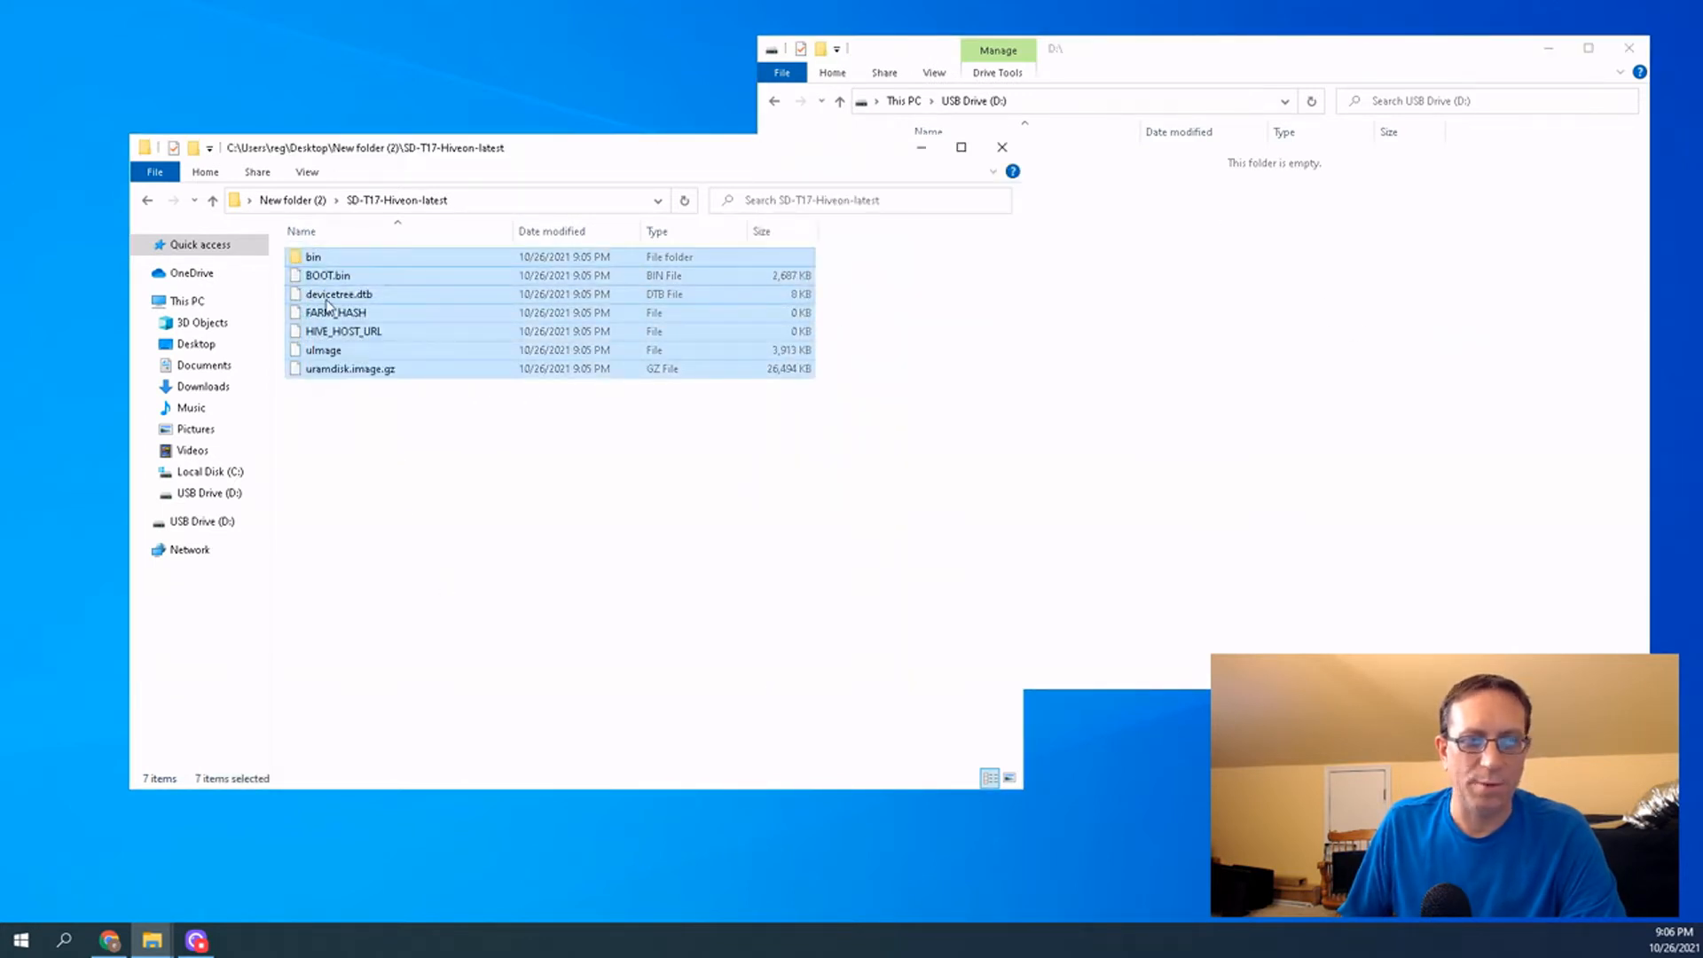
pyautogui.moveTo(1220, 383)
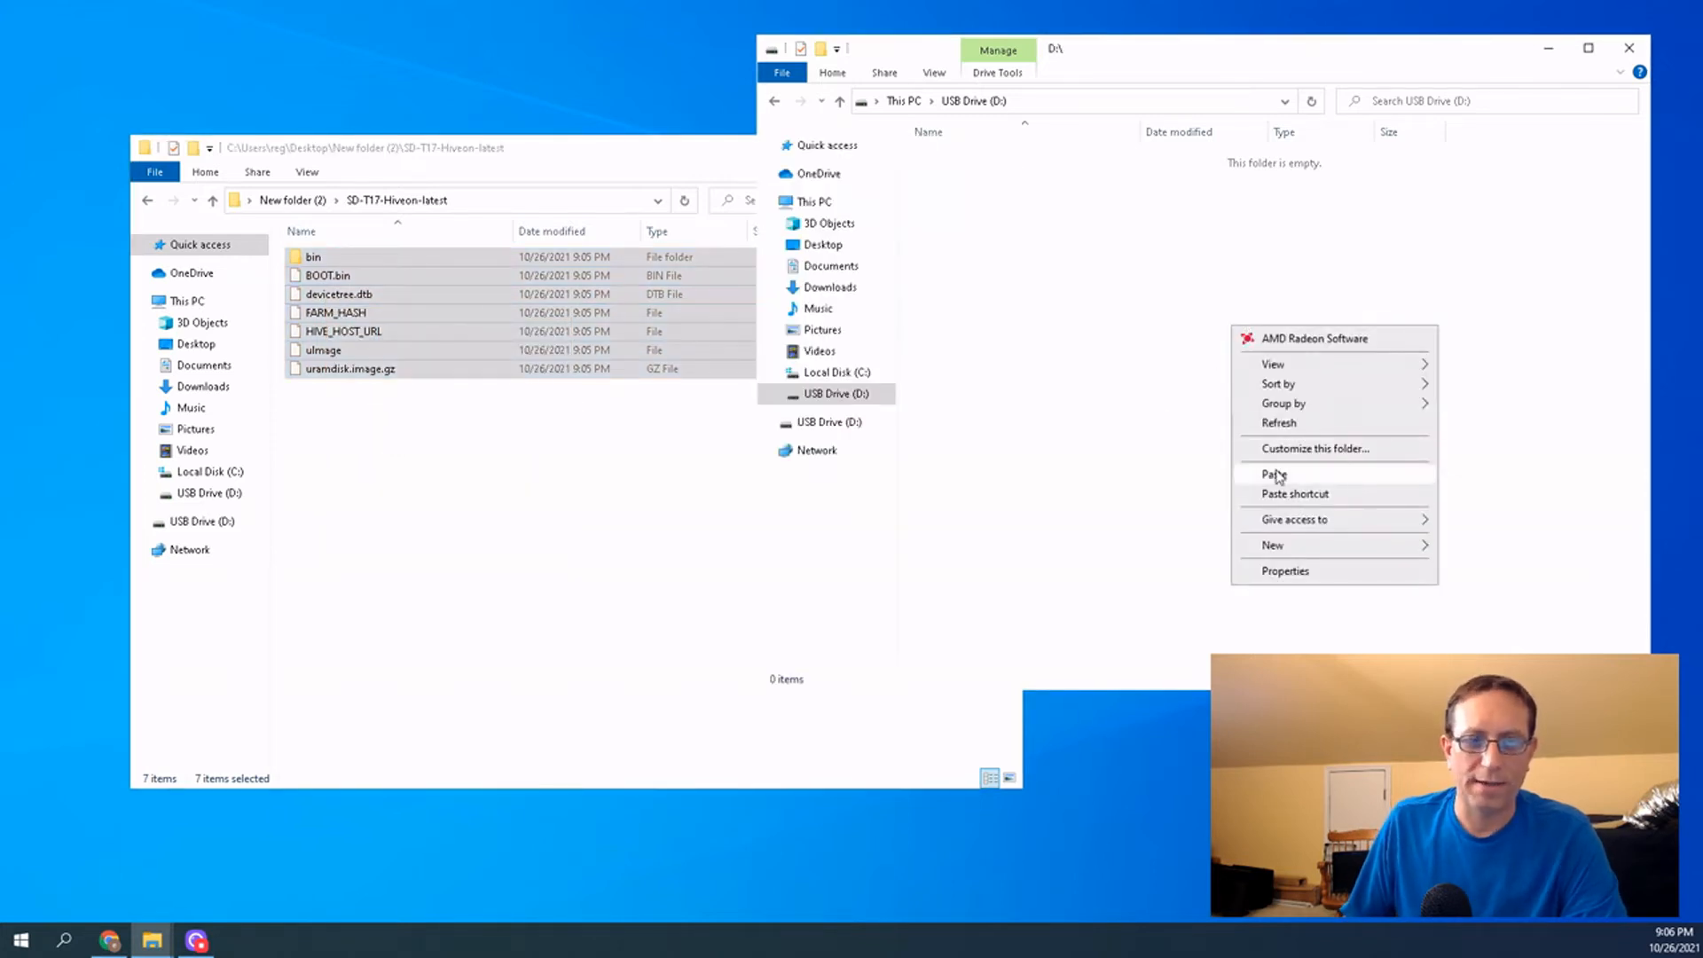
# Paste the extracted Hiveon T17 firmware files onto the empty USB Drive (D:)
pyautogui.click(1271, 475)
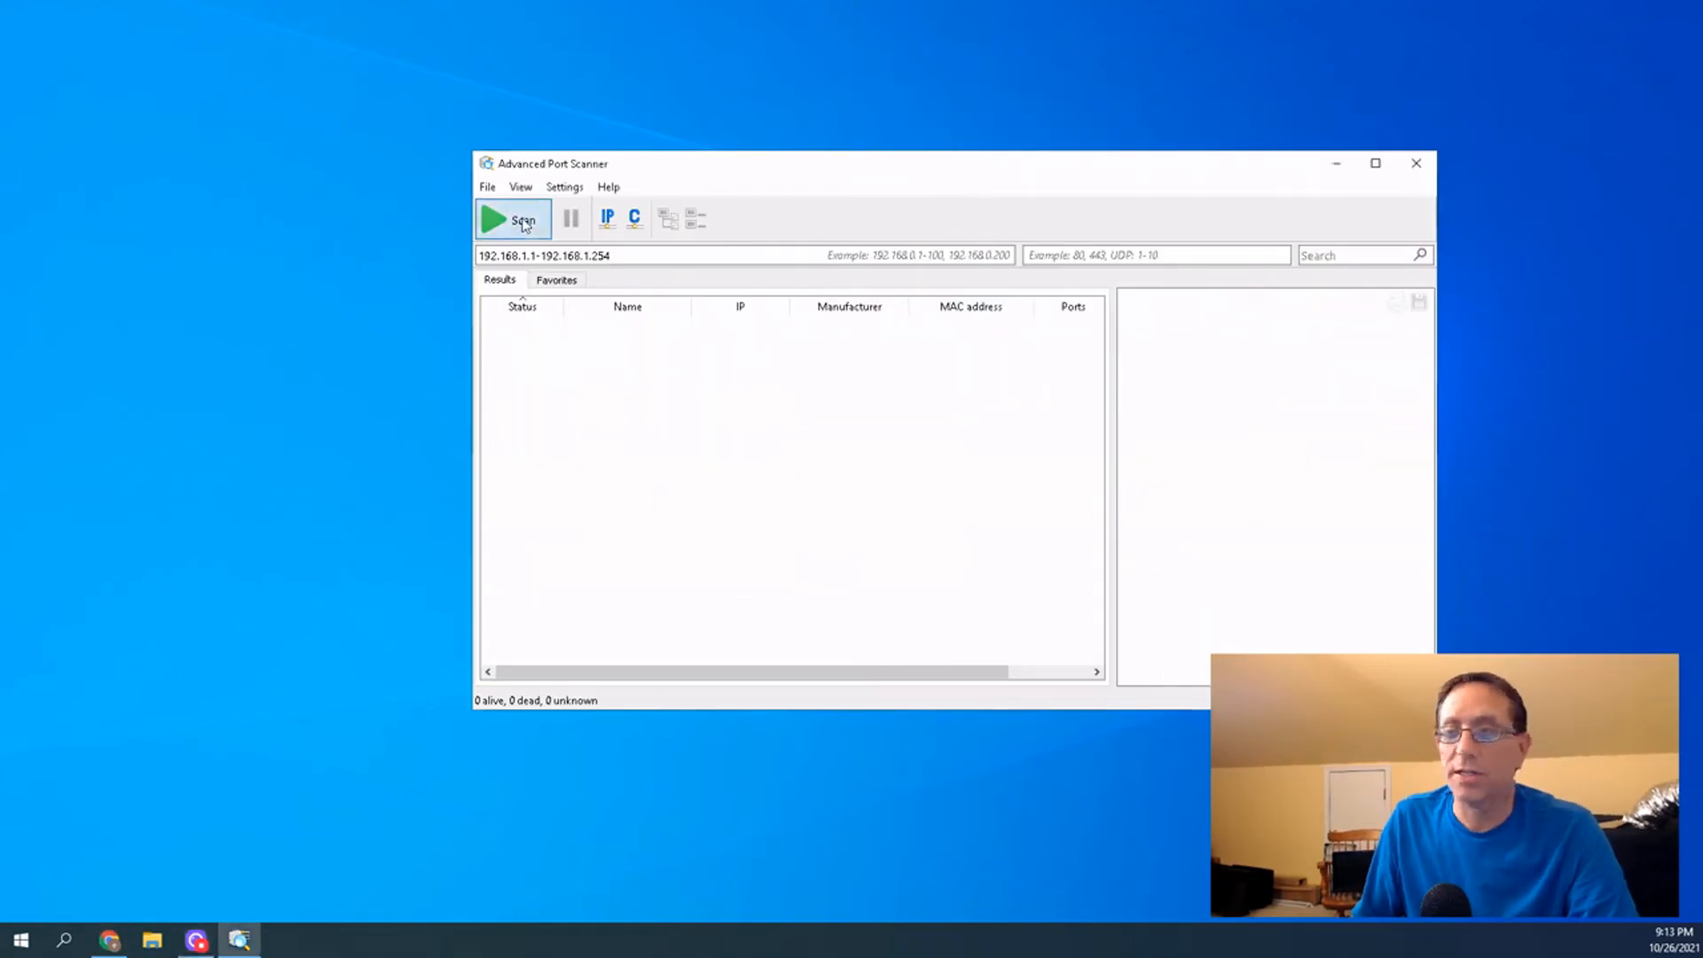
# Start scanning the 192.168.1.1–192.168.1.254 range for devices
pyautogui.click(511, 220)
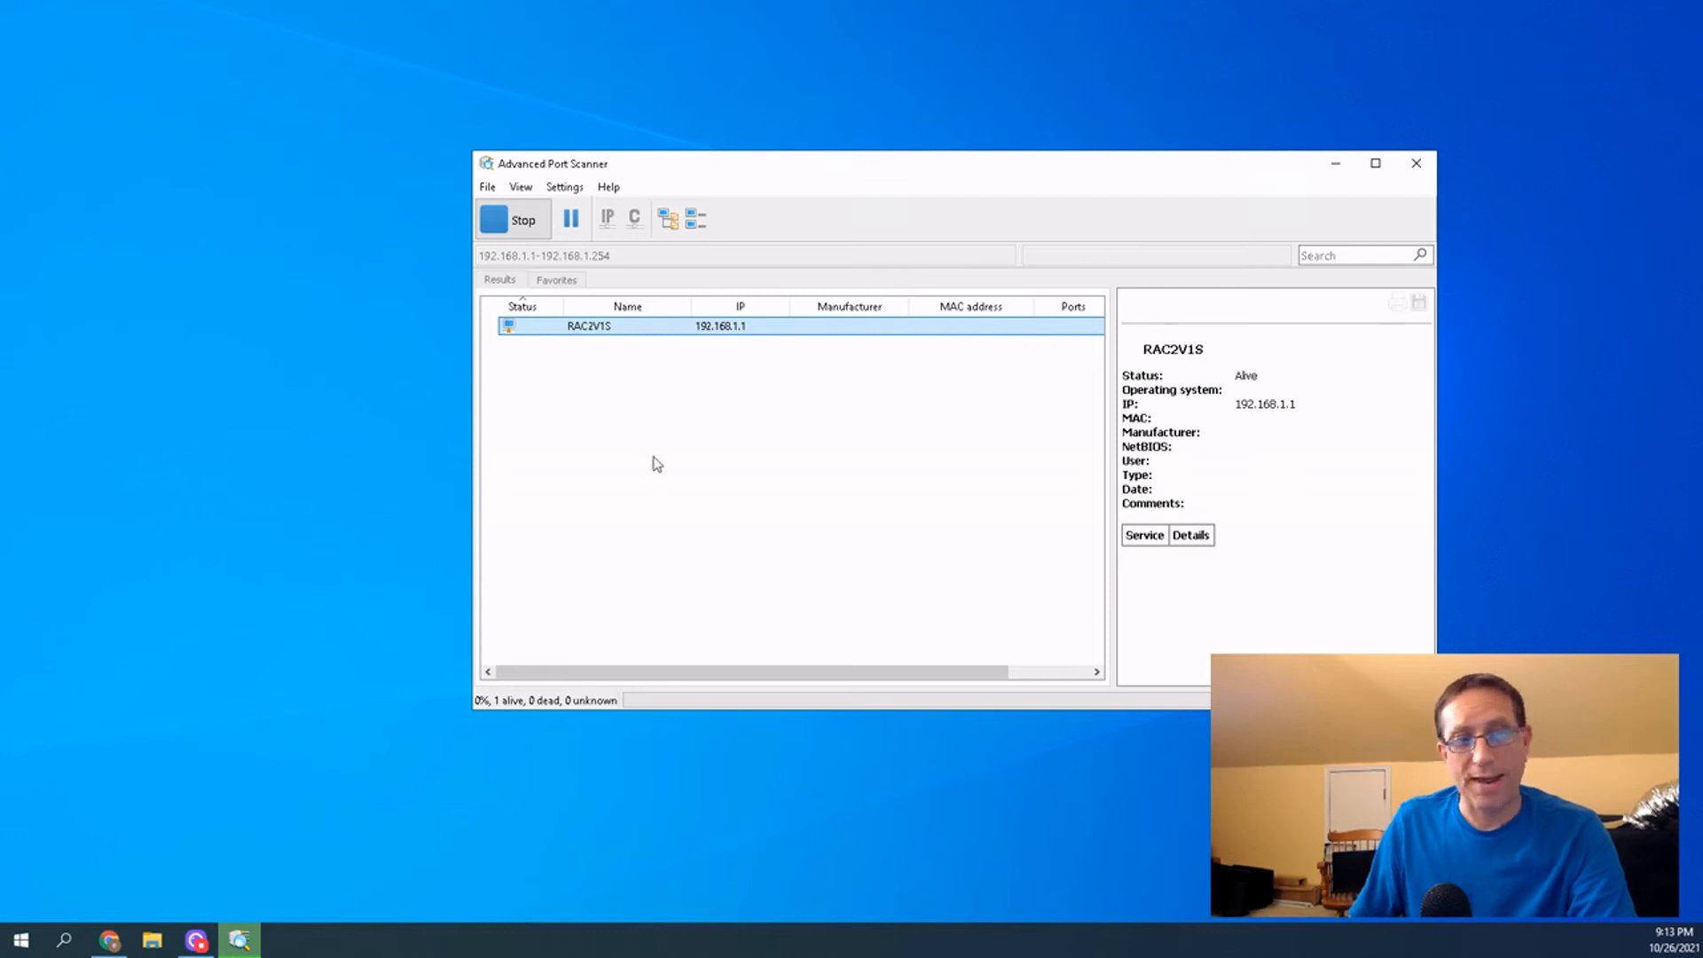
pyautogui.moveTo(500, 341)
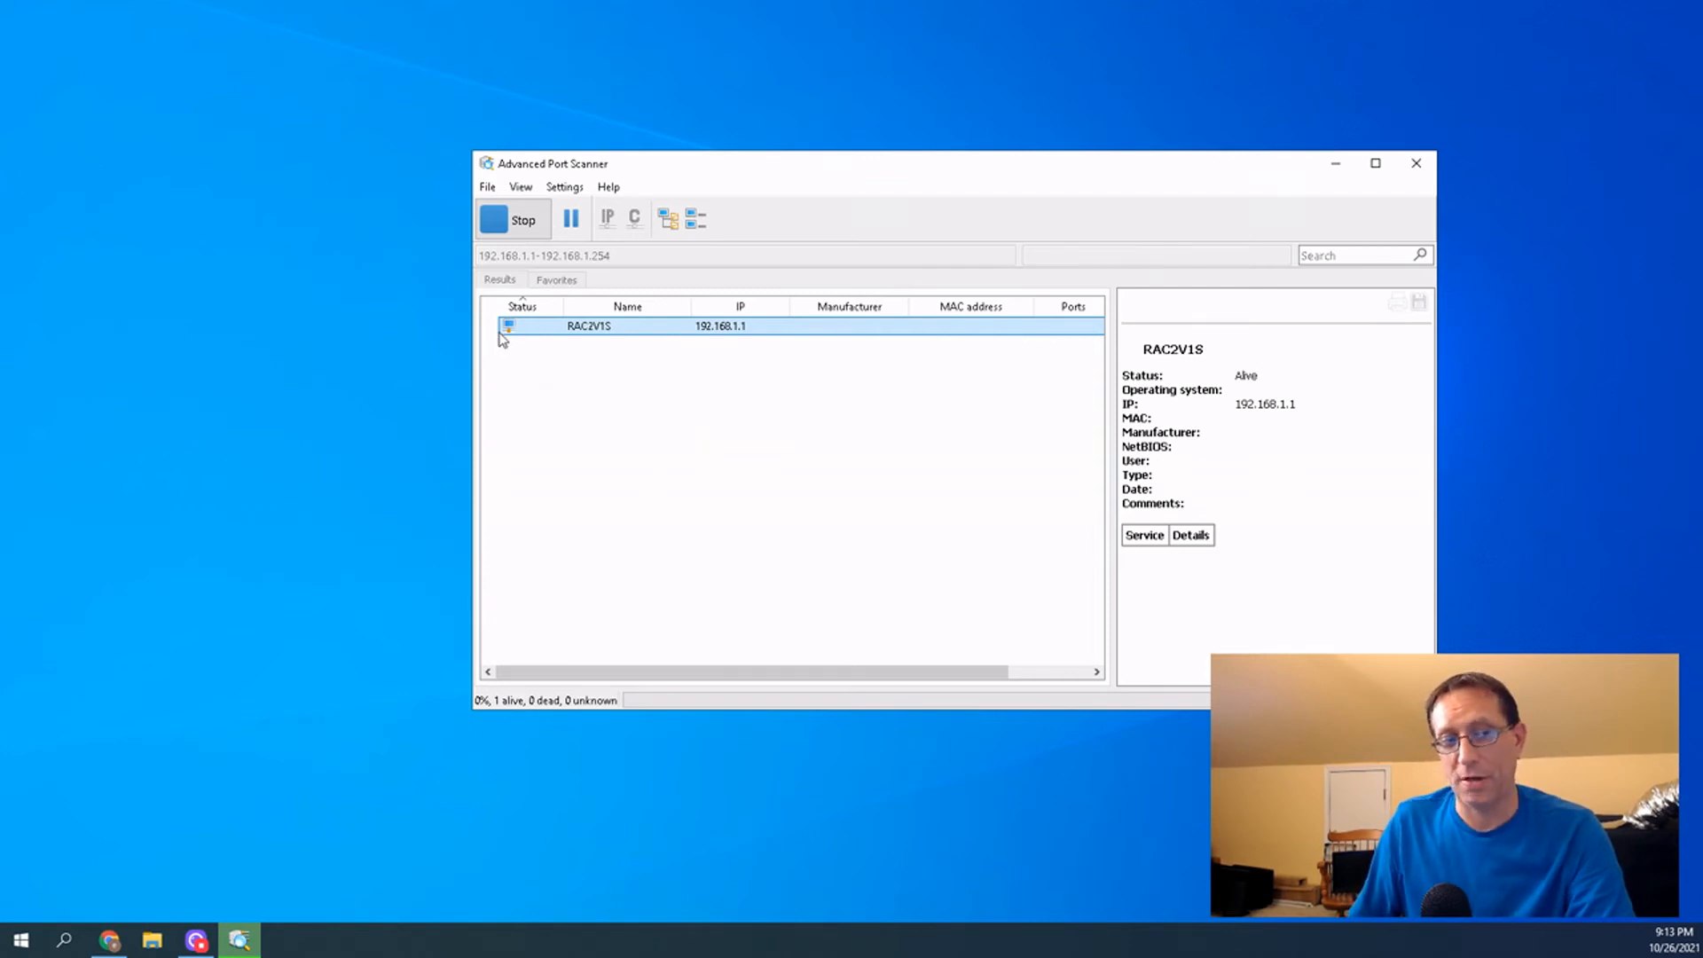
pyautogui.moveTo(501, 457)
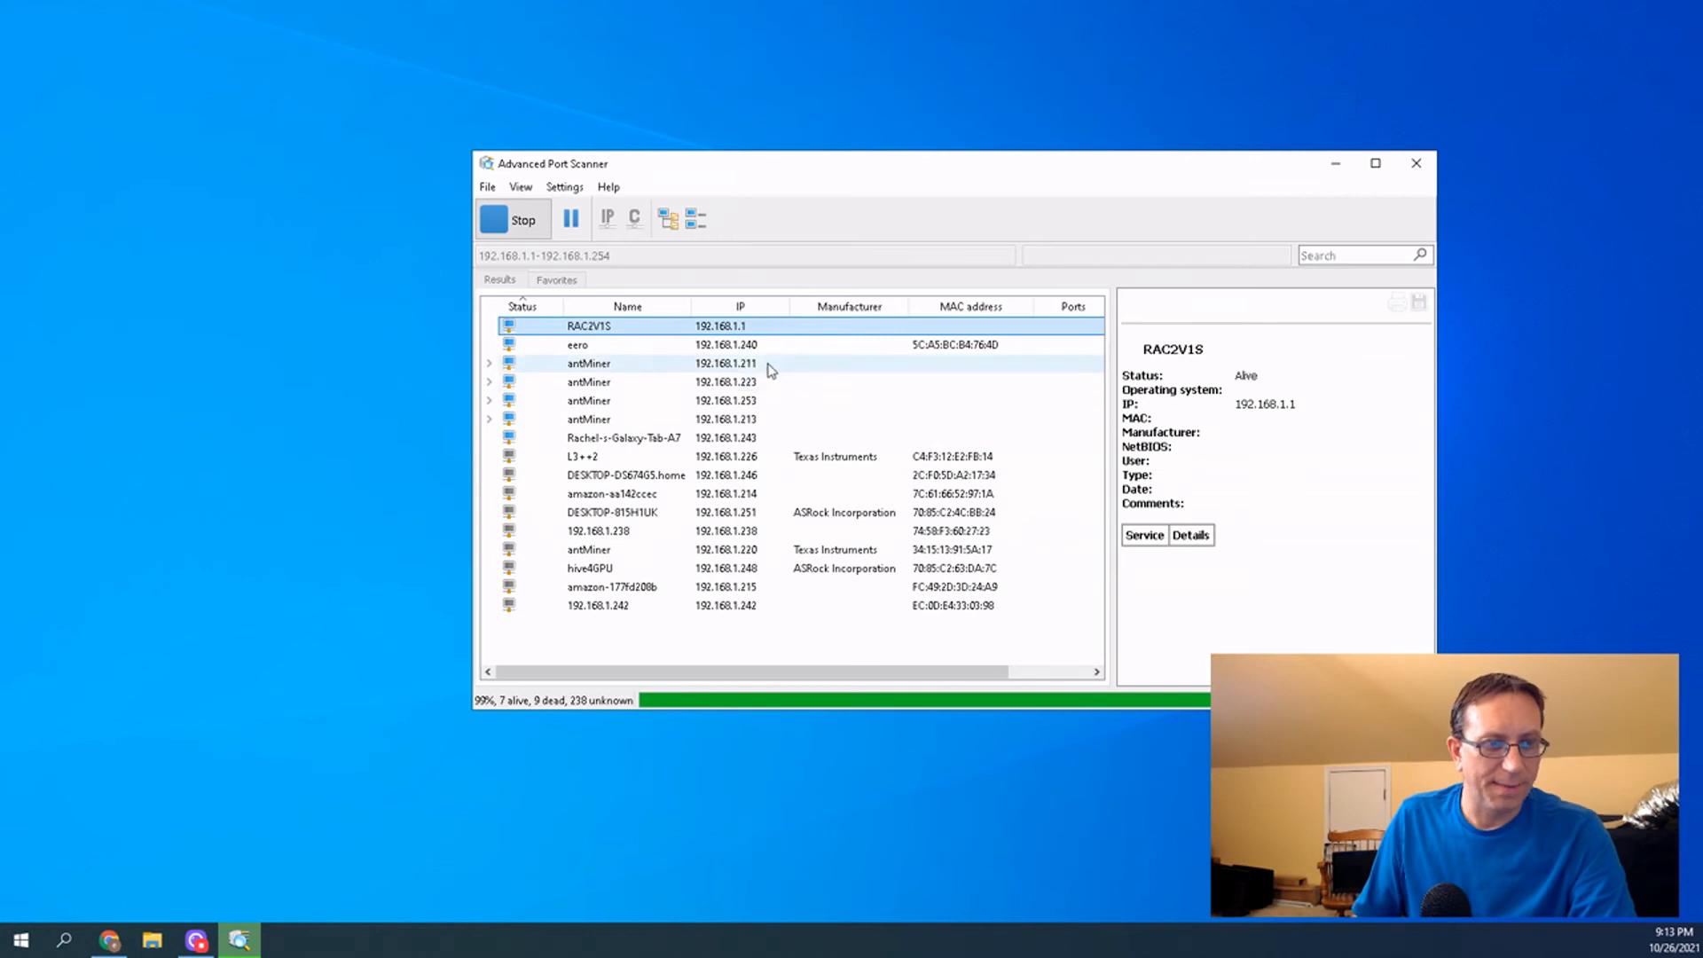
pyautogui.moveTo(762, 420)
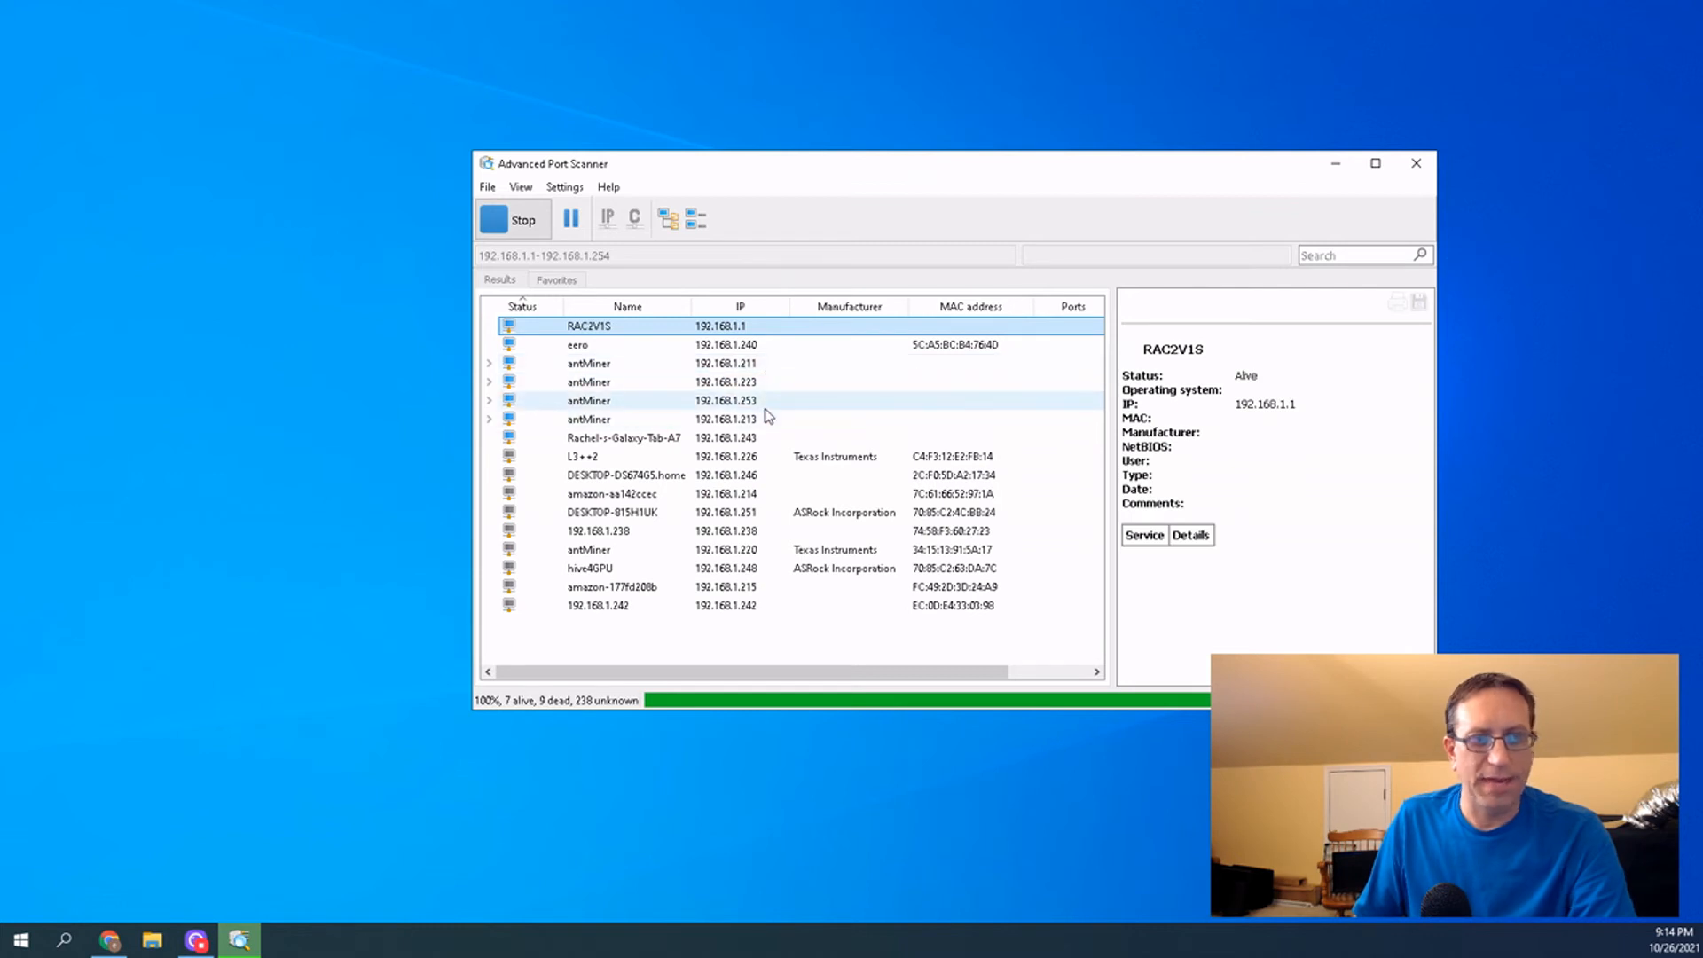
pyautogui.click(511, 220)
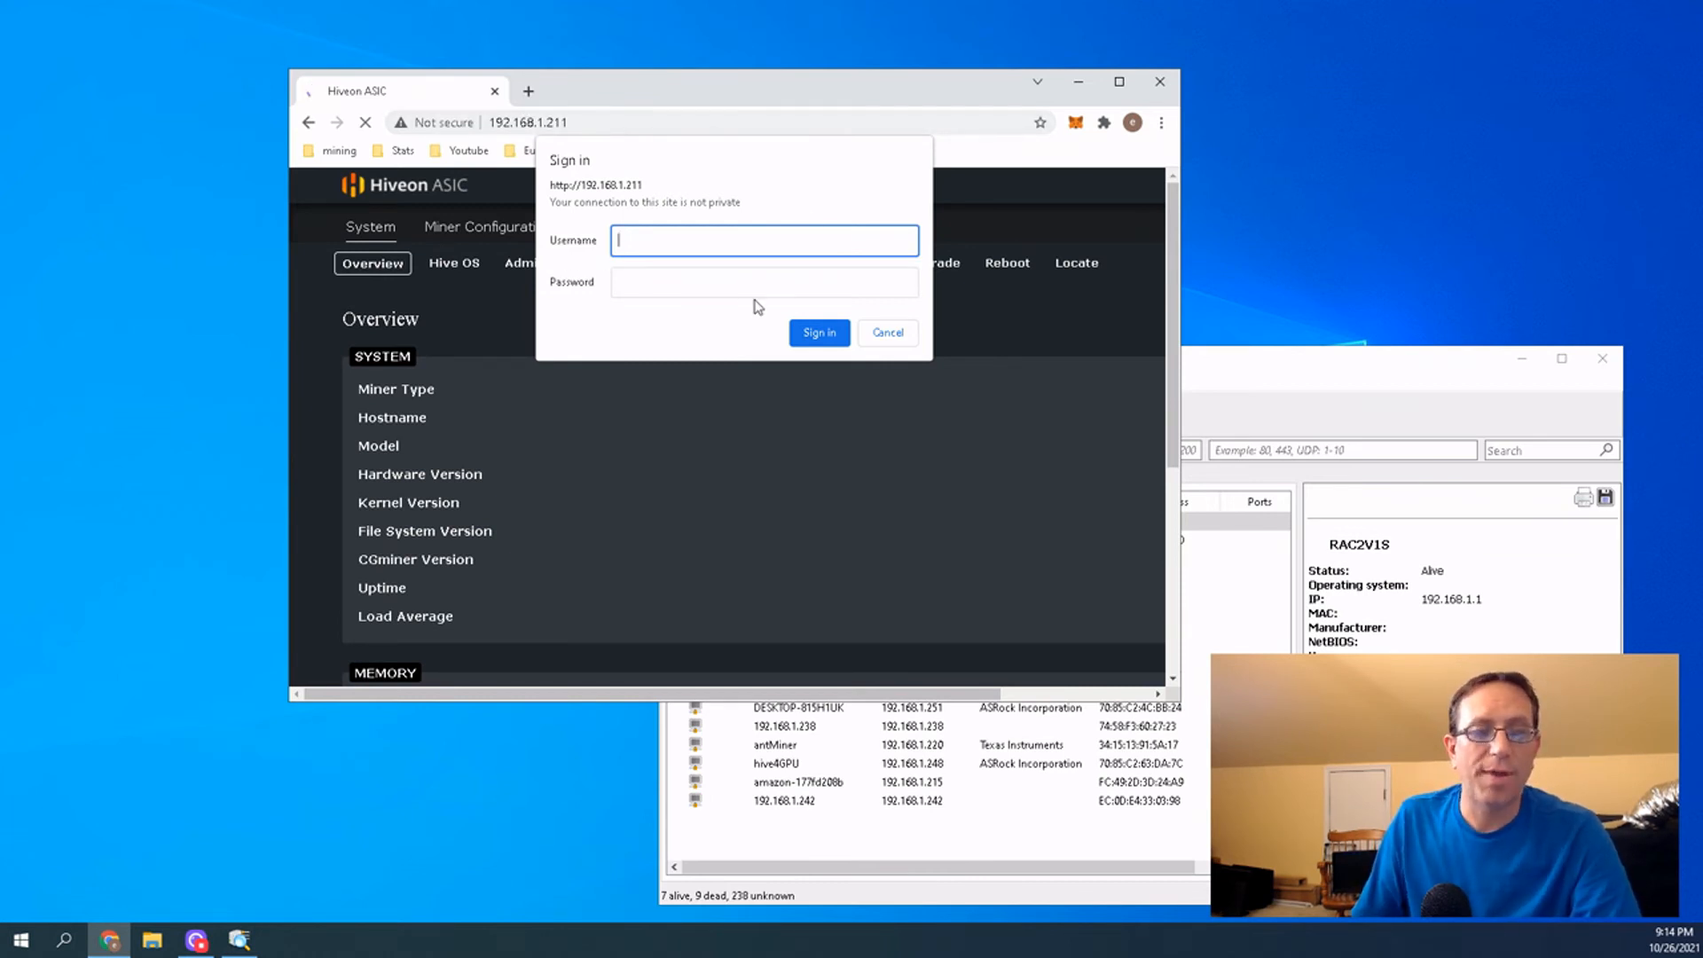
pyautogui.moveTo(747, 296)
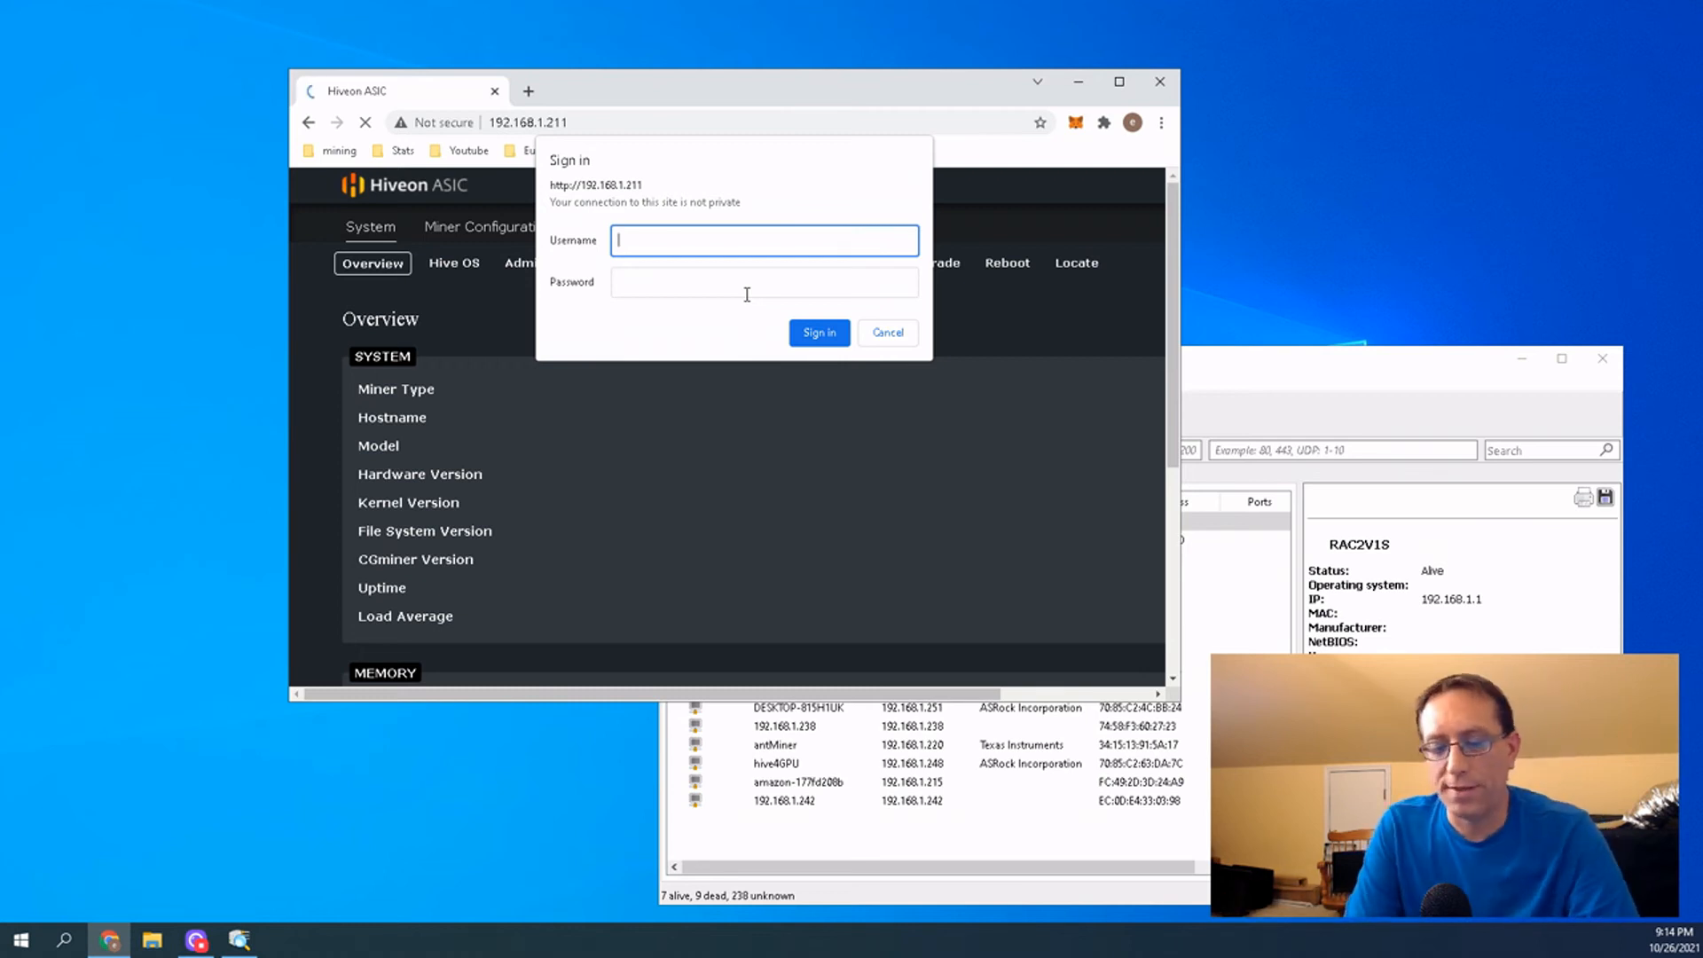
# Sign in to the miner's web UI at 192.168.1.211 as root with its password
pyautogui.write('root')
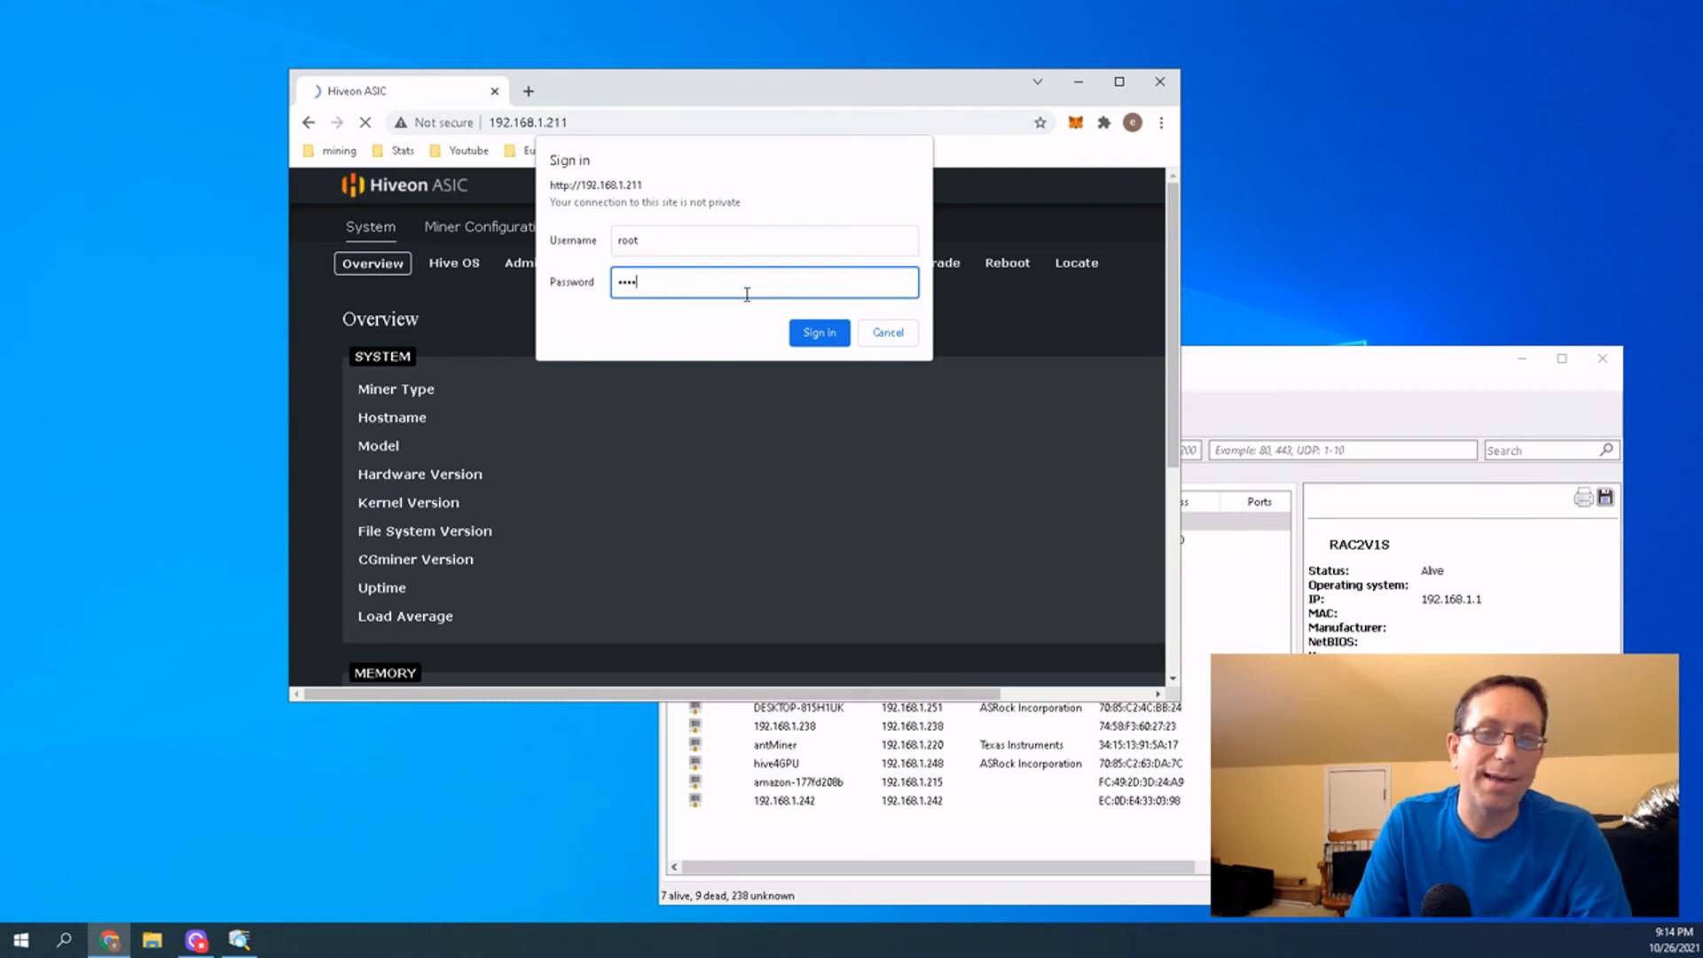
pyautogui.click(817, 332)
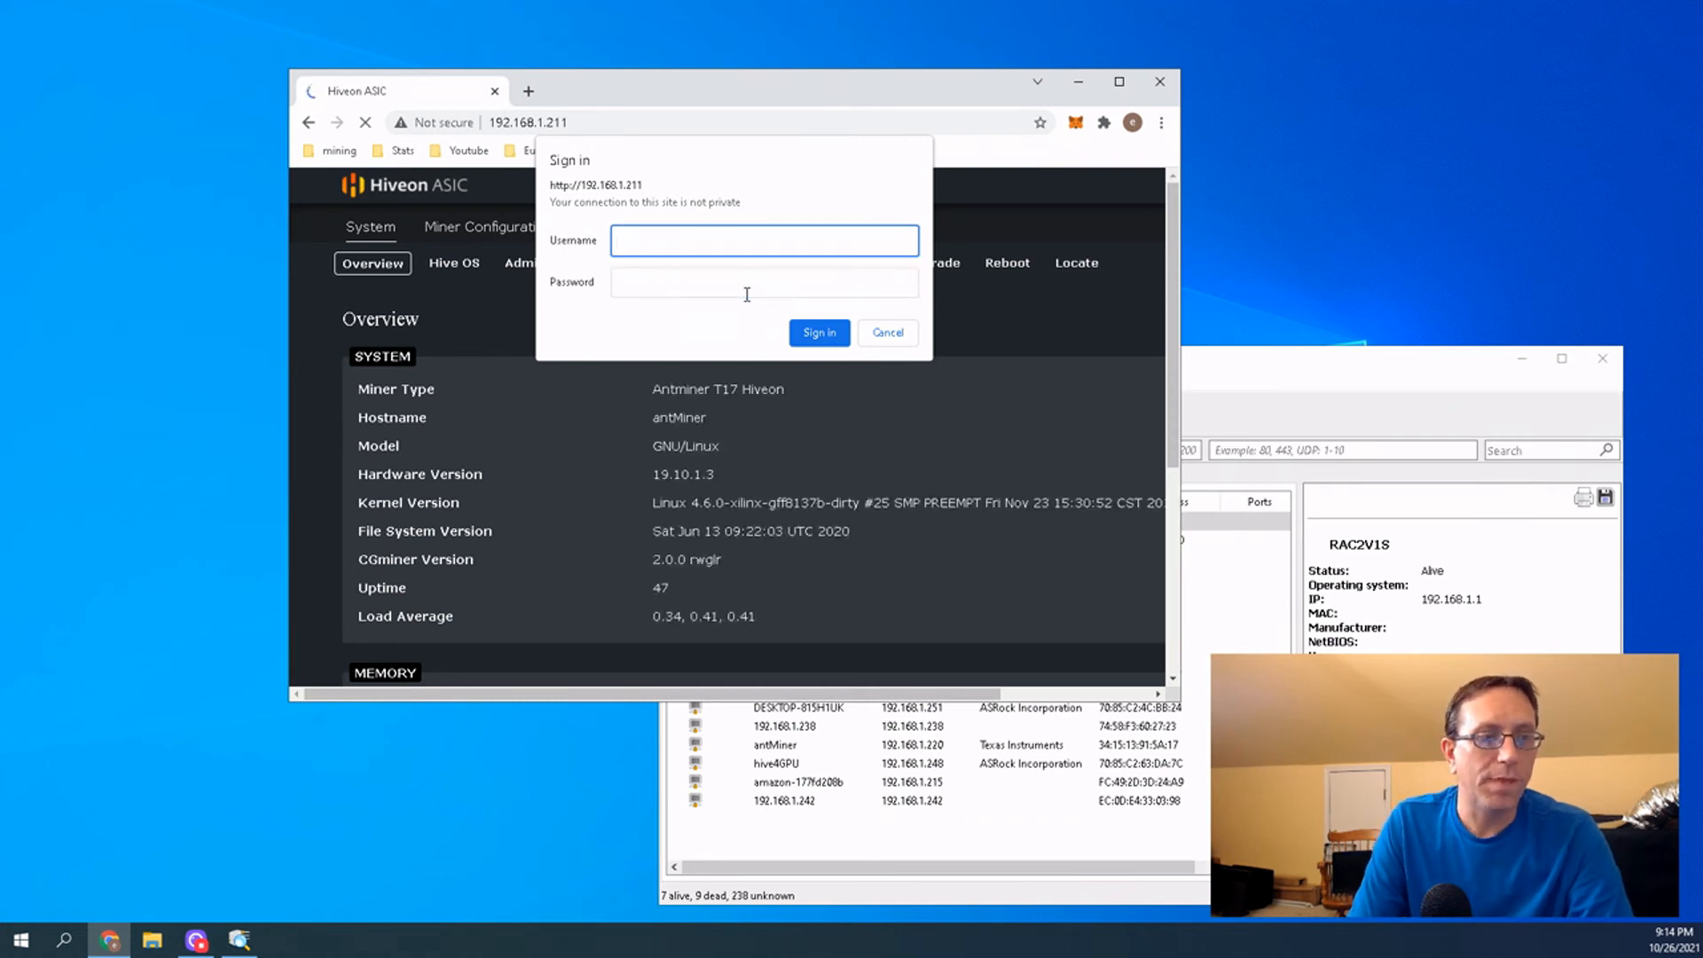
pyautogui.click(762, 240)
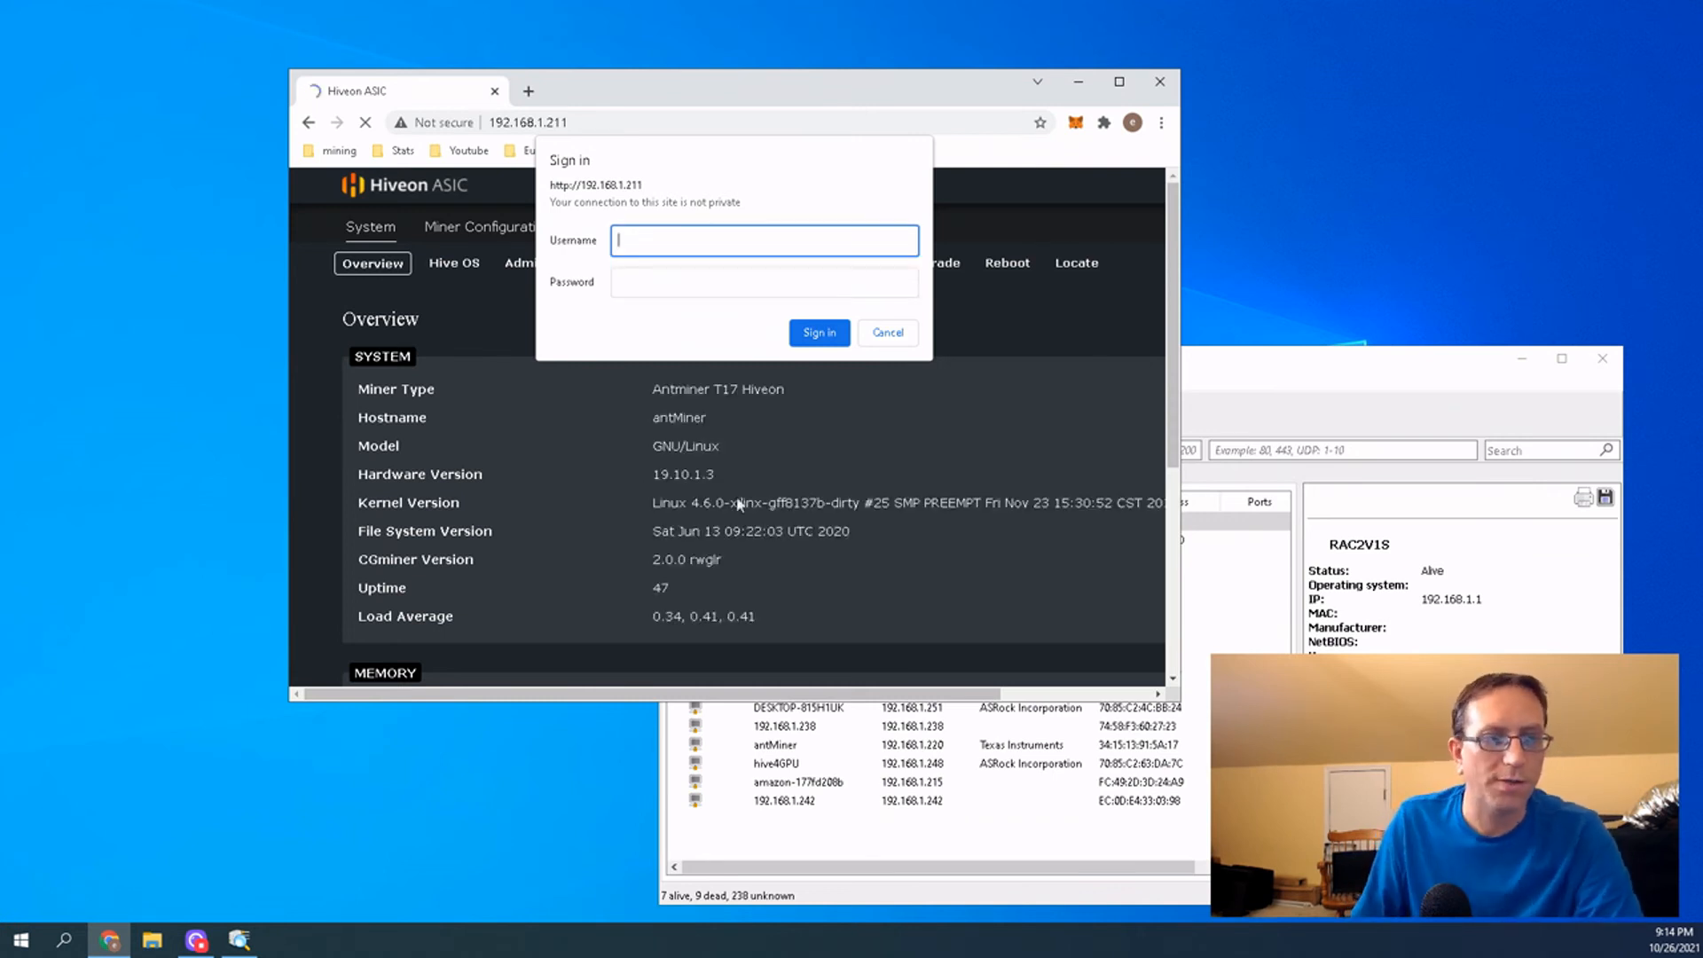
pyautogui.click(1118, 82)
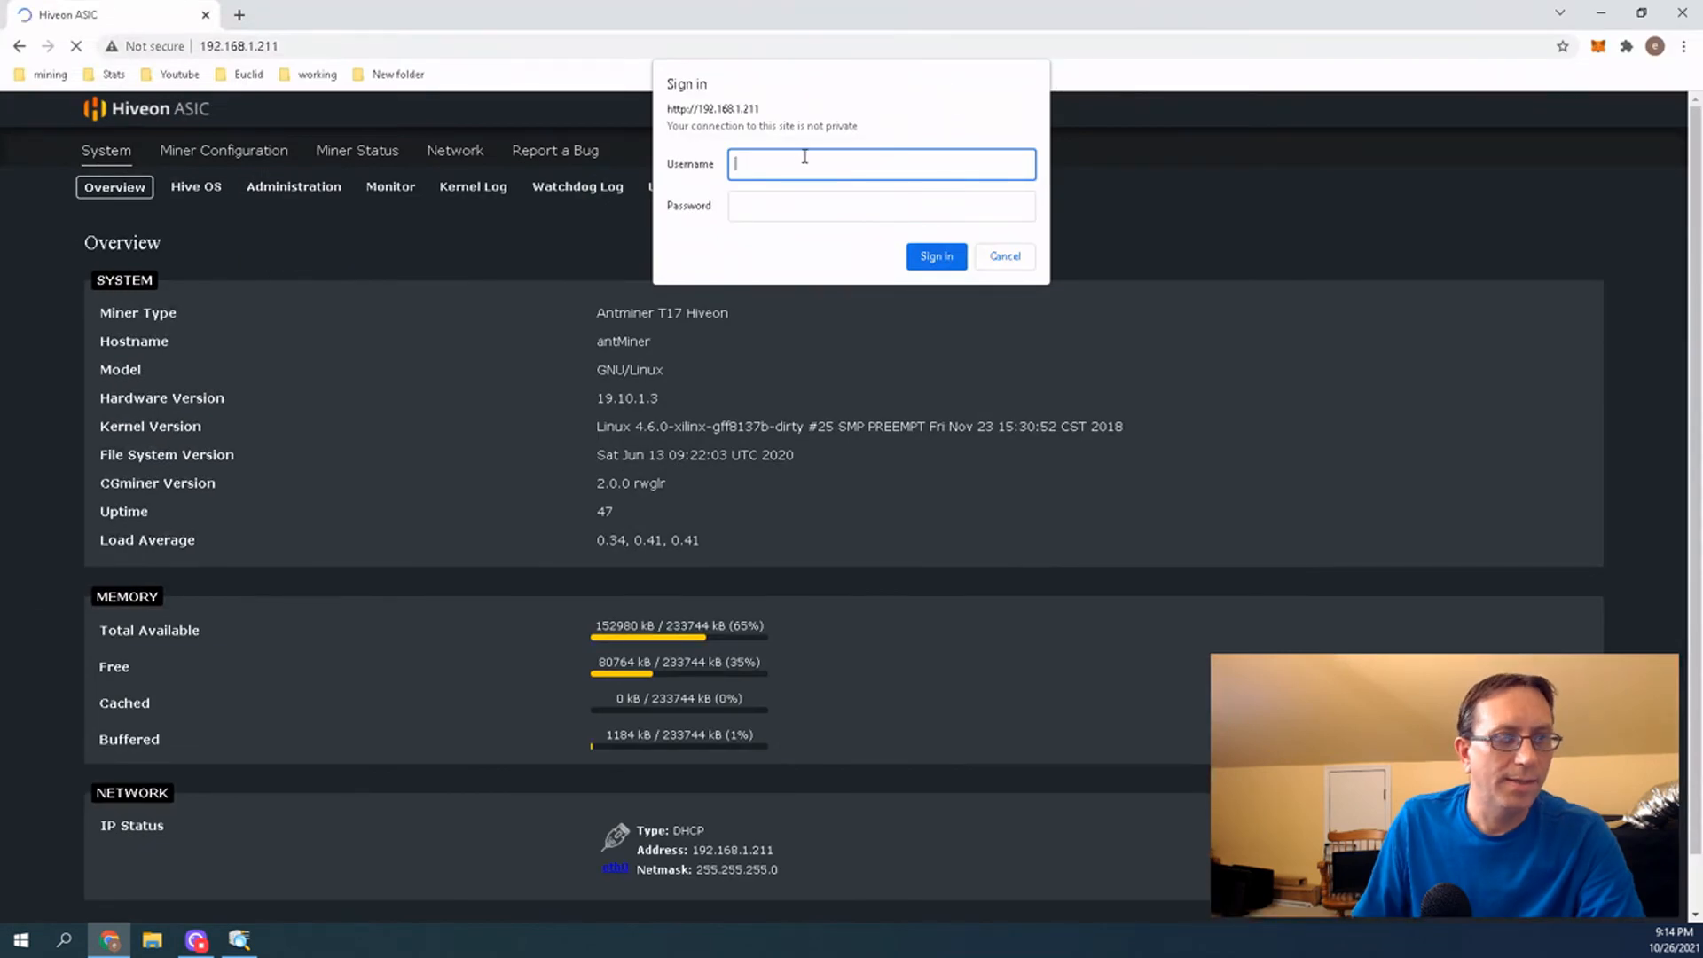
pyautogui.write('root')
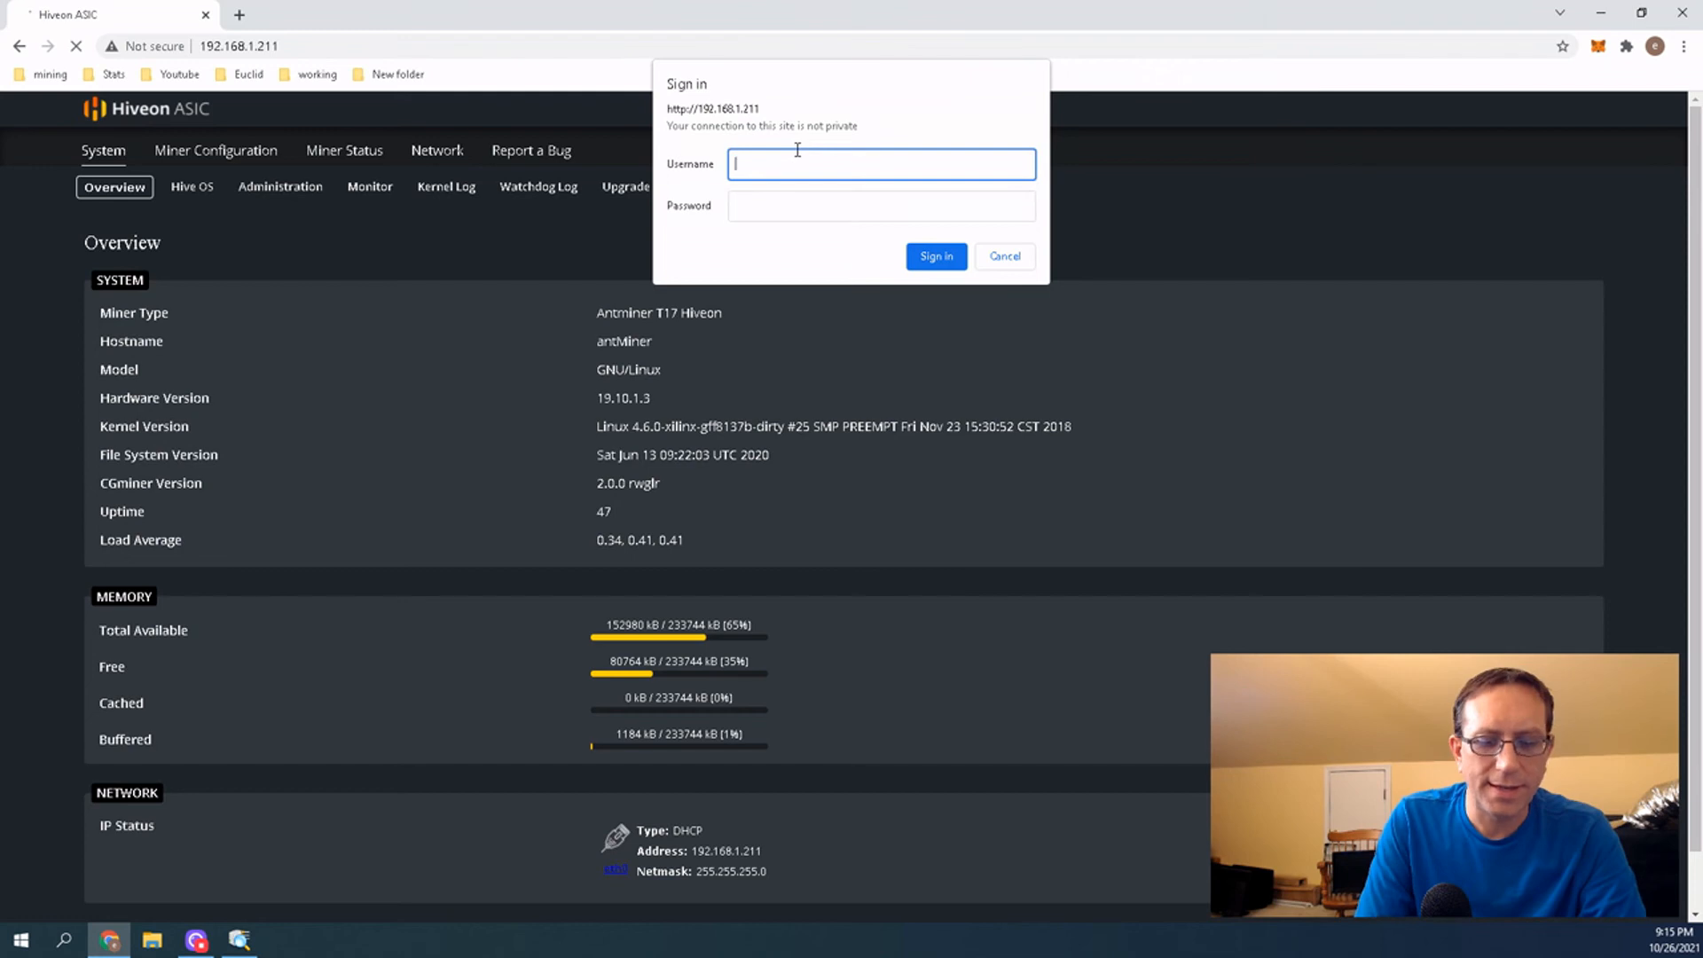
pyautogui.write('root')
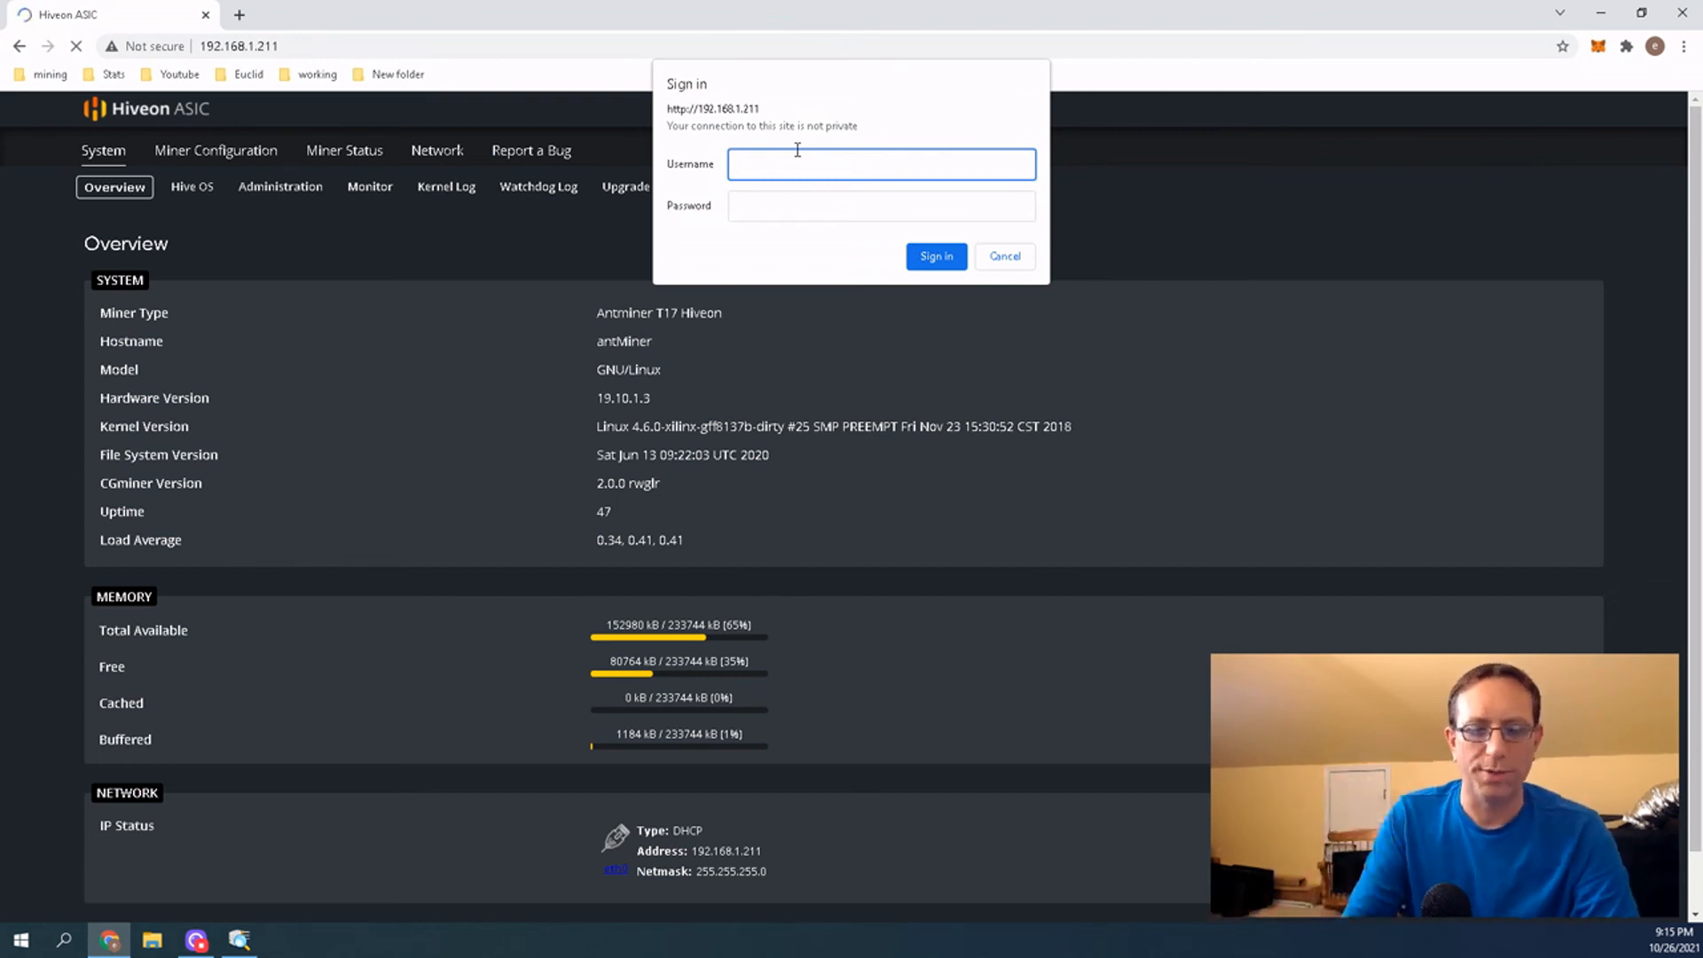
pyautogui.write('root')
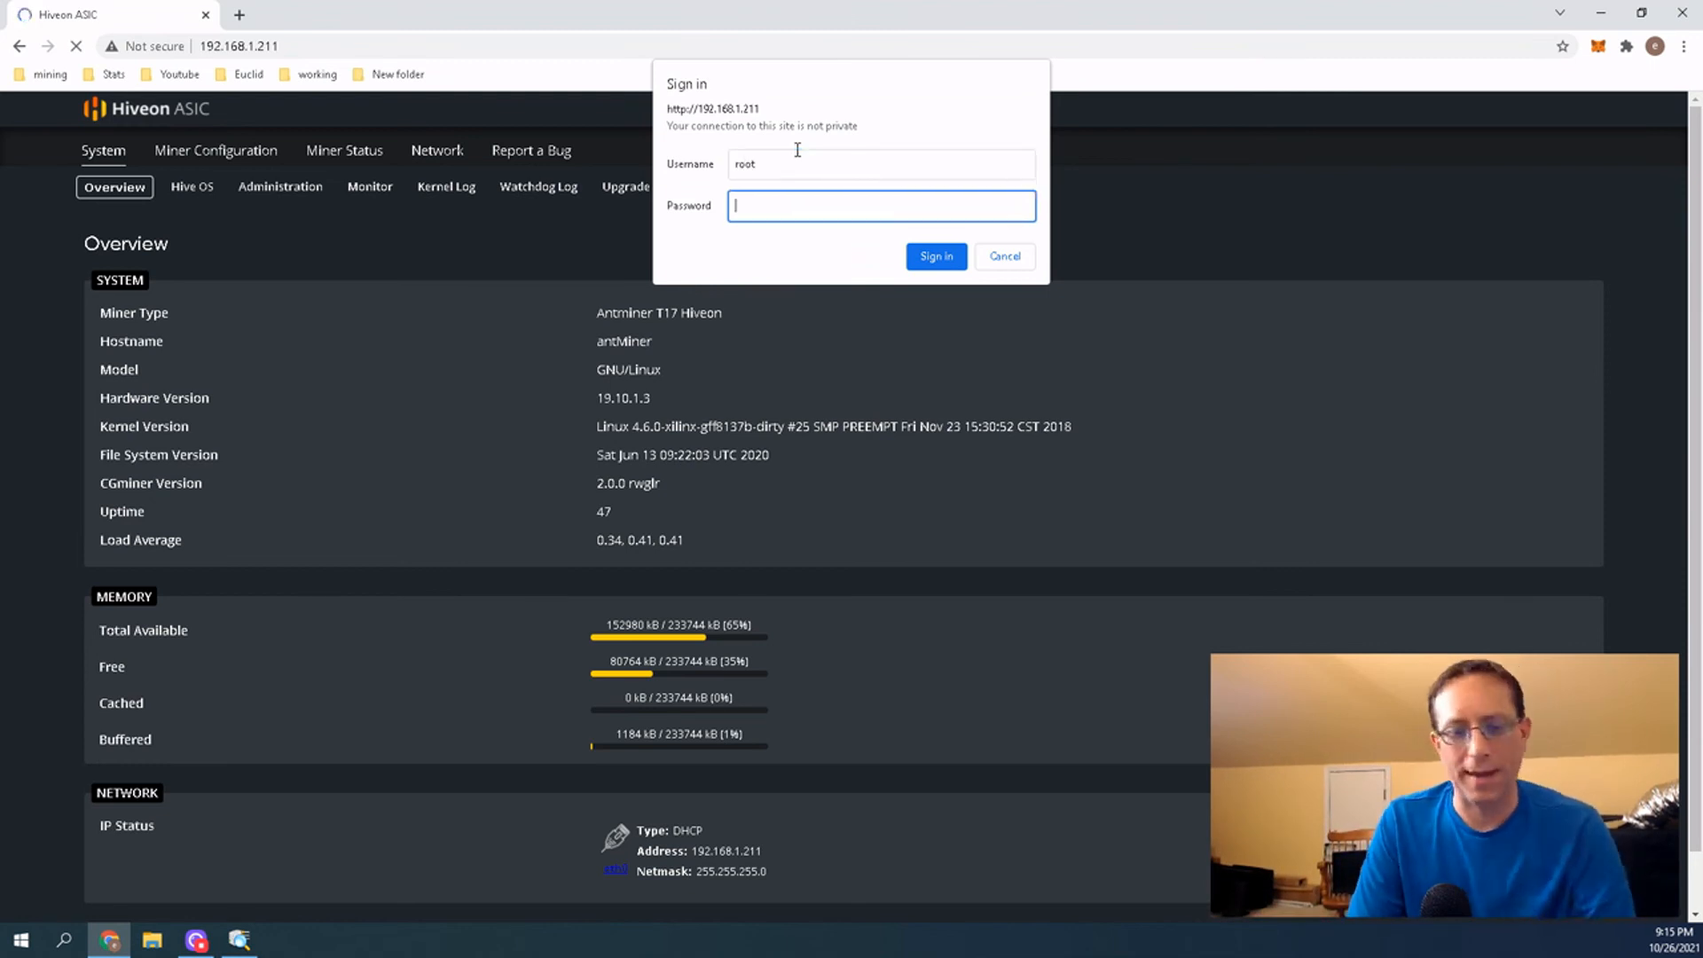
pyautogui.write('•')
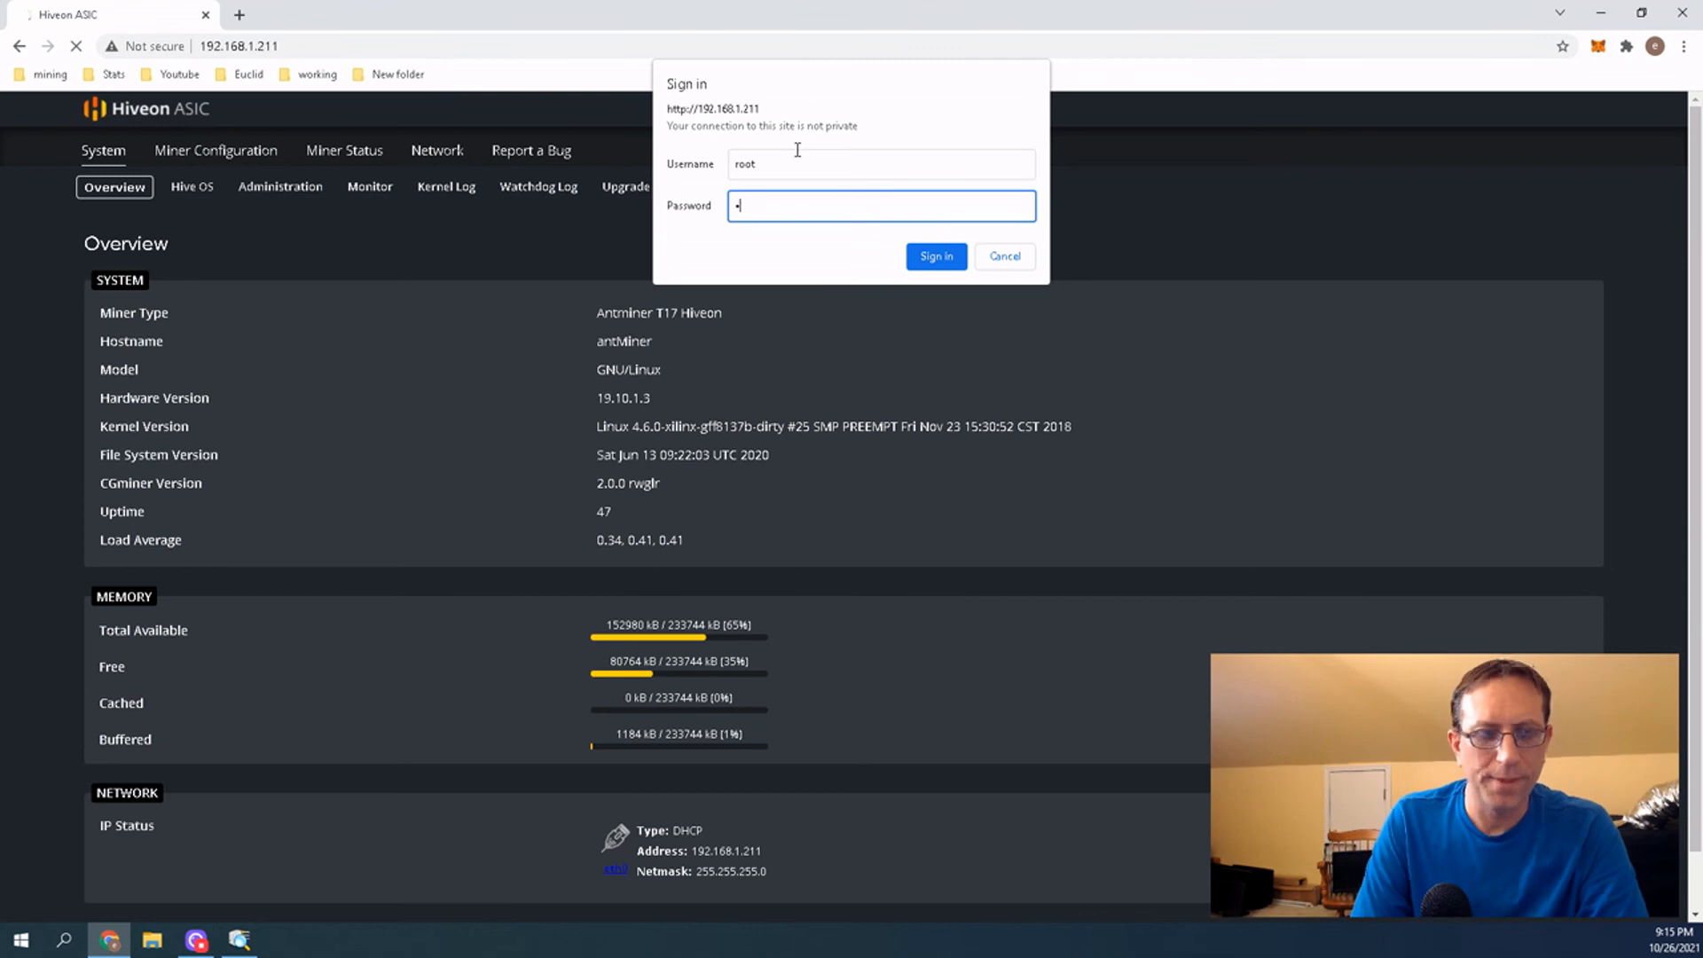
pyautogui.click(935, 255)
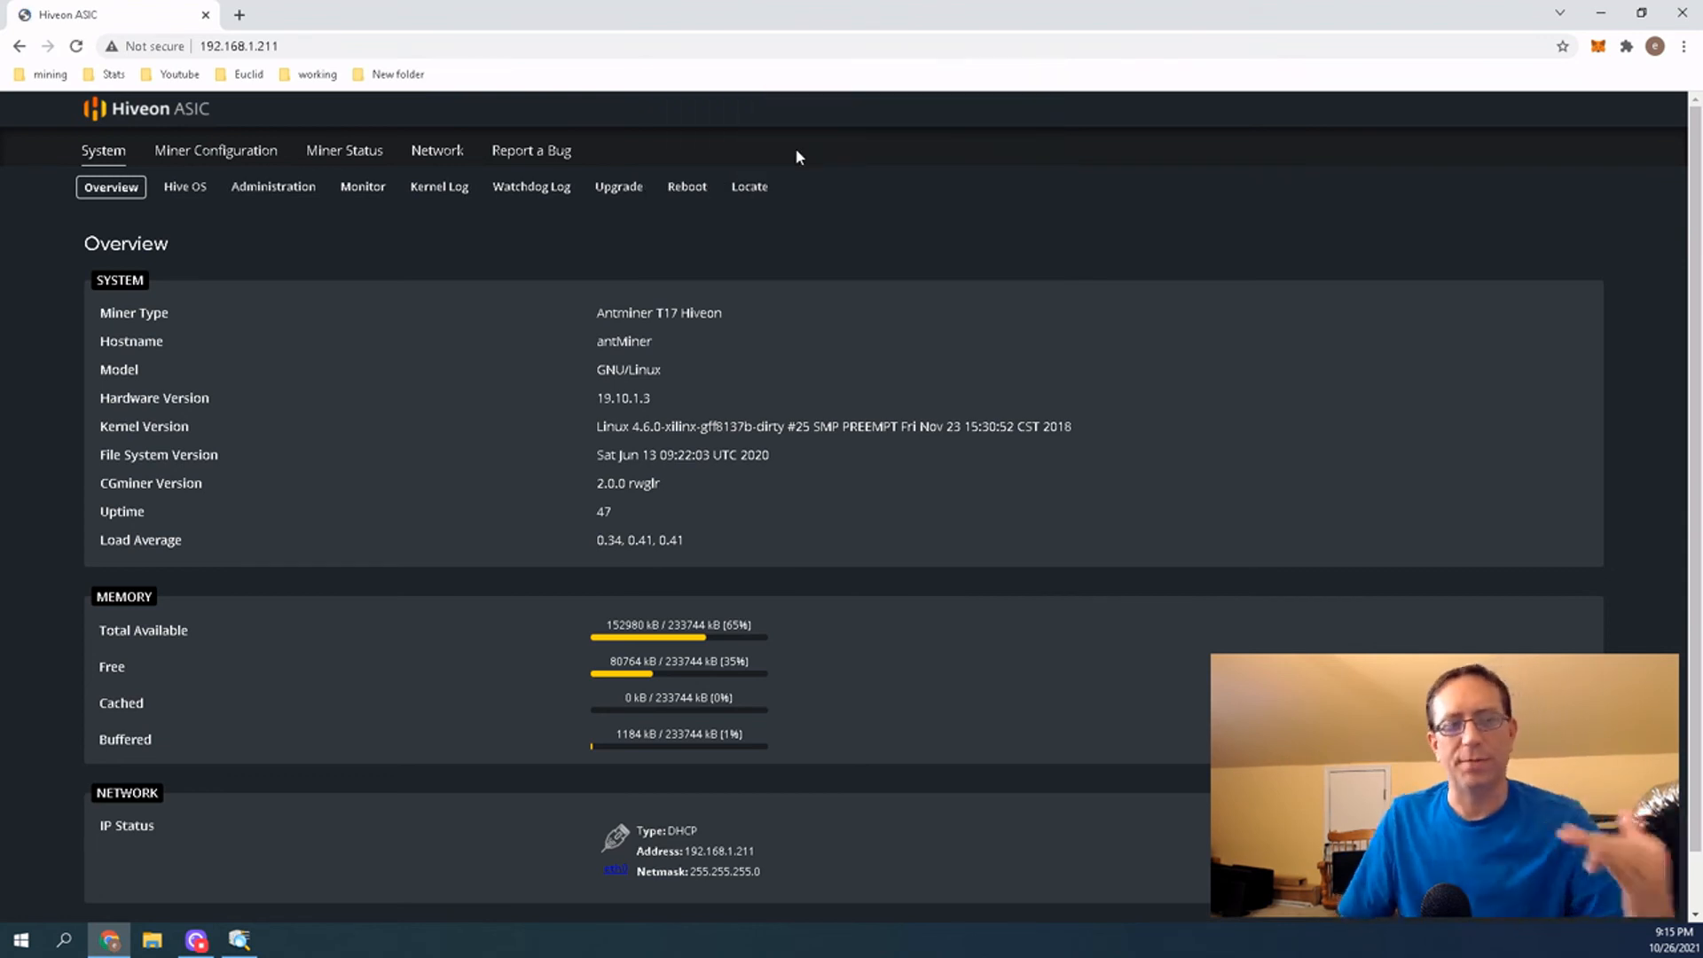
pyautogui.moveTo(775, 291)
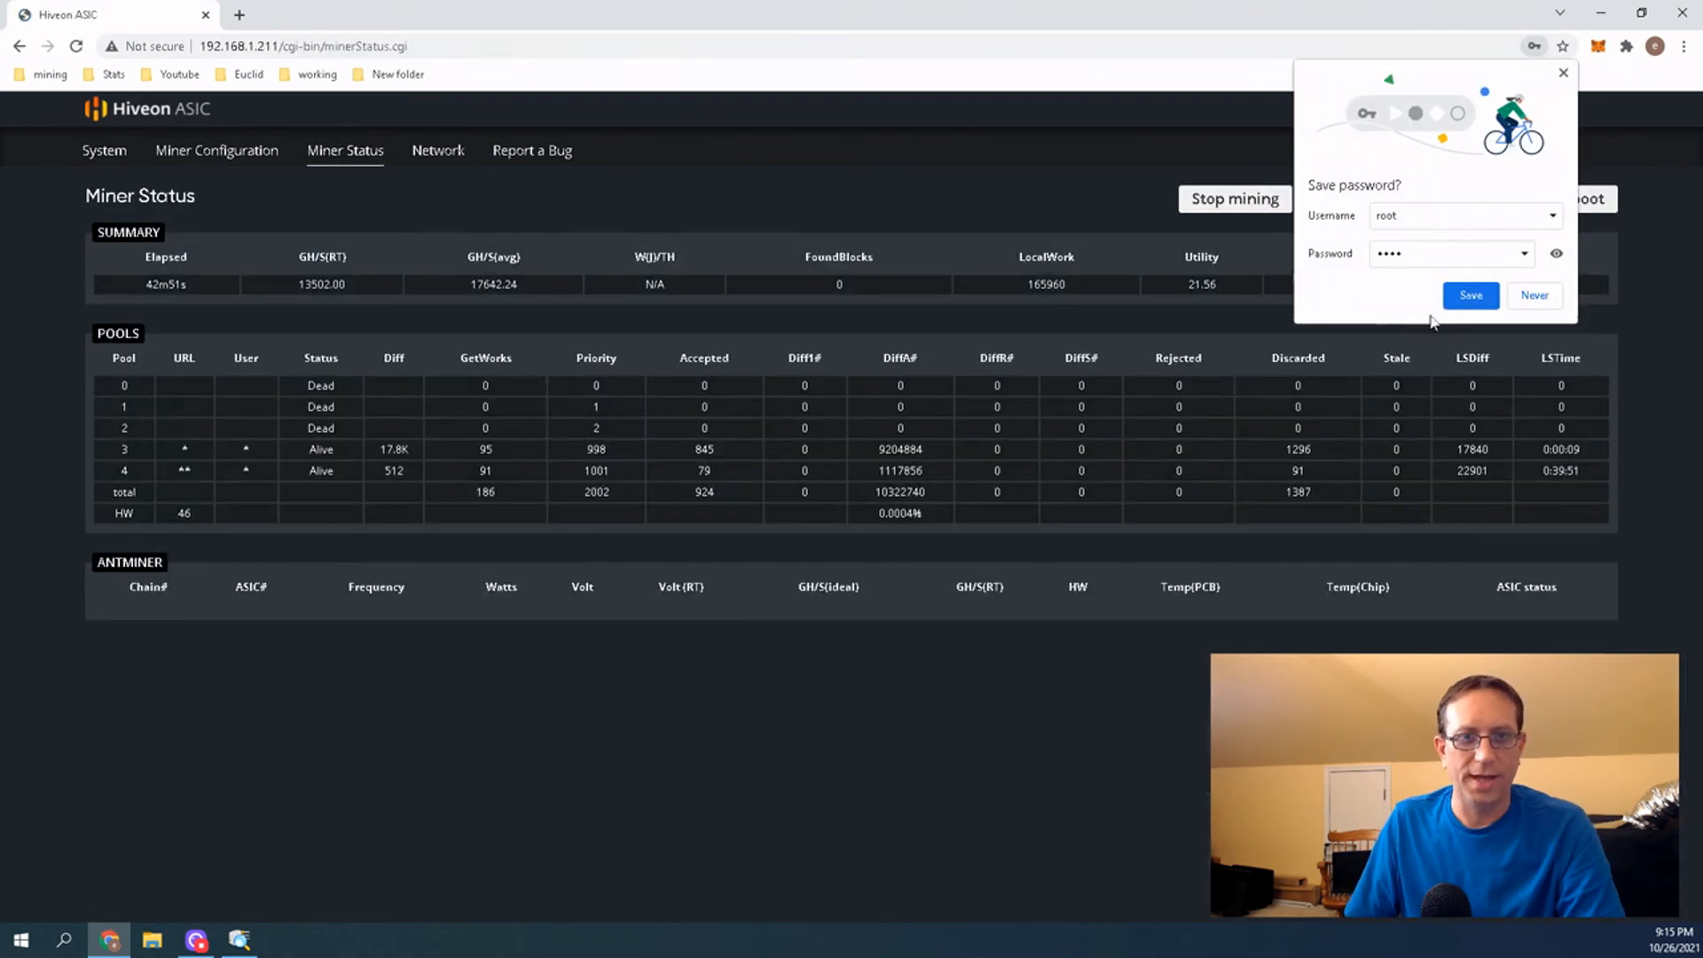
# Dismiss the Save password prompt and show the Miner Configuration General Settings with empty pool fields
pyautogui.click(1533, 296)
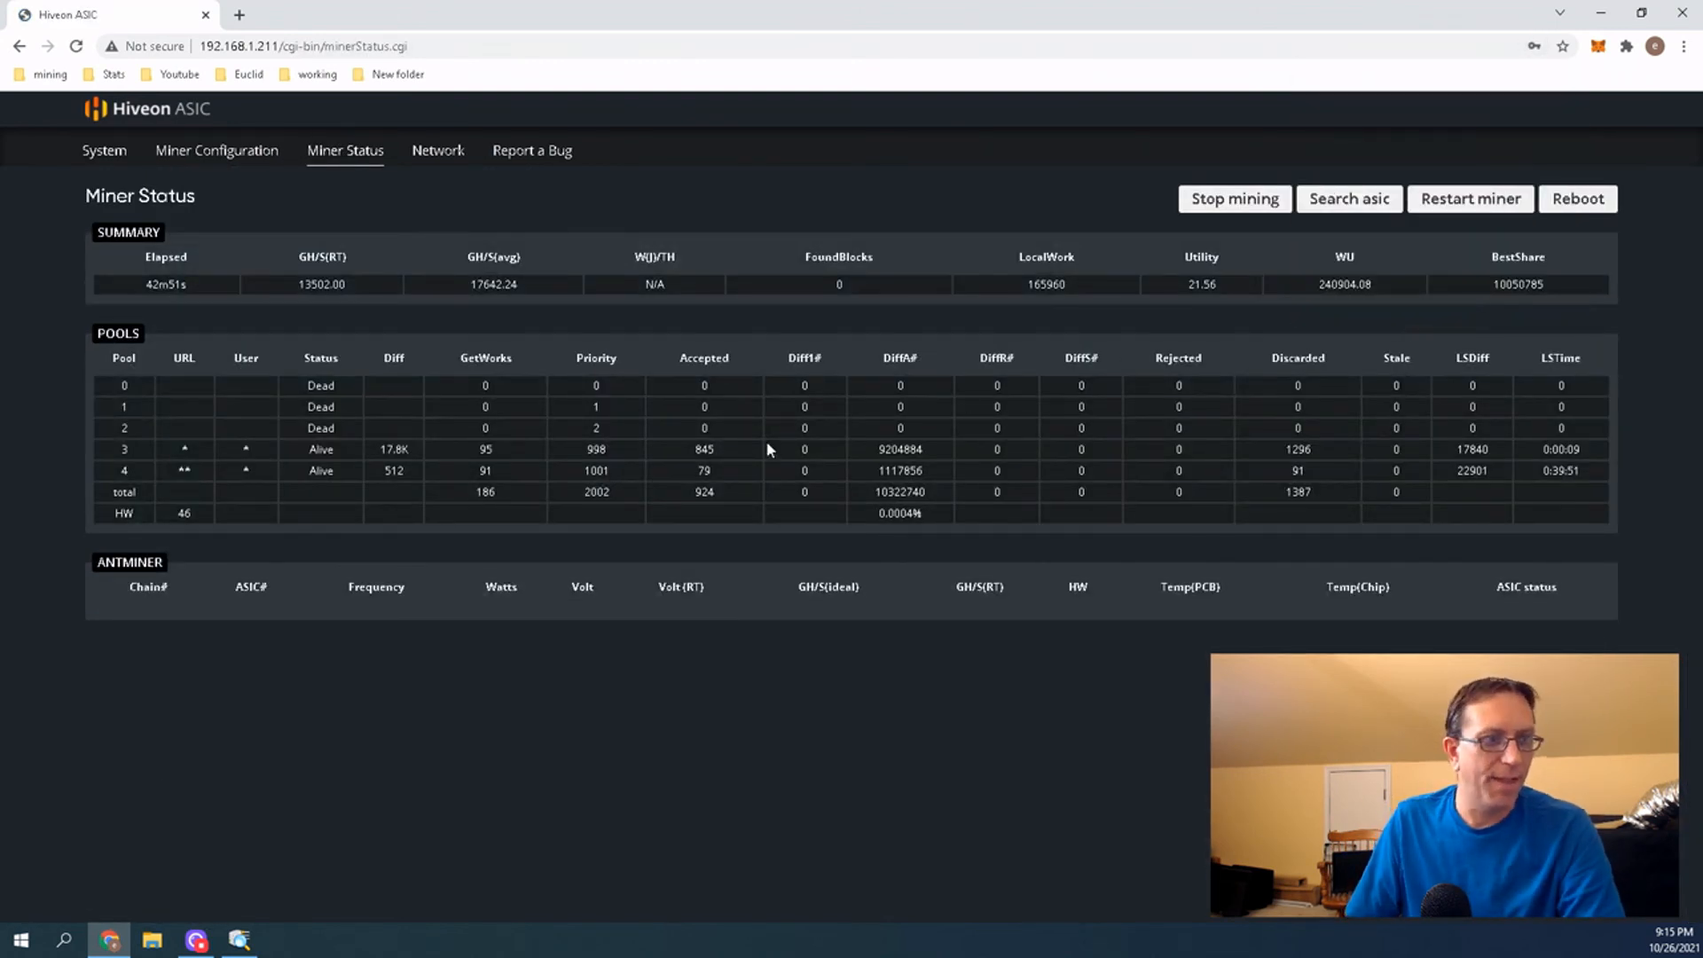
pyautogui.moveTo(410, 403)
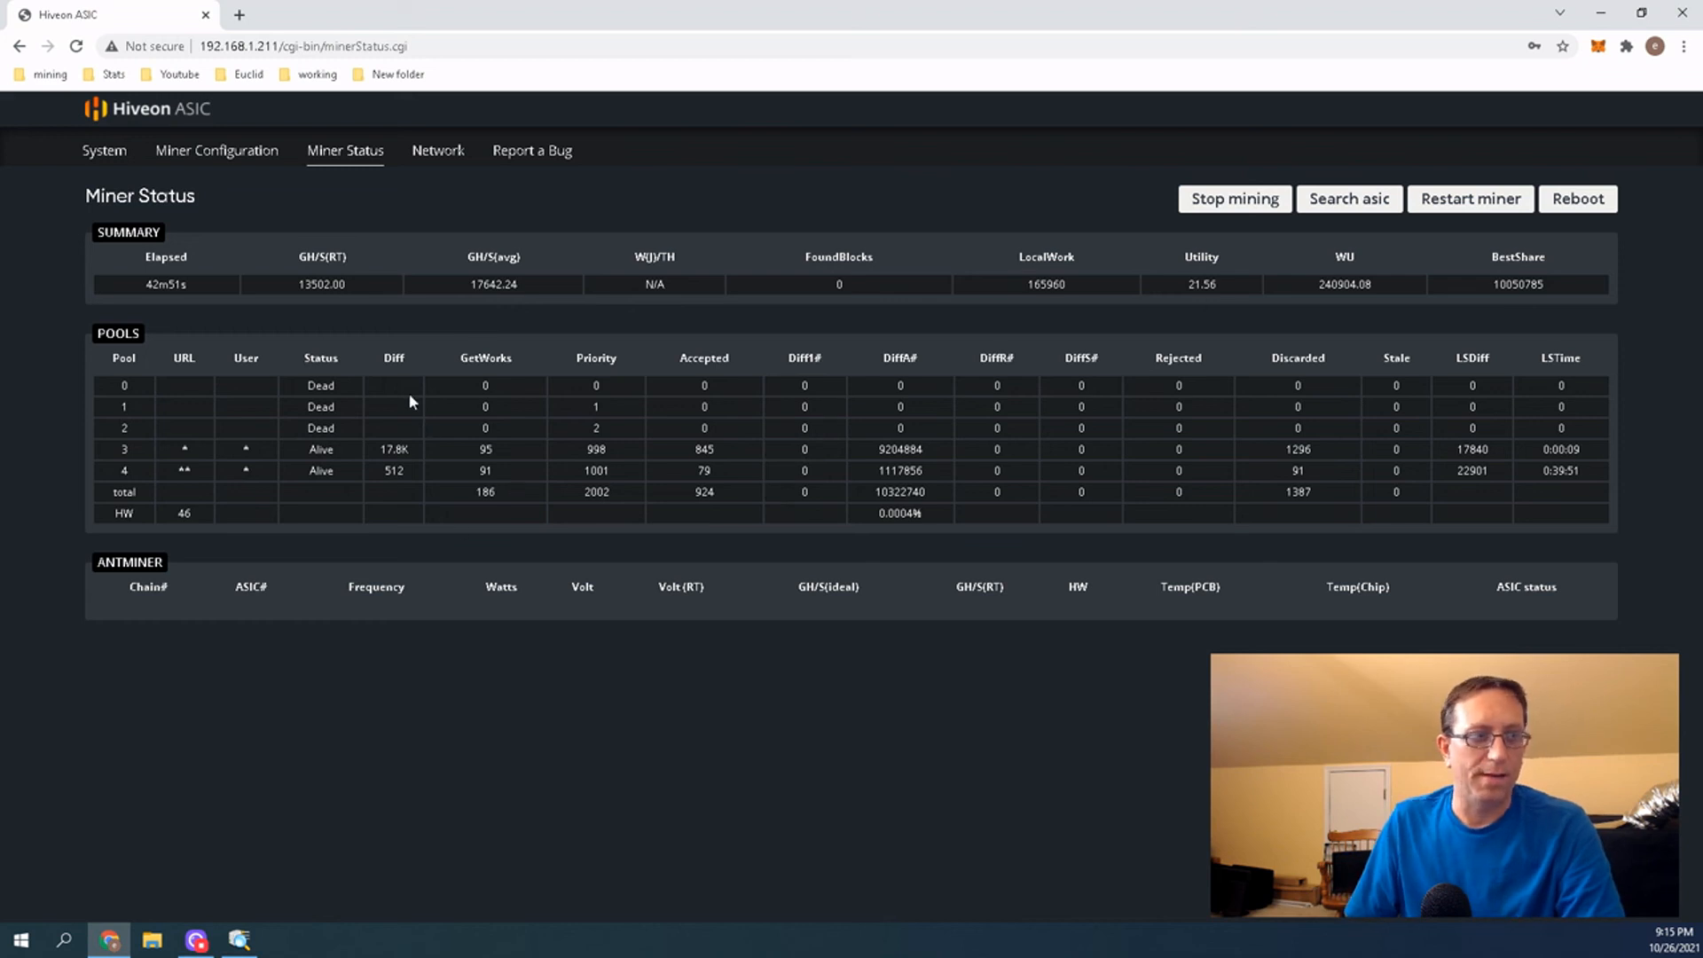
pyautogui.moveTo(374, 385)
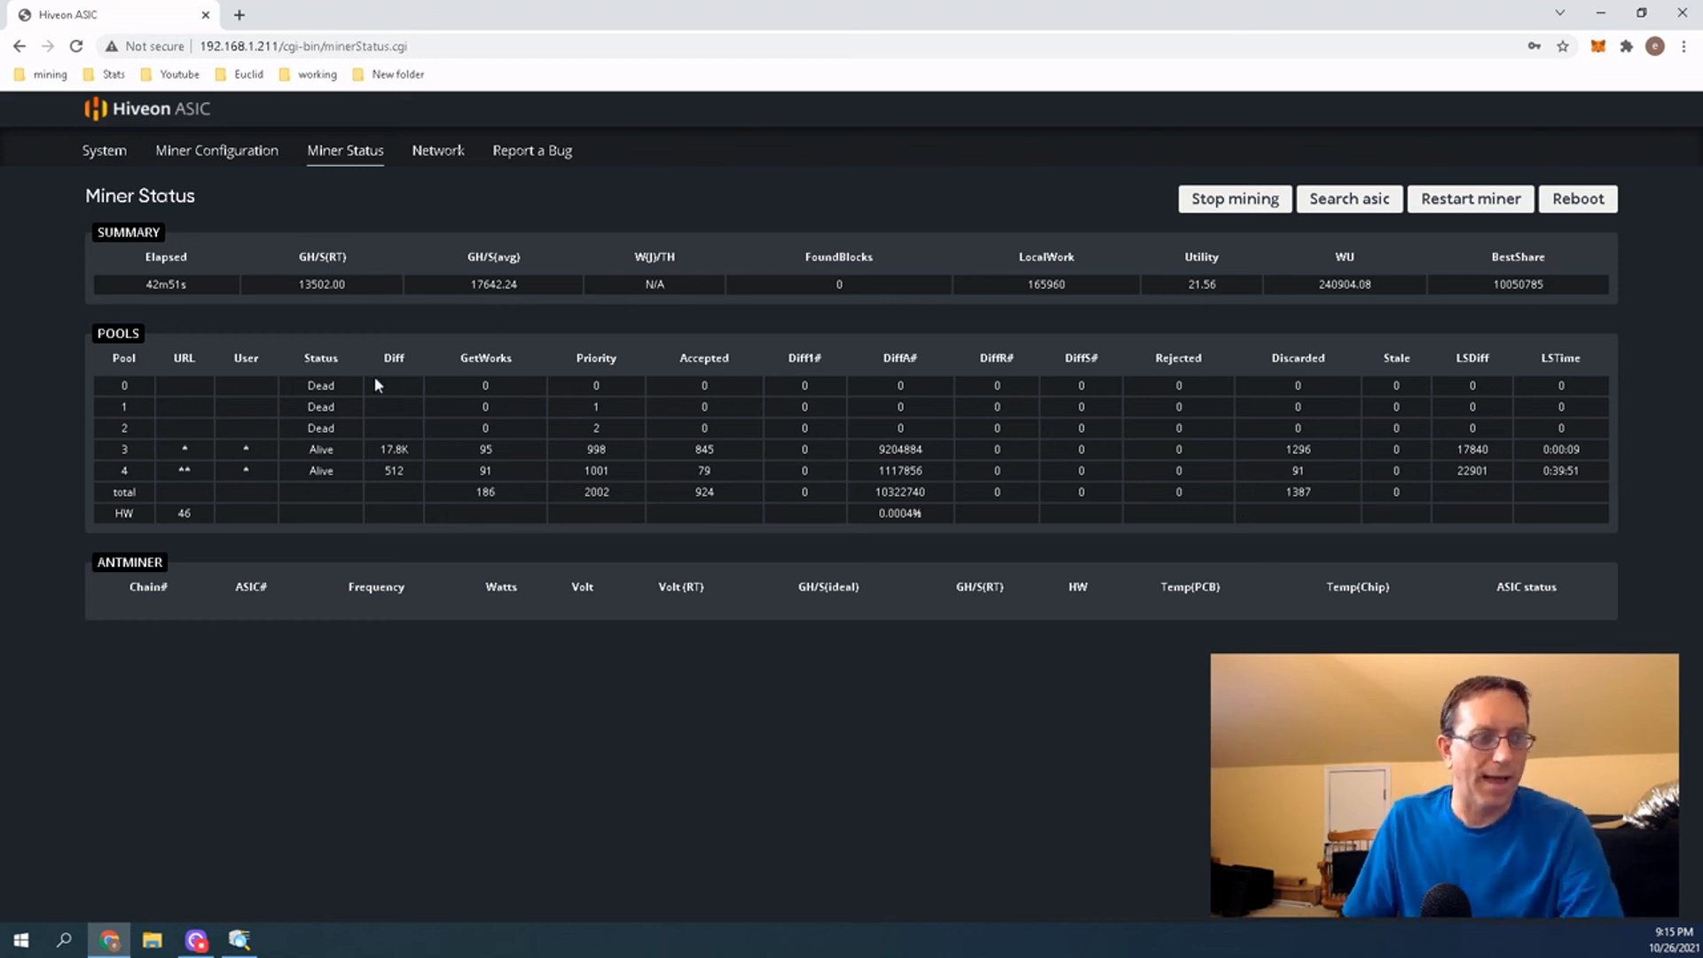
pyautogui.click(216, 149)
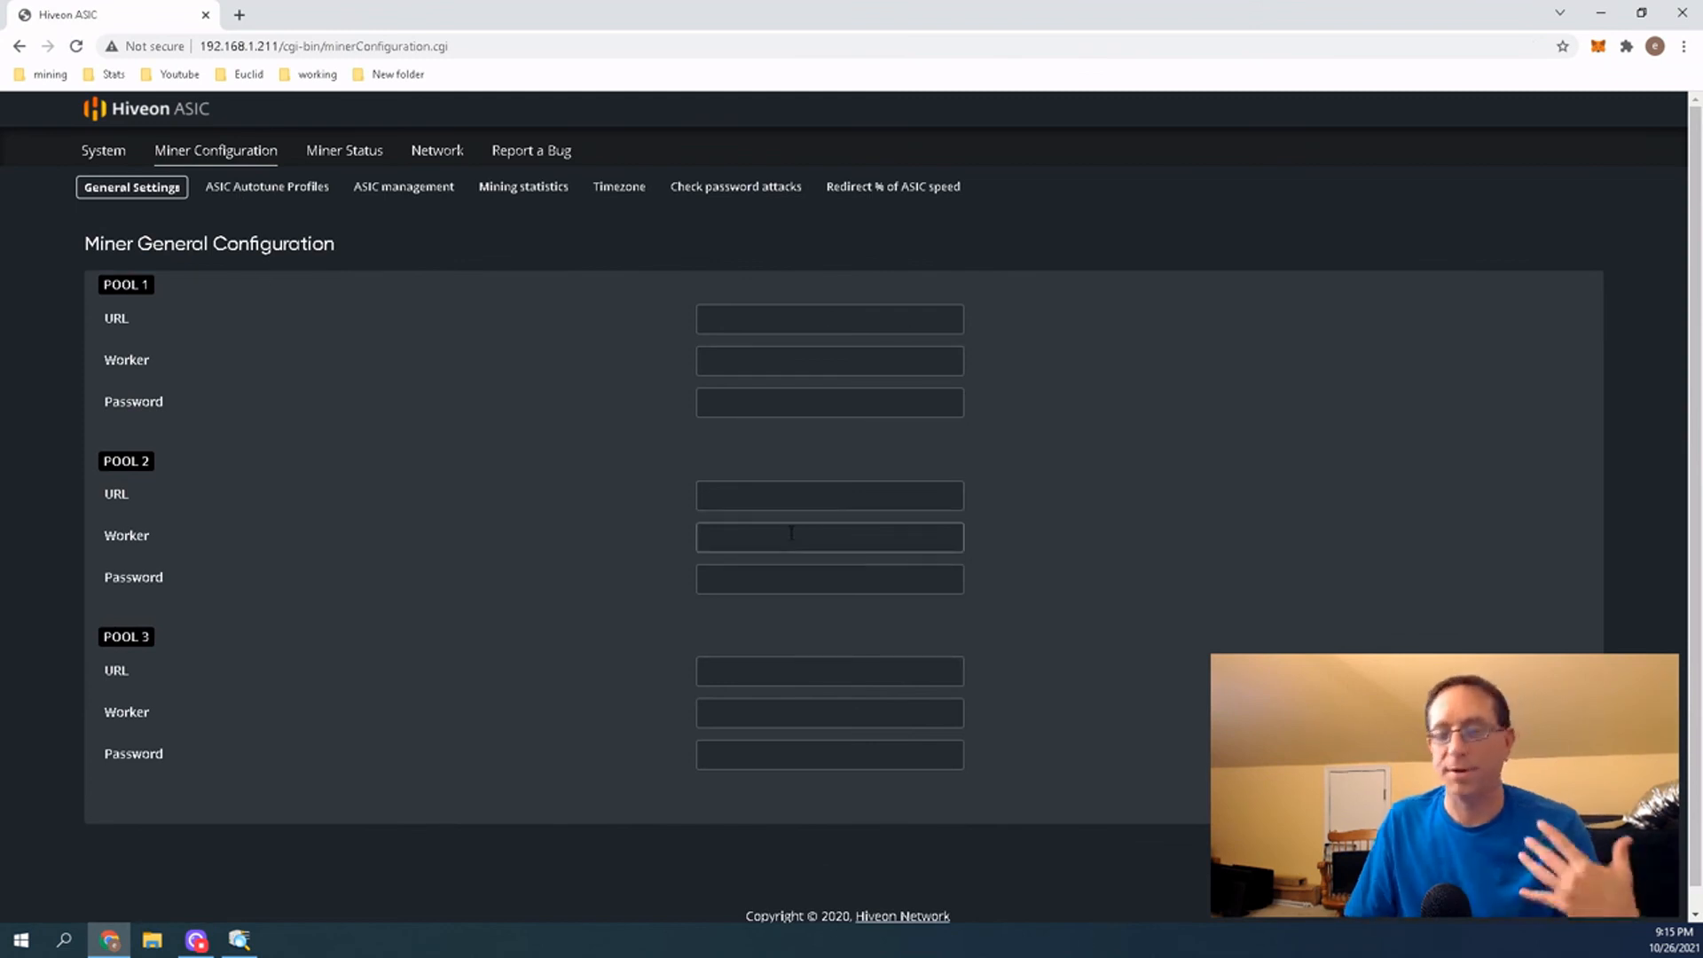
pyautogui.click(829, 318)
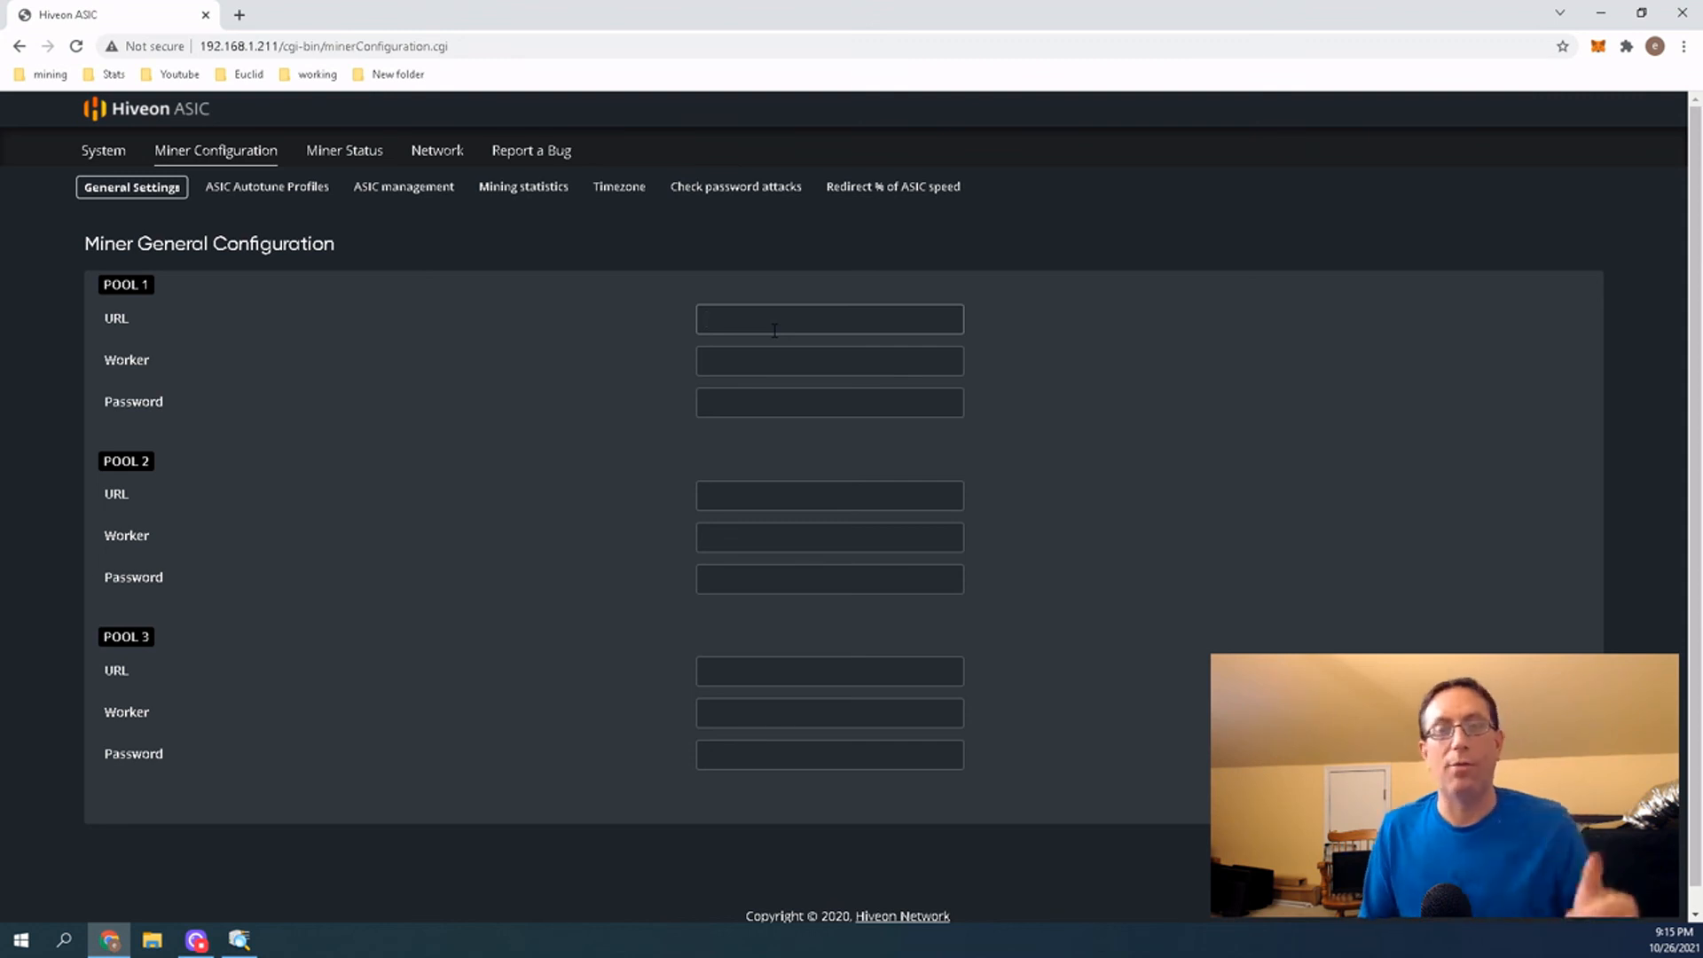
pyautogui.click(828, 318)
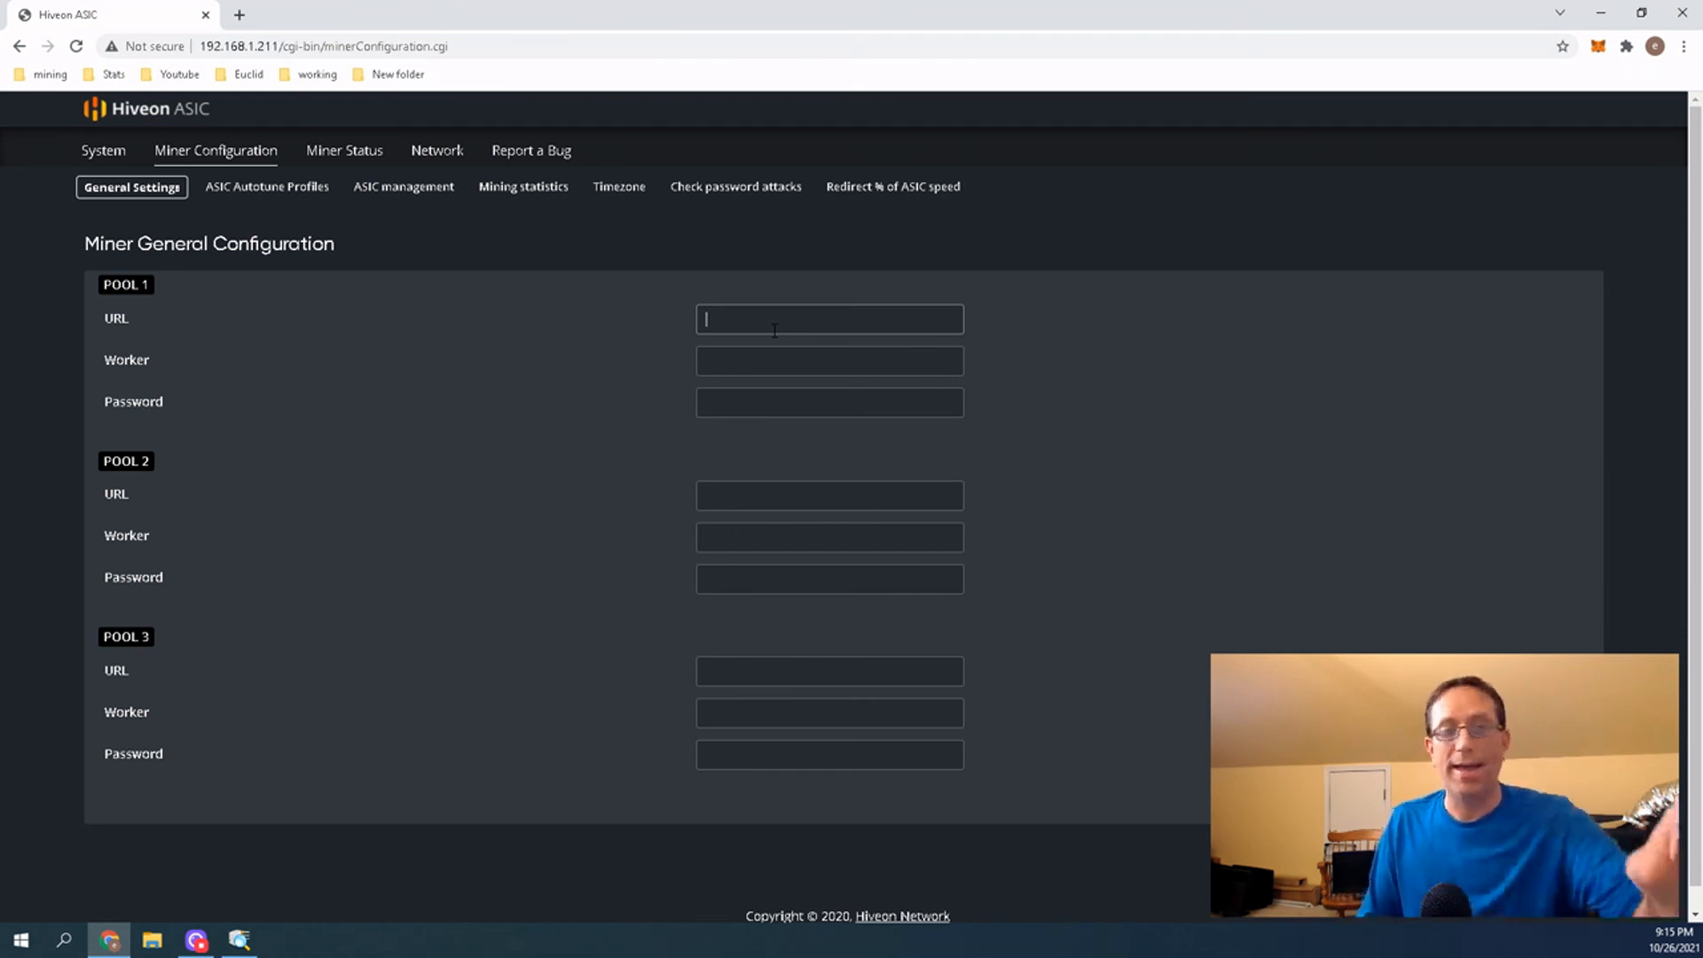
pyautogui.moveTo(889, 351)
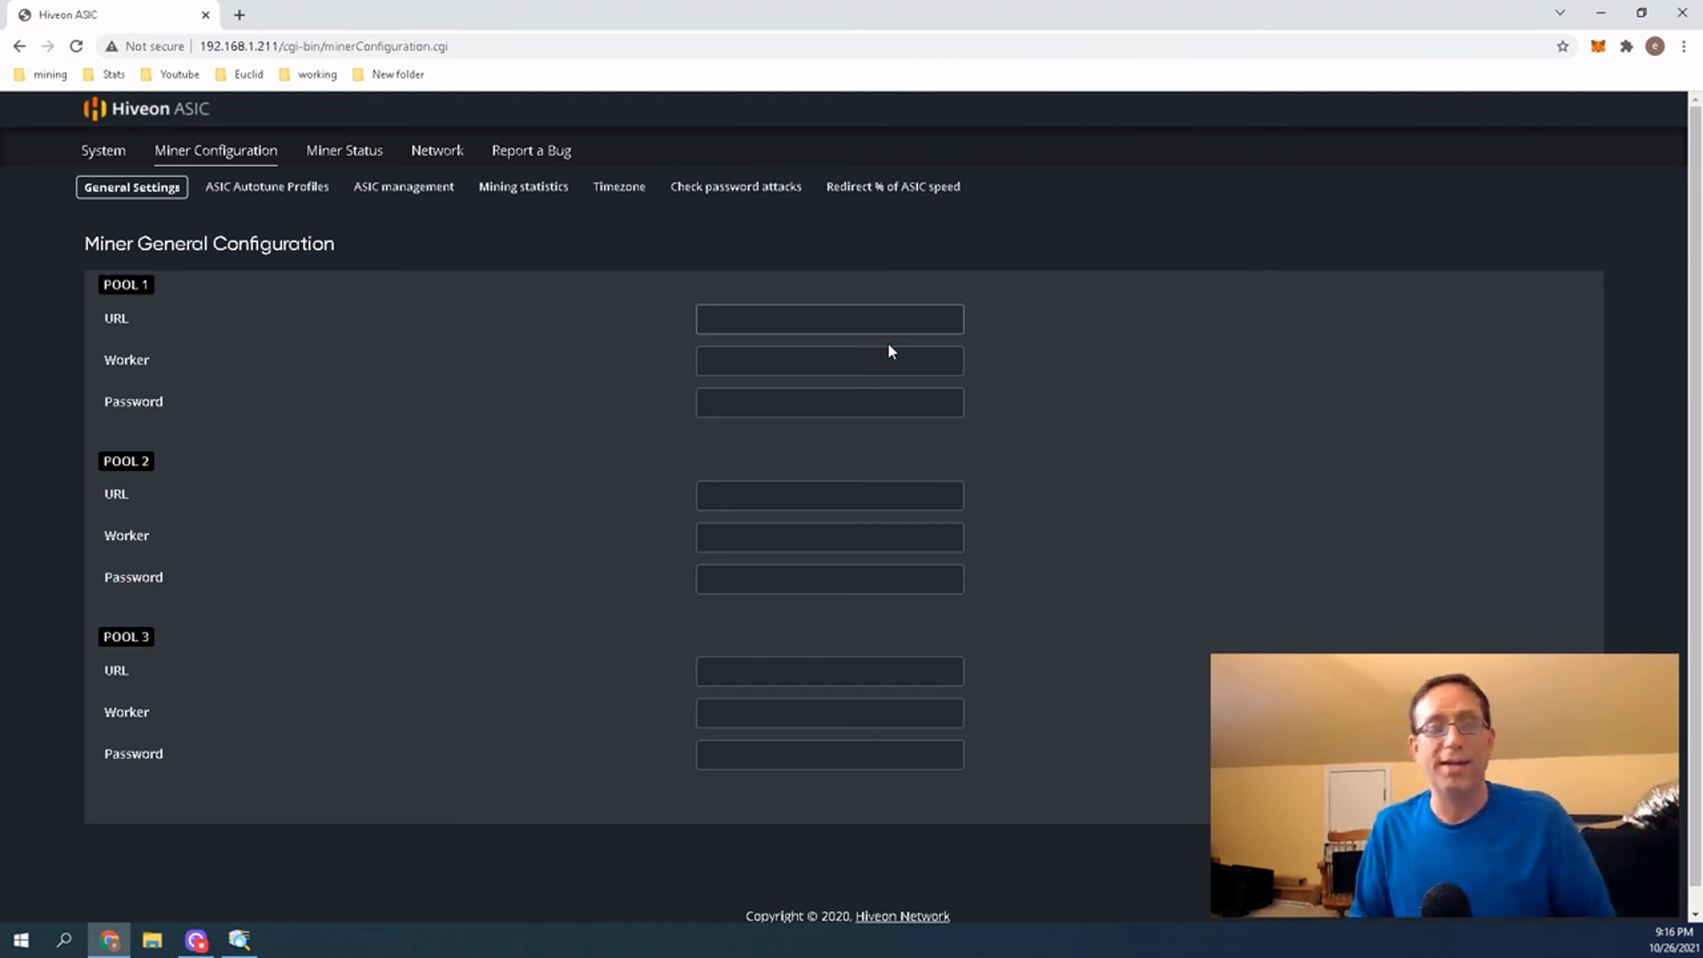
pyautogui.click(828, 318)
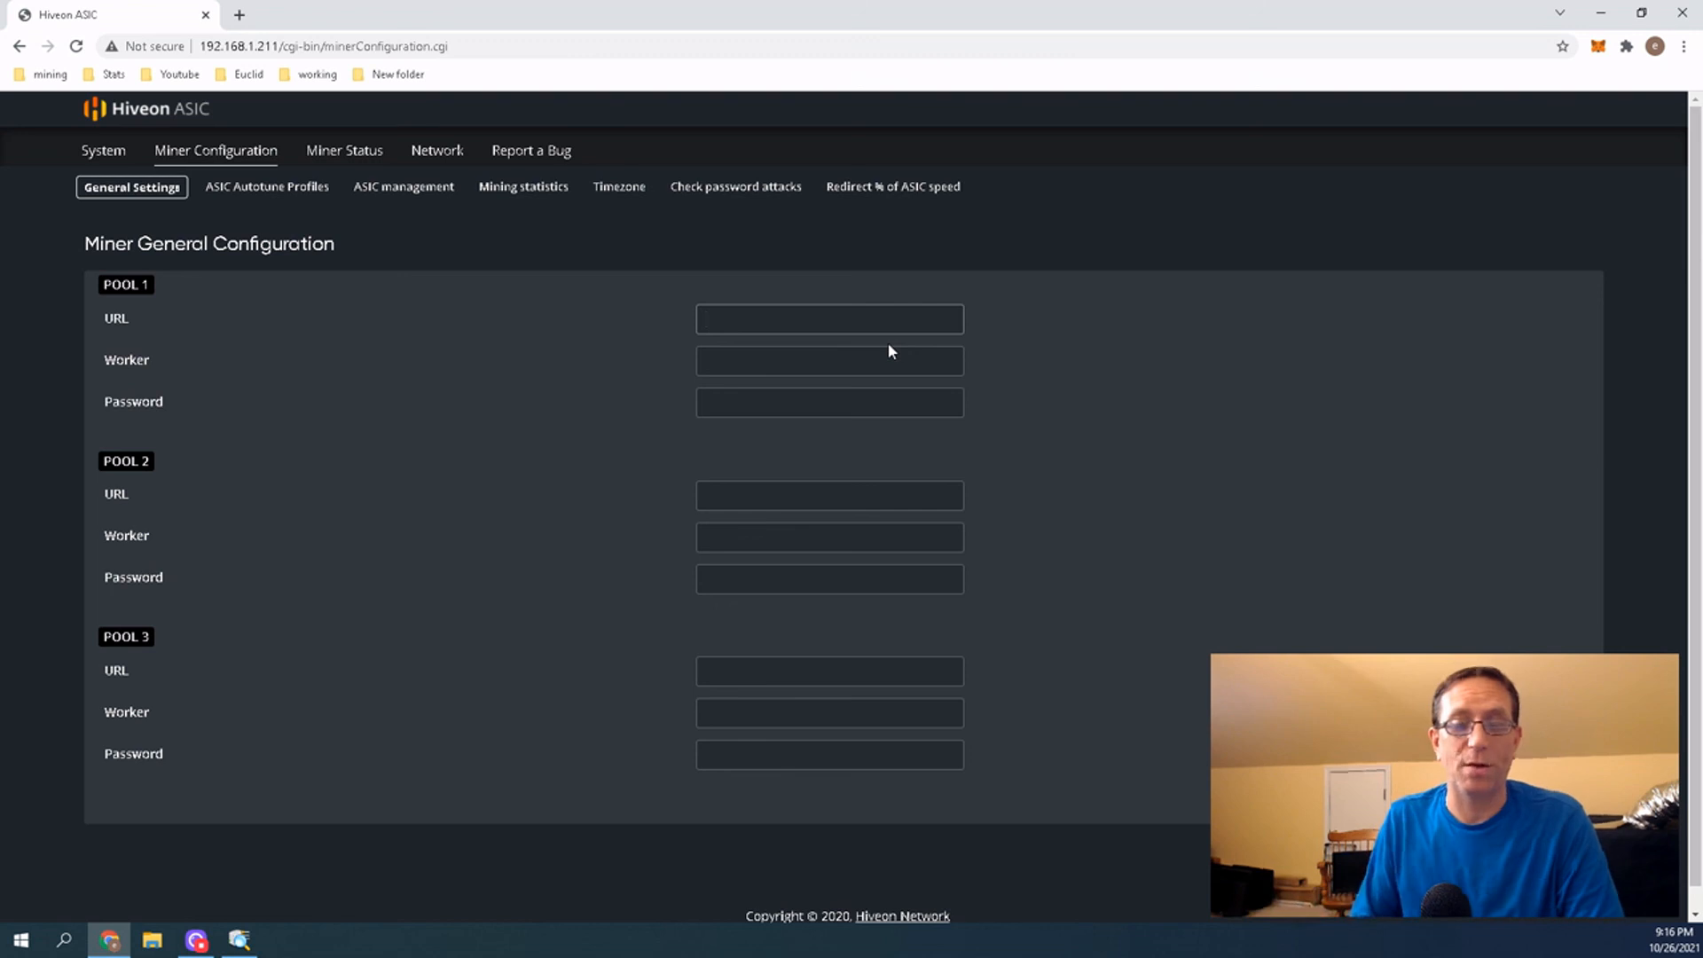
pyautogui.click(829, 318)
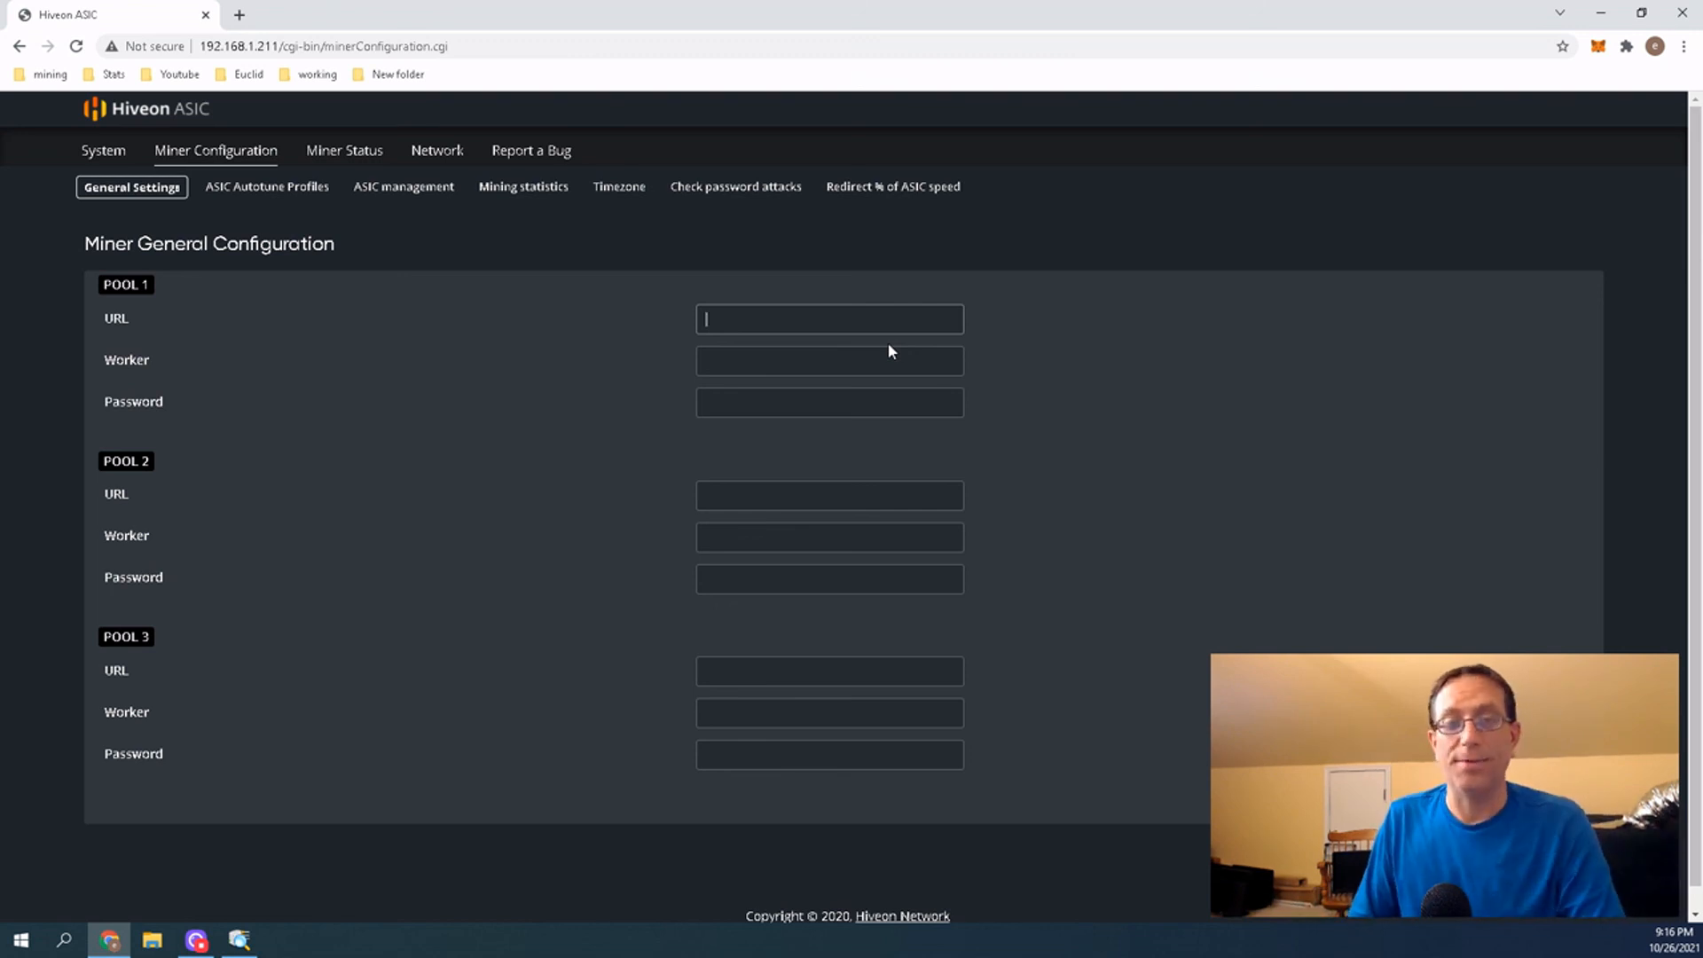